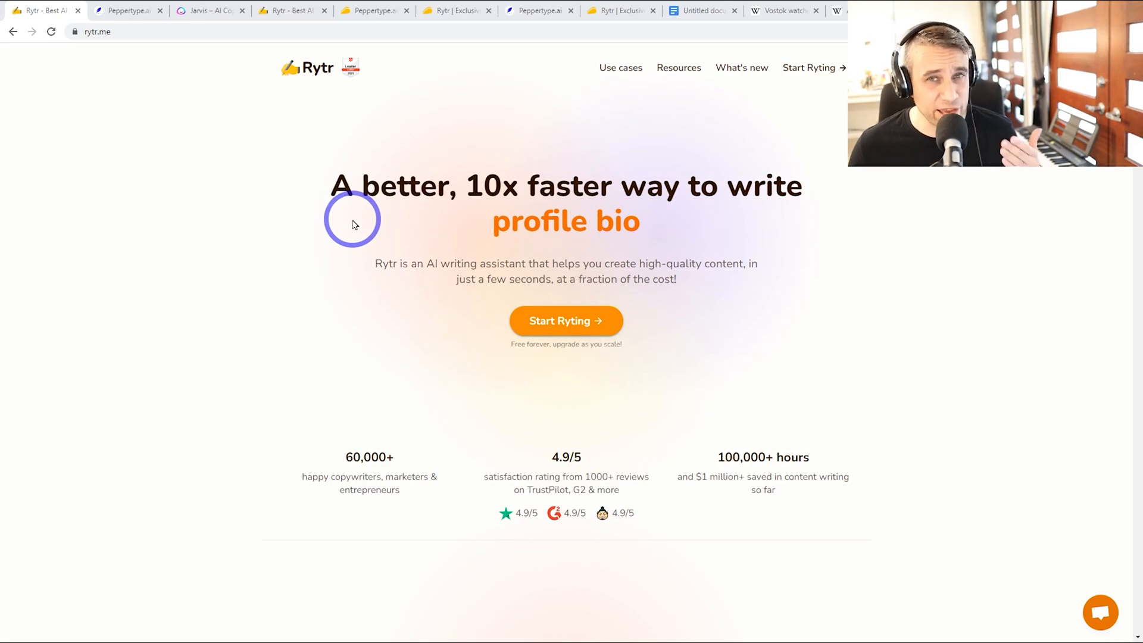
Step: In Peppertype's demo, describe Zoom as a video conferencing platform and generate ad headlines
click(128, 10)
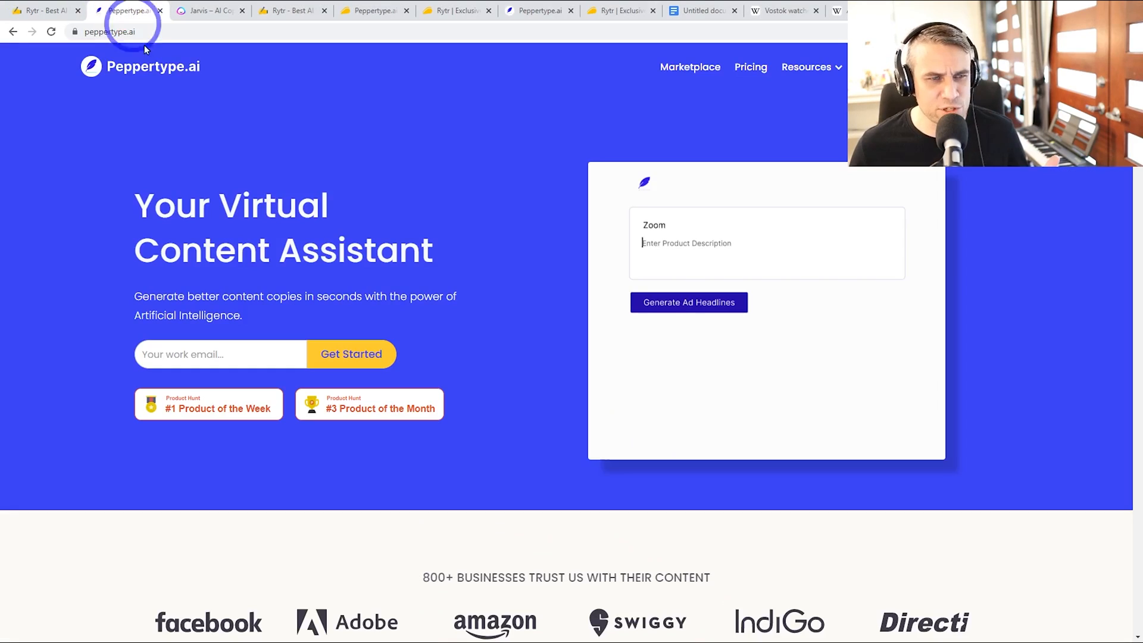
text(Zoom is a video conferencing platform for virtual meetings)
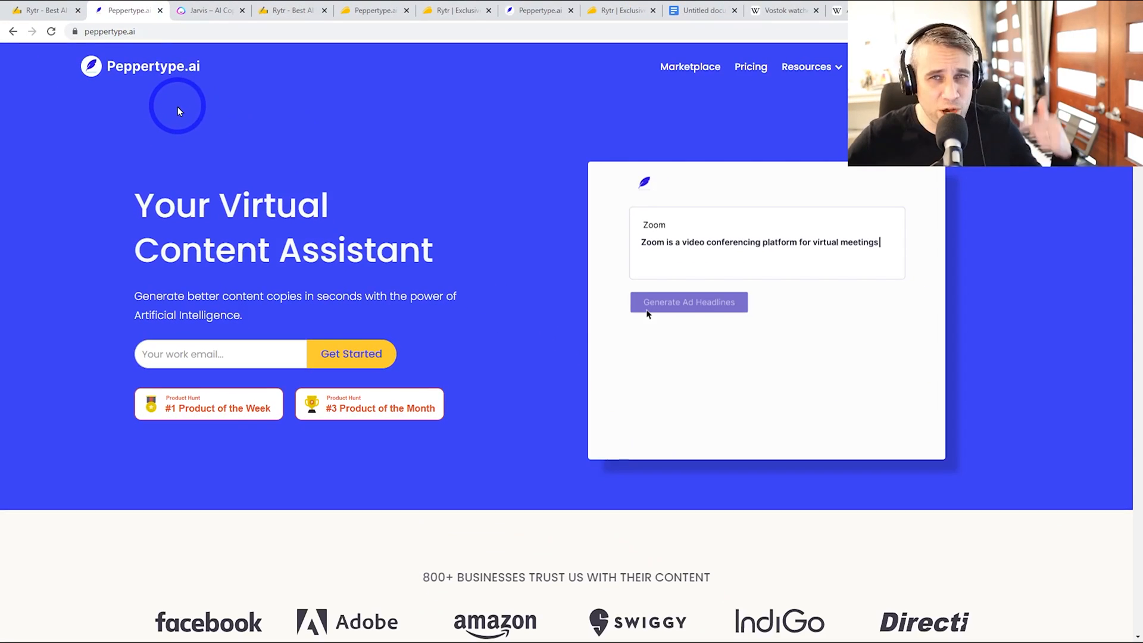
click(686, 301)
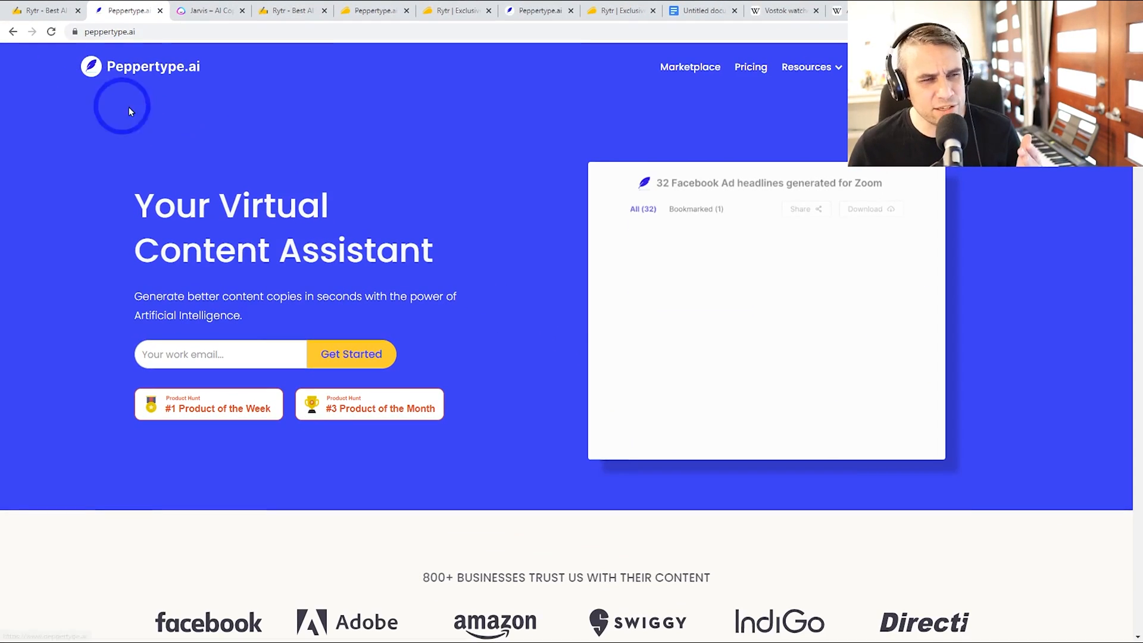
Step: Compare the Rytr and Jarvis homepages by switching between their tabs
click(40, 11)
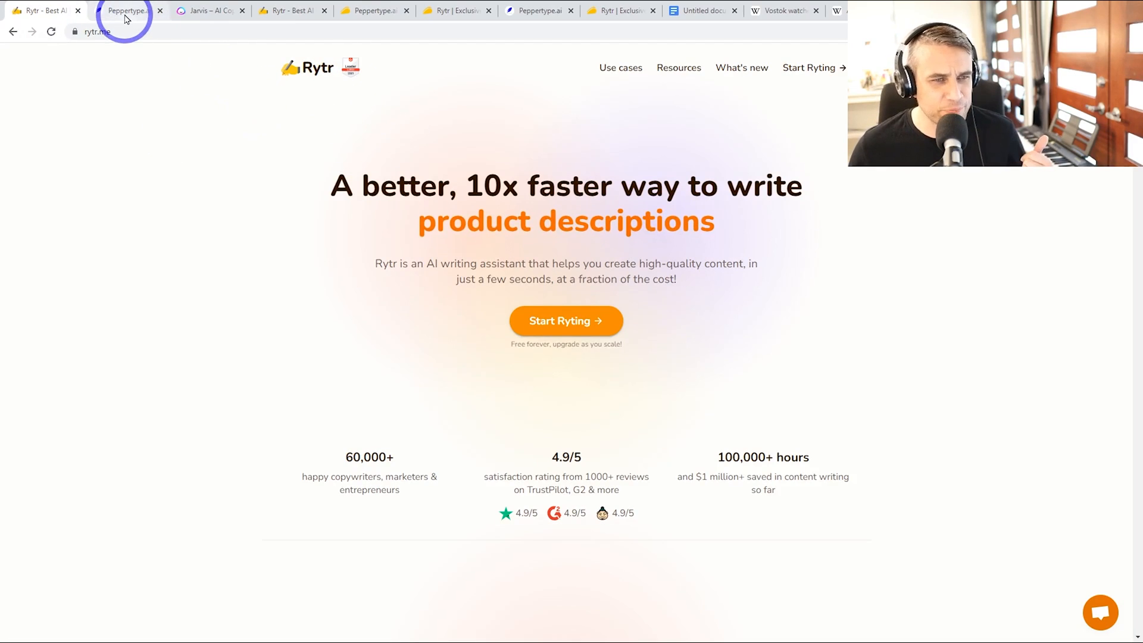
click(209, 11)
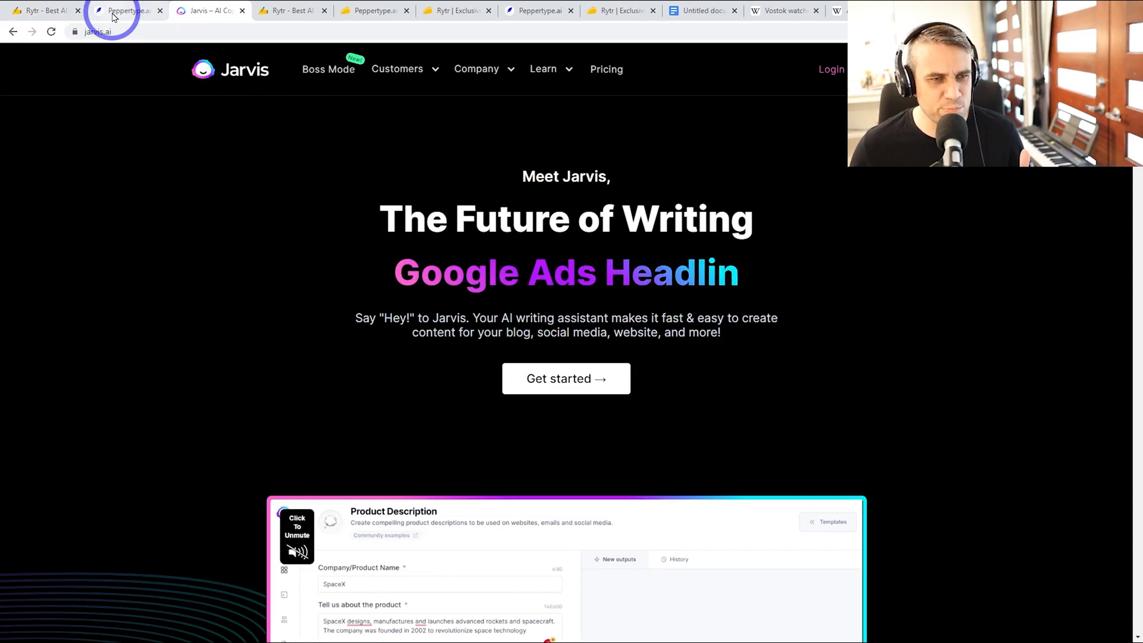
click(40, 11)
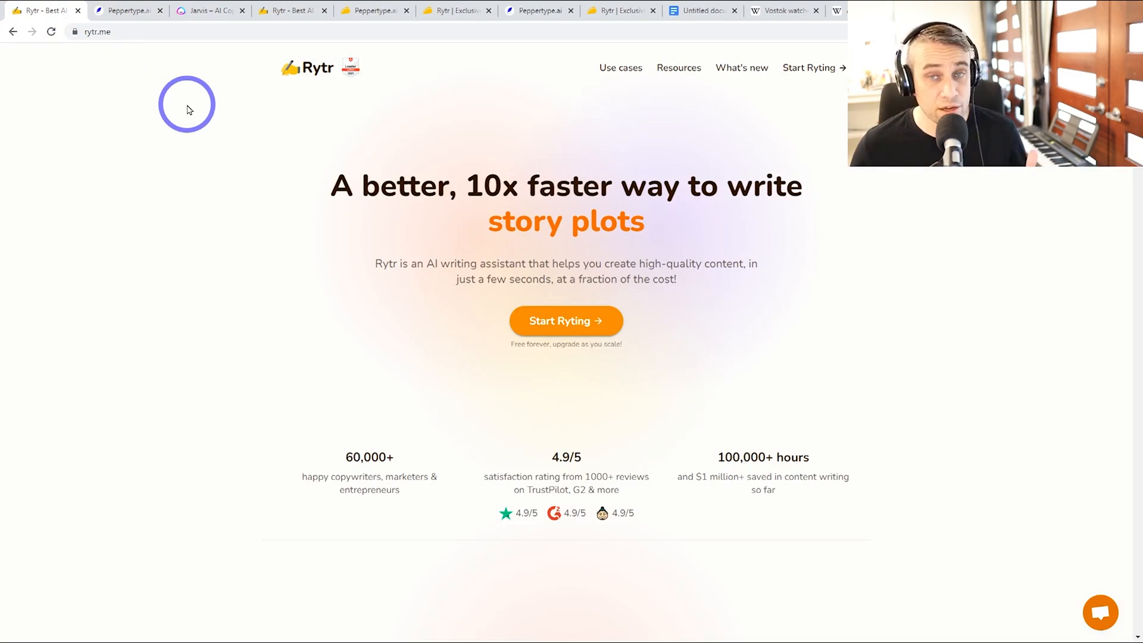
mouse_move(290, 134)
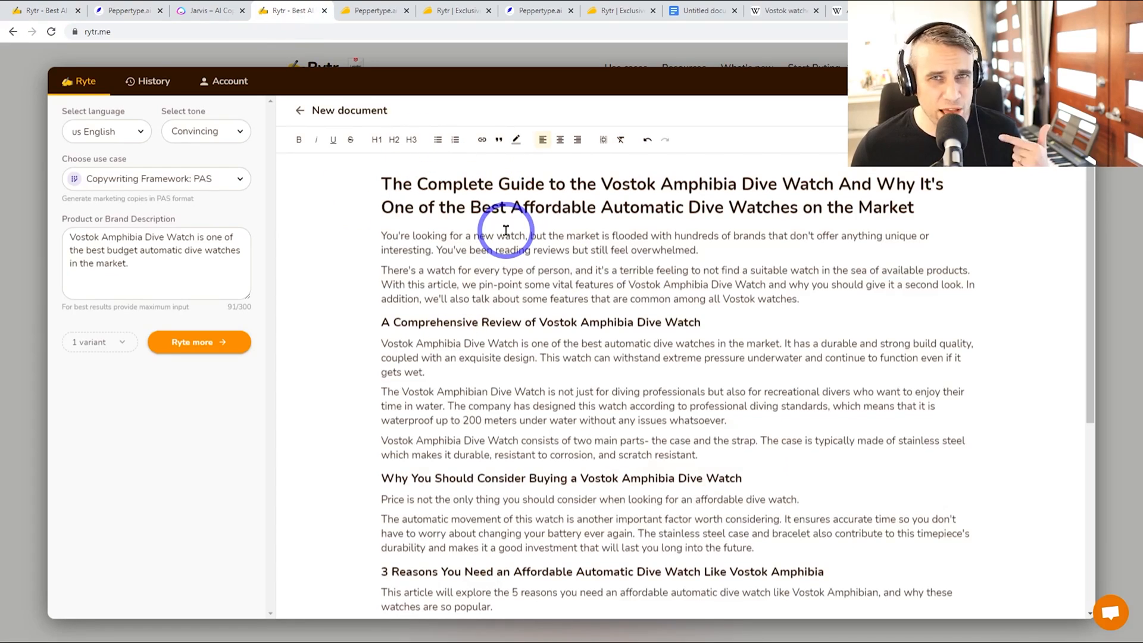
Step: Re-enter the brand Zoom and its video conferencing description in Peppertype's demo
click(126, 11)
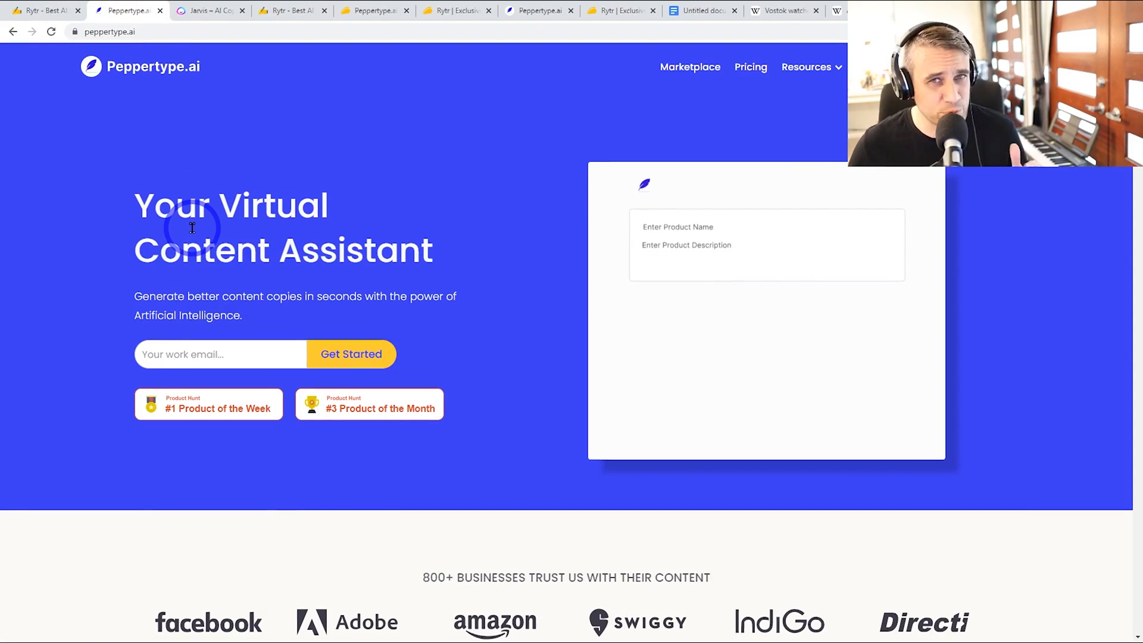
text(Zoom)
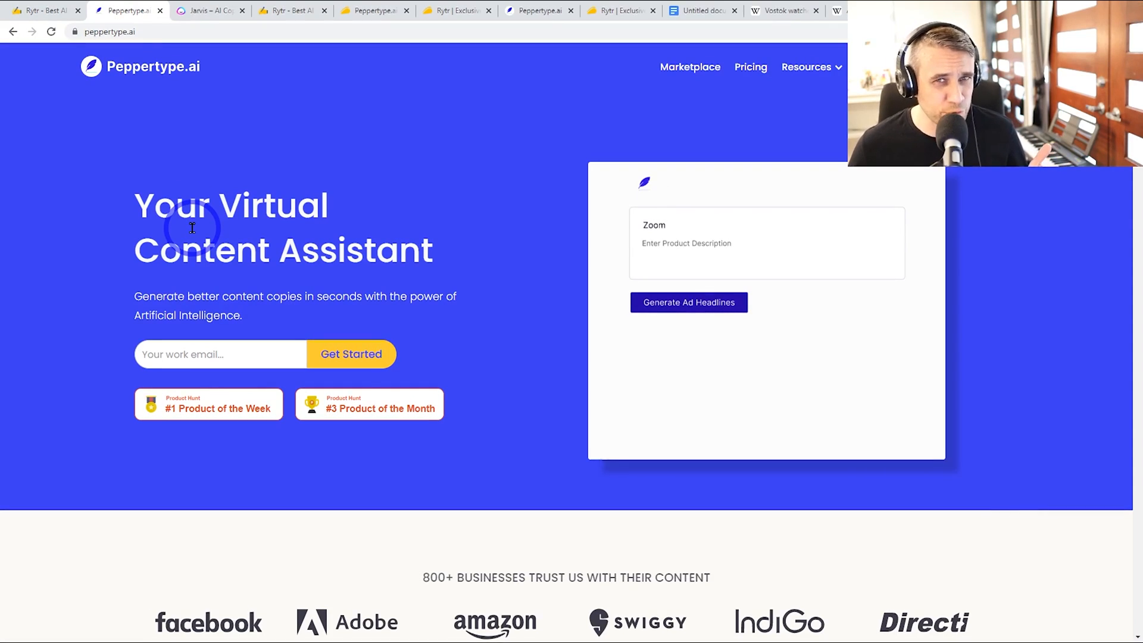
text(Zoom is a video conferencing platform for vir)
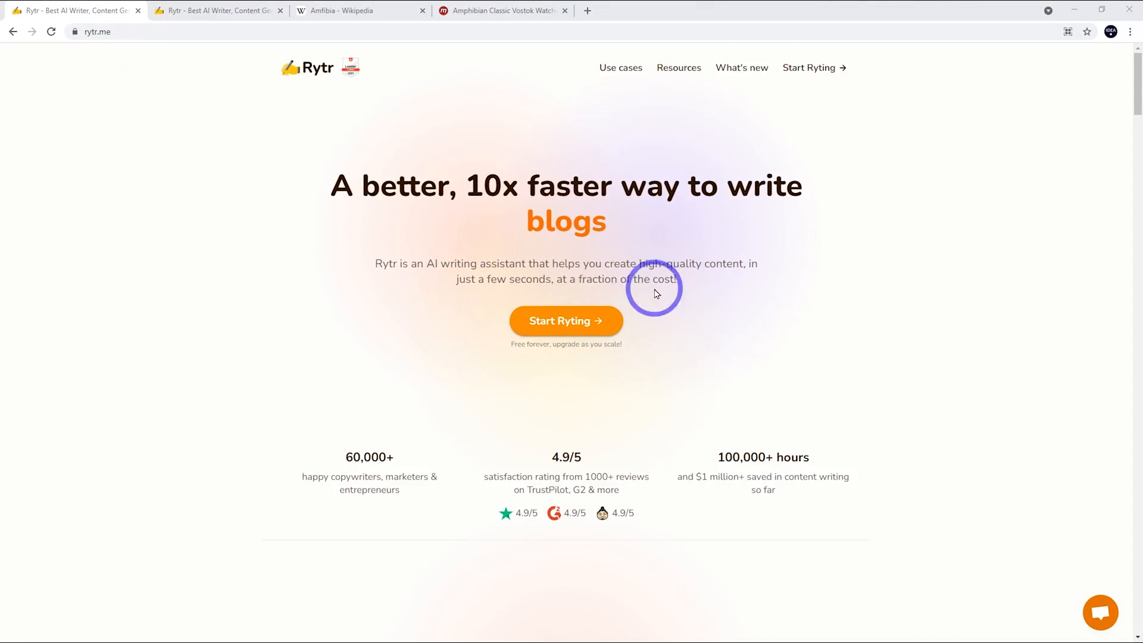
mouse_move(565, 320)
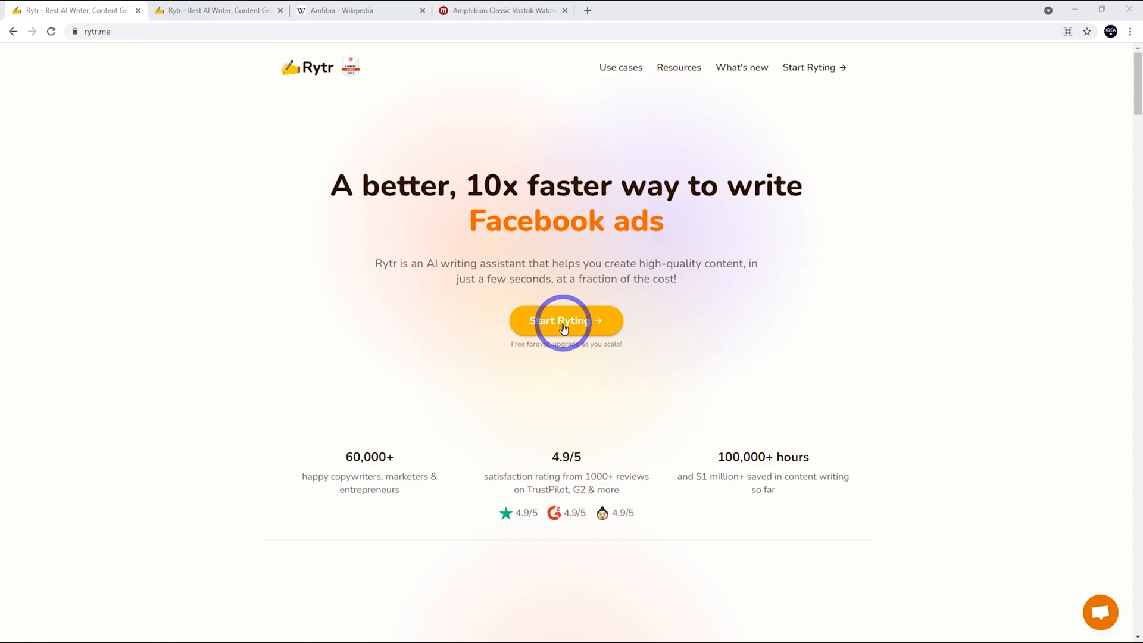
Step: Start Ryting from the rytr.me homepage to get a blank editor document
click(564, 321)
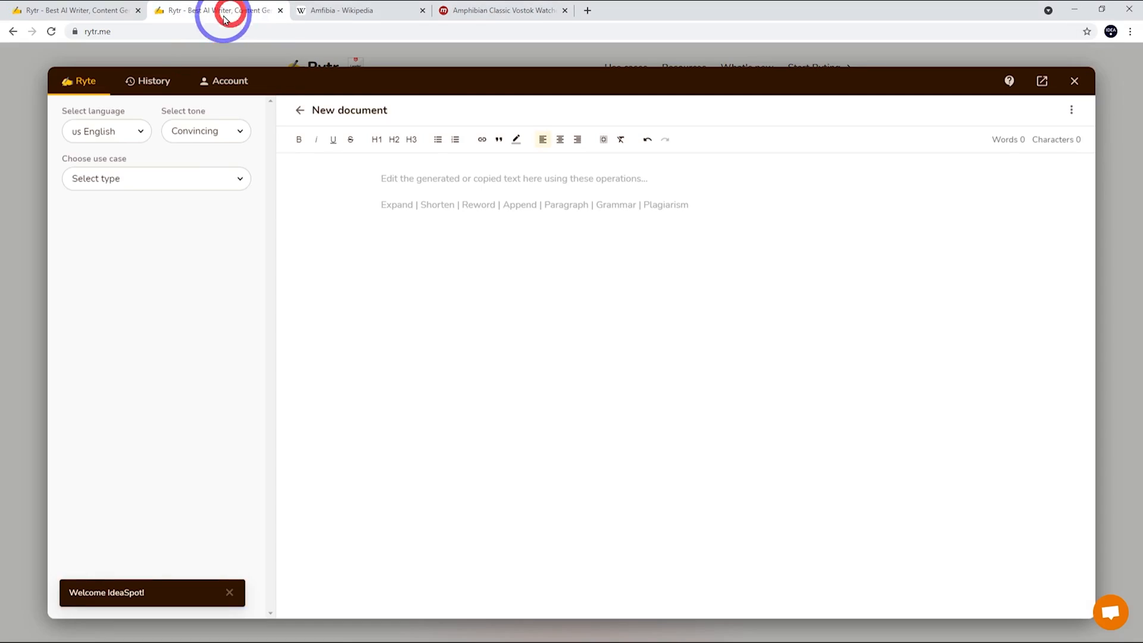
mouse_move(378, 273)
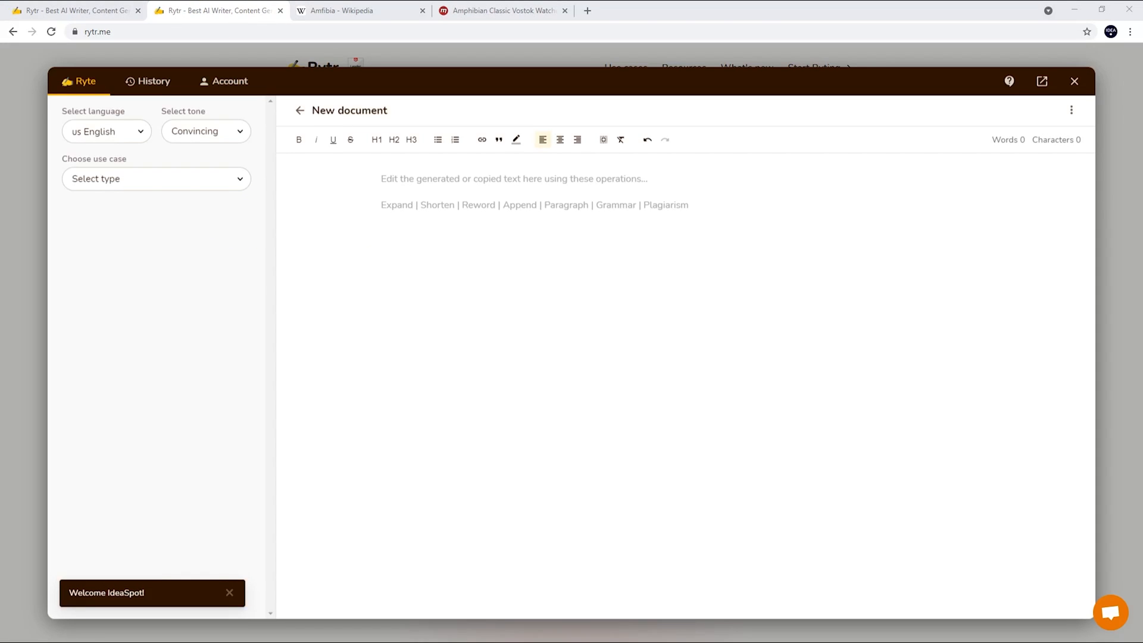
mouse_move(576, 106)
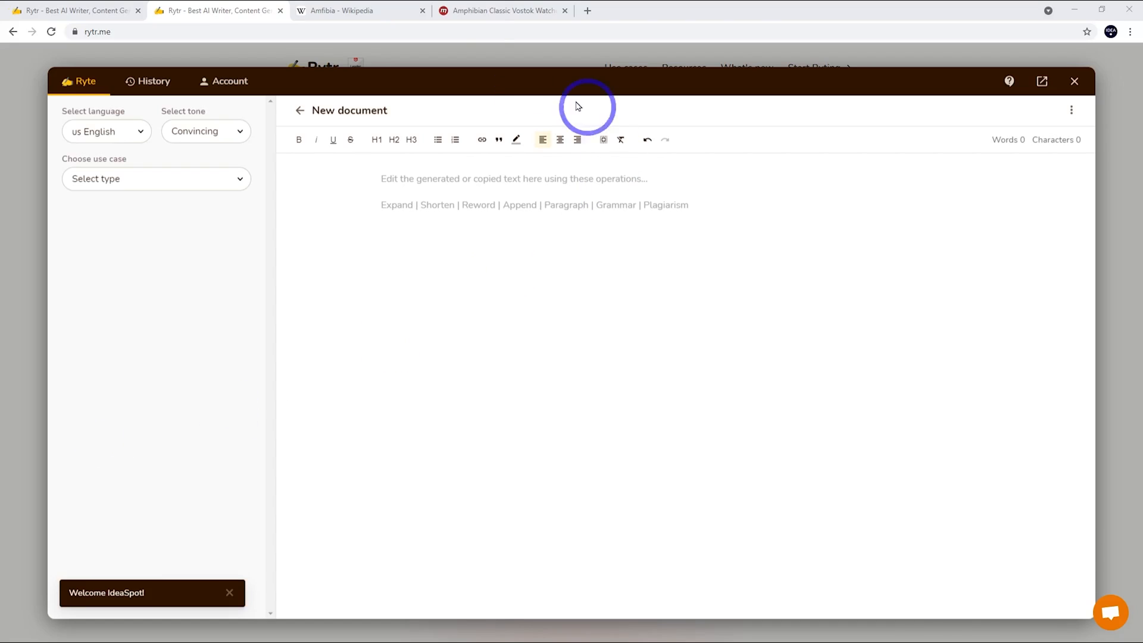
Step: Browse Meranom's Amphibian Classic listings, then switch to the Amfibia Wikipedia article
click(501, 11)
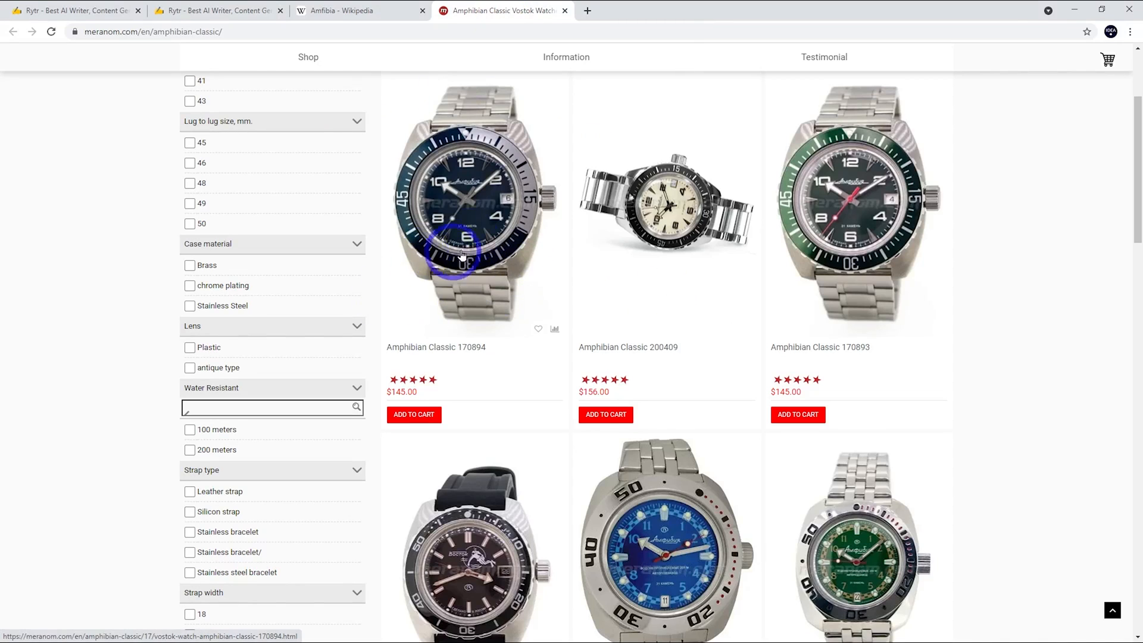
scroll(up, 3)
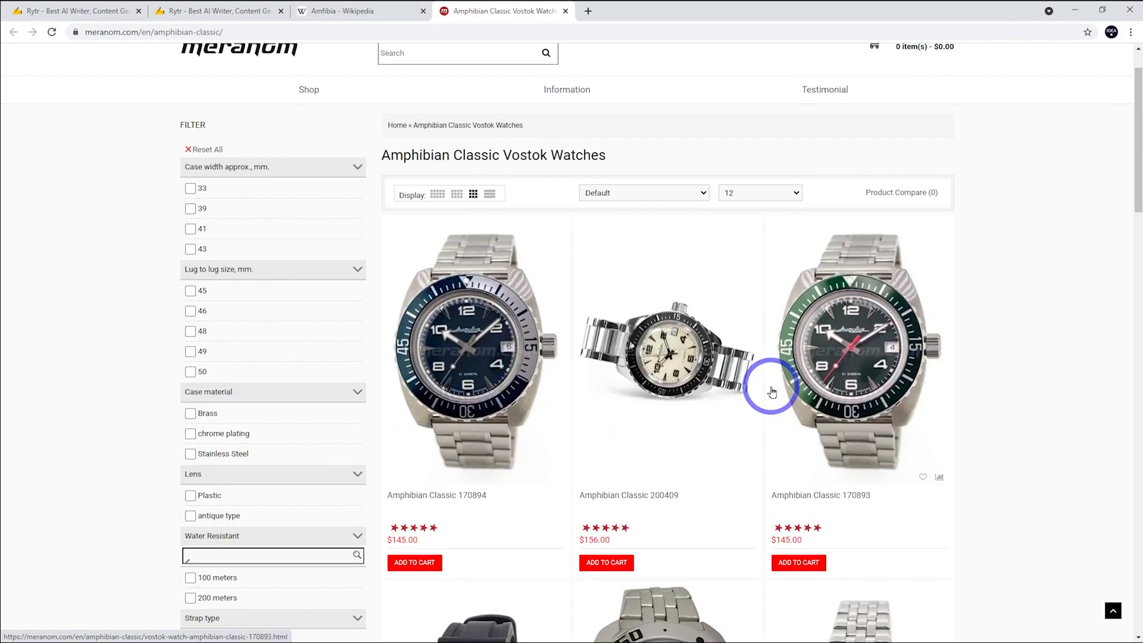
scroll(down, 3)
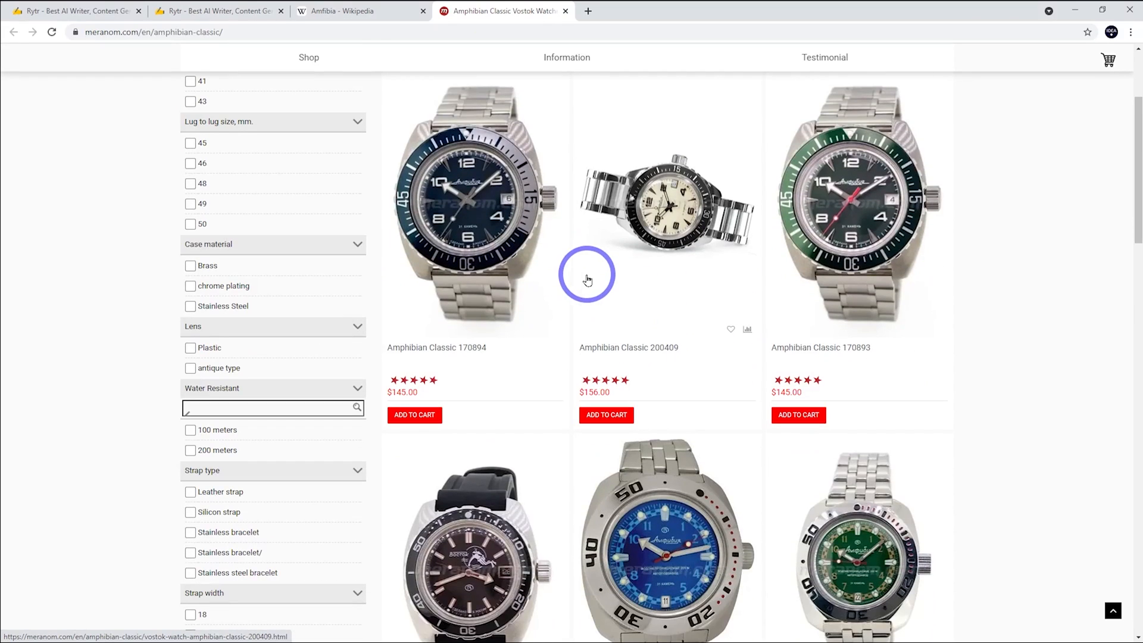
mouse_move(471, 271)
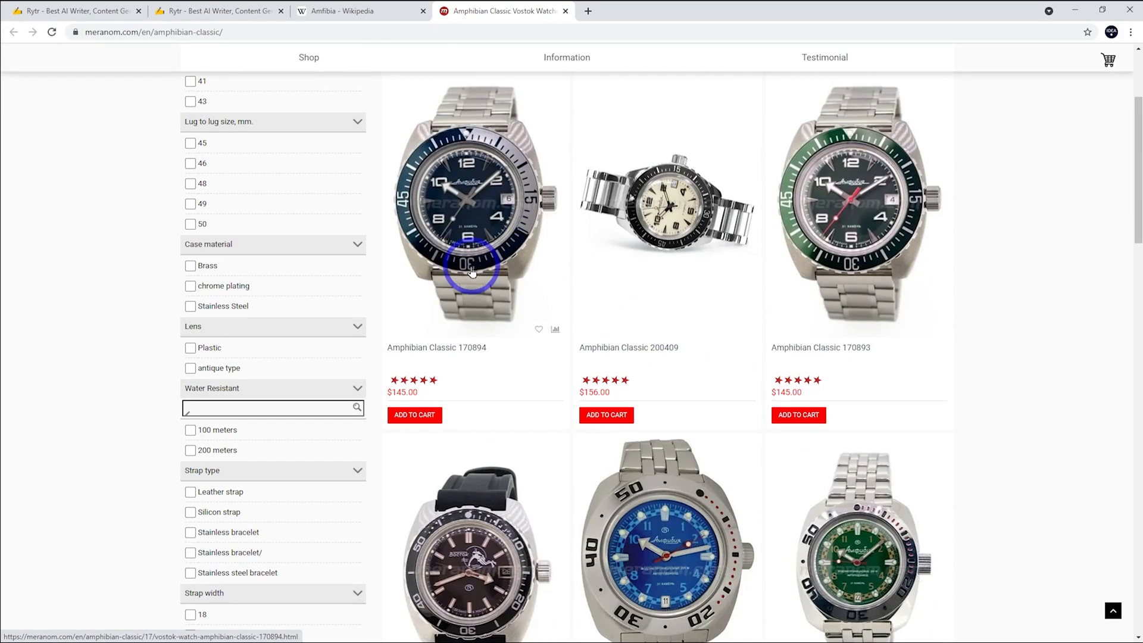
click(357, 11)
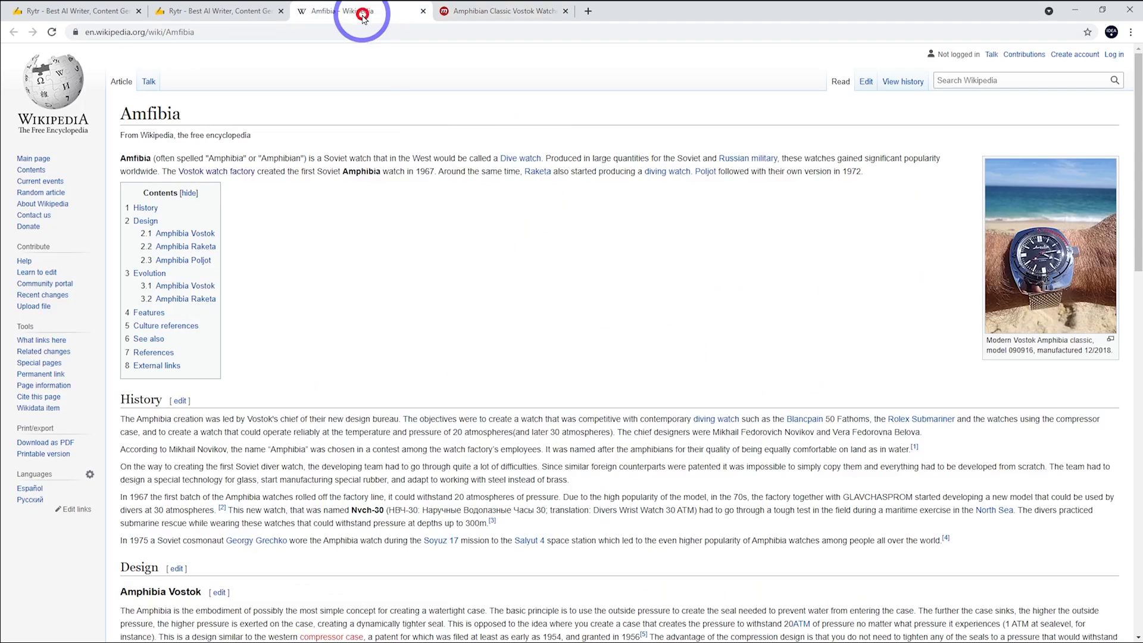
mouse_move(444, 194)
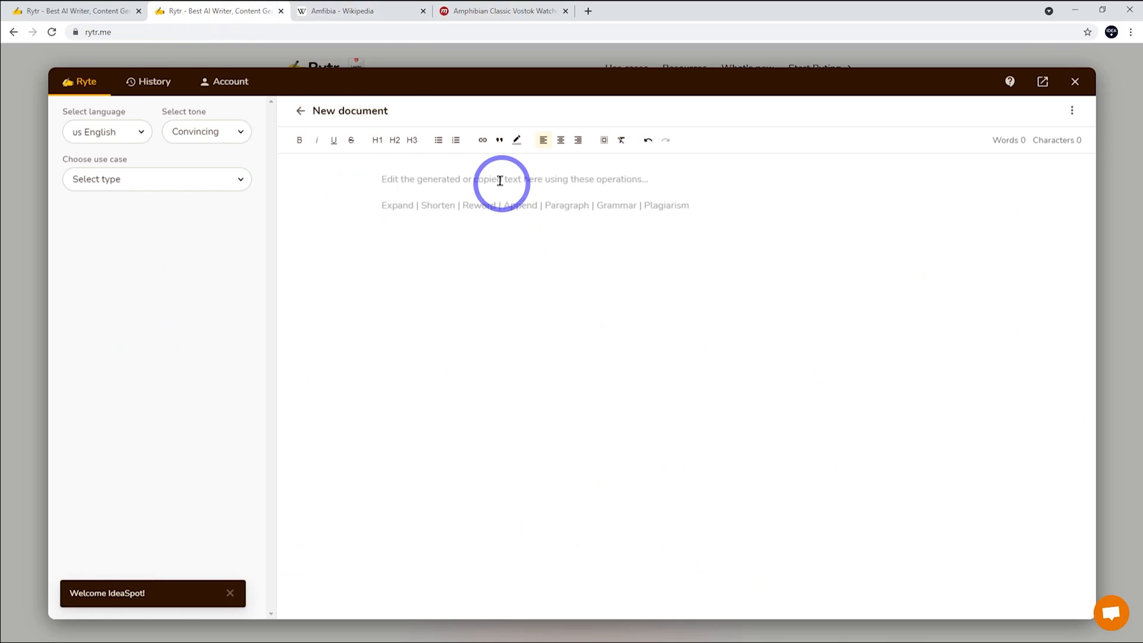
mouse_move(509, 182)
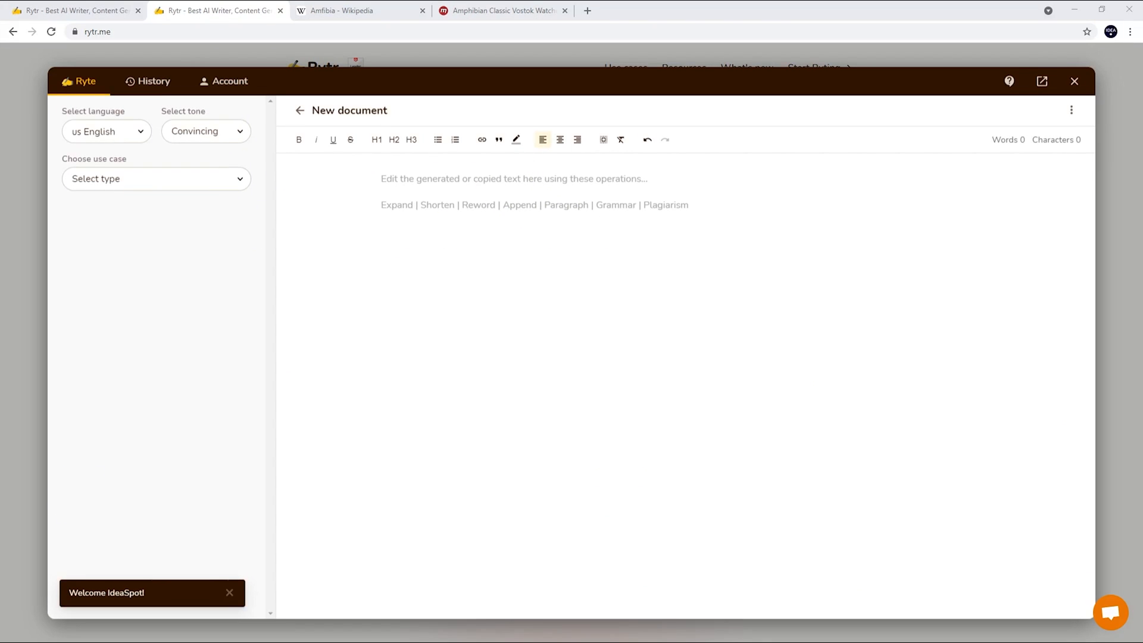
Step: Choose Blog Idea & Outline, keyword 'Vostok Amphibia Dive Watch Review', and run Ryte for me
click(460, 383)
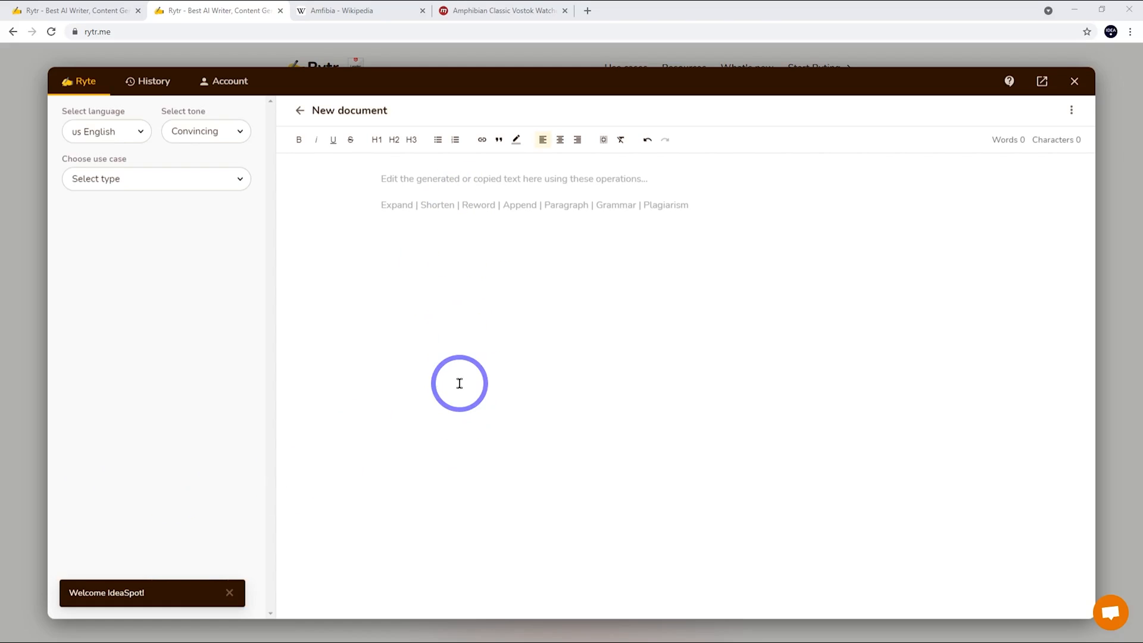
mouse_move(278, 273)
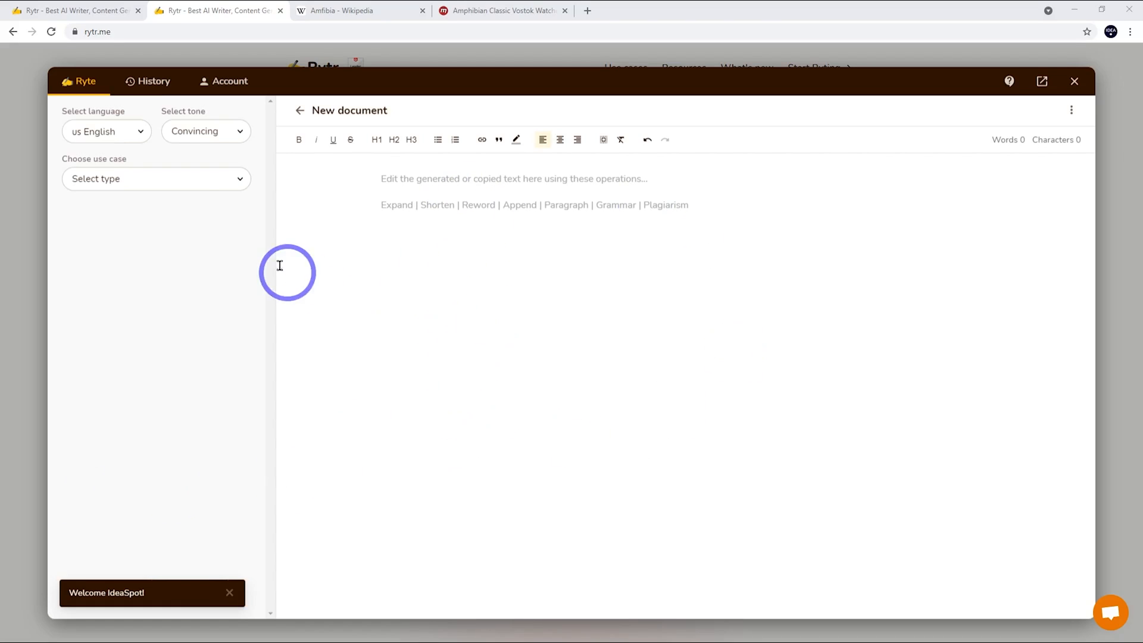
click(154, 178)
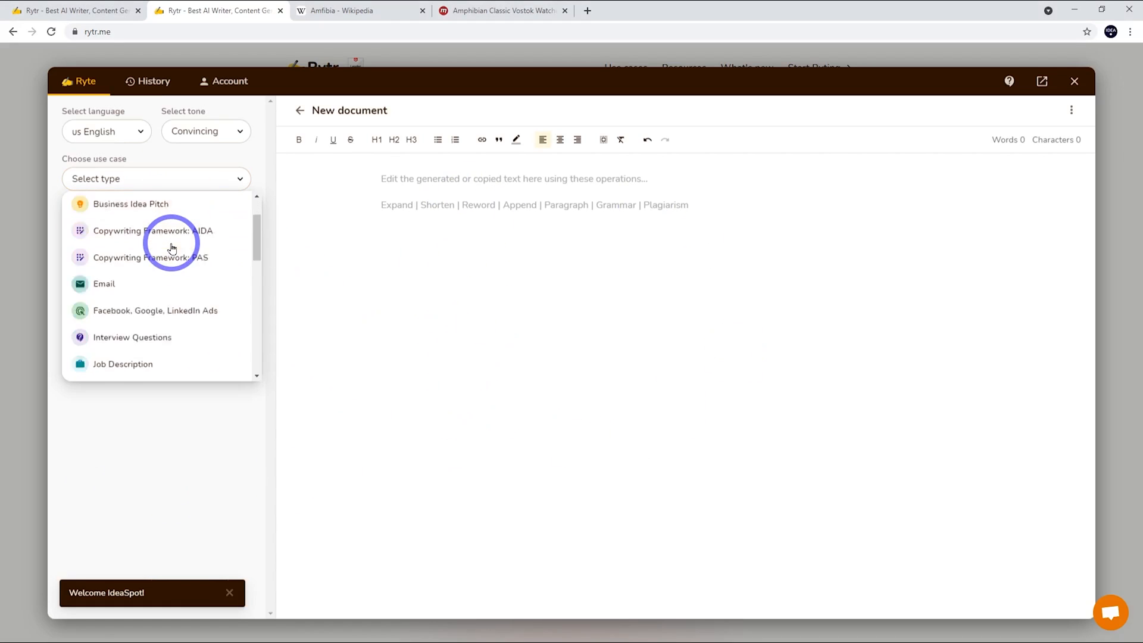
scroll(down, 3)
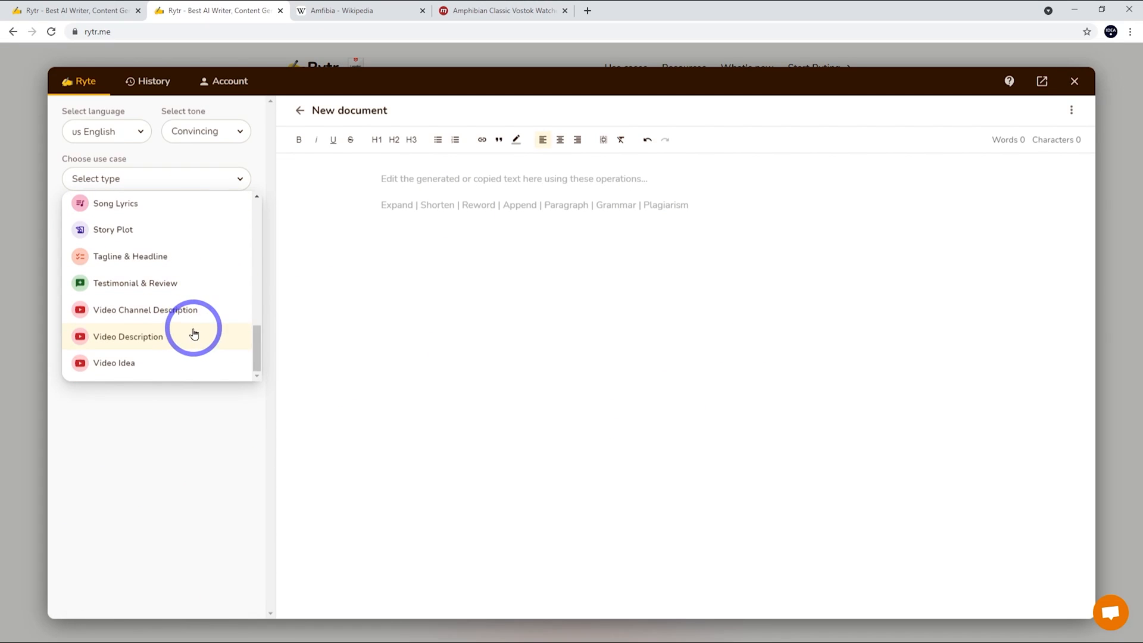
scroll(up, 3)
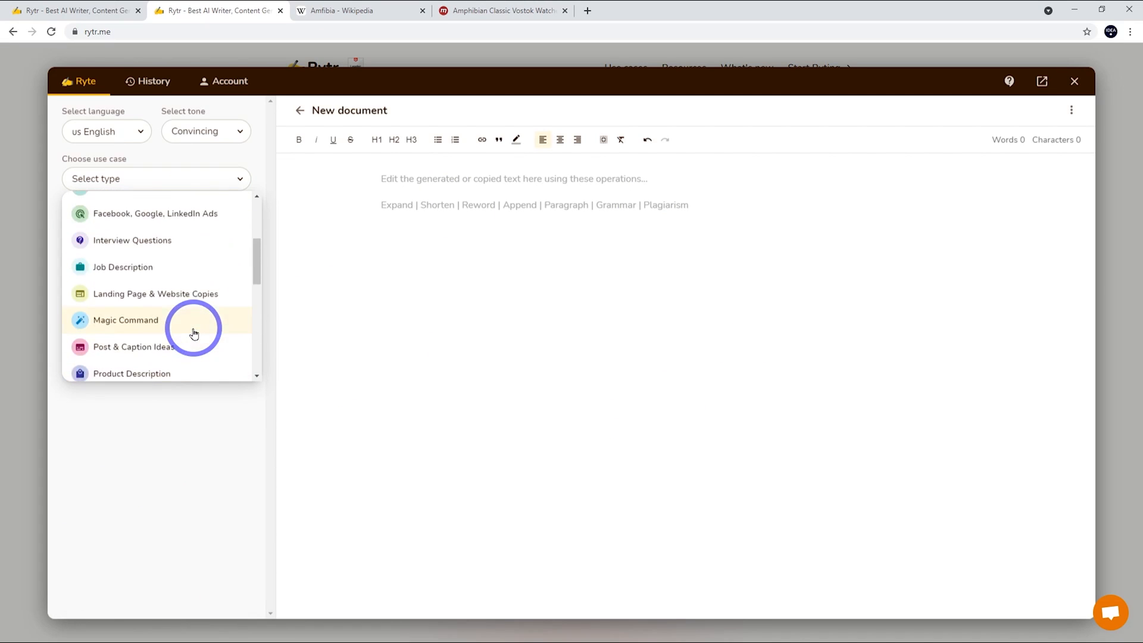
scroll(up, 3)
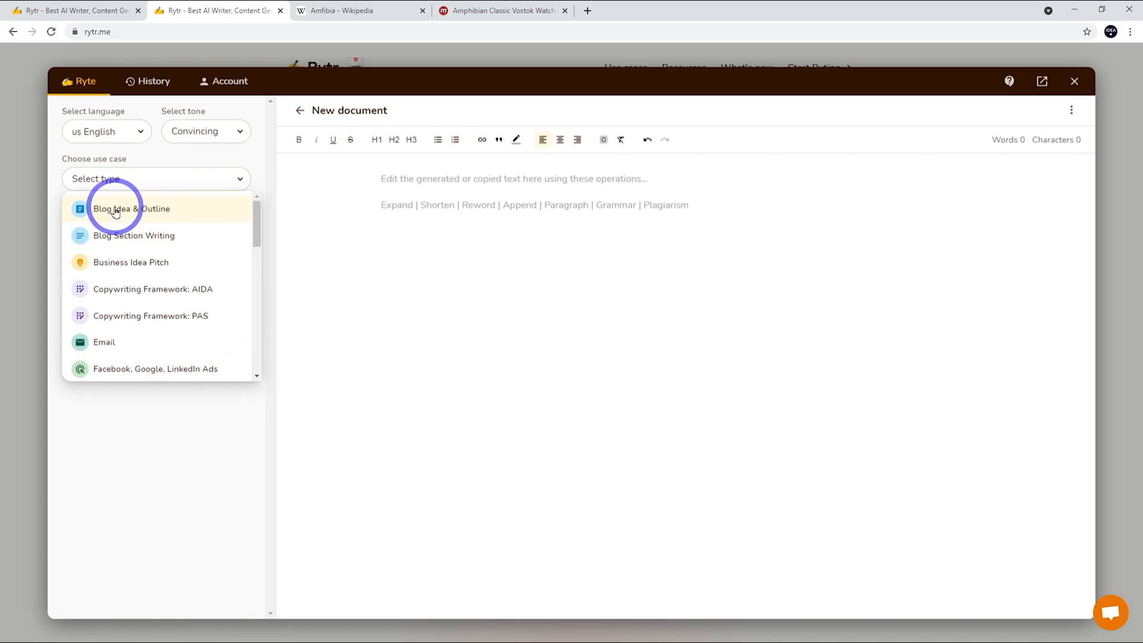
click(131, 208)
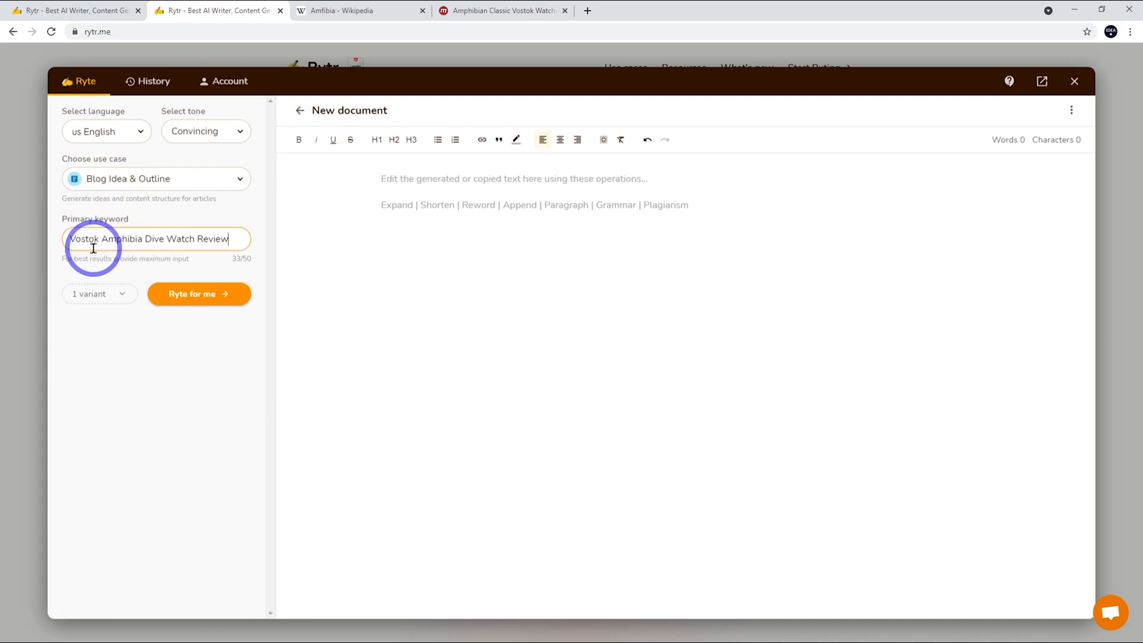
mouse_move(179, 238)
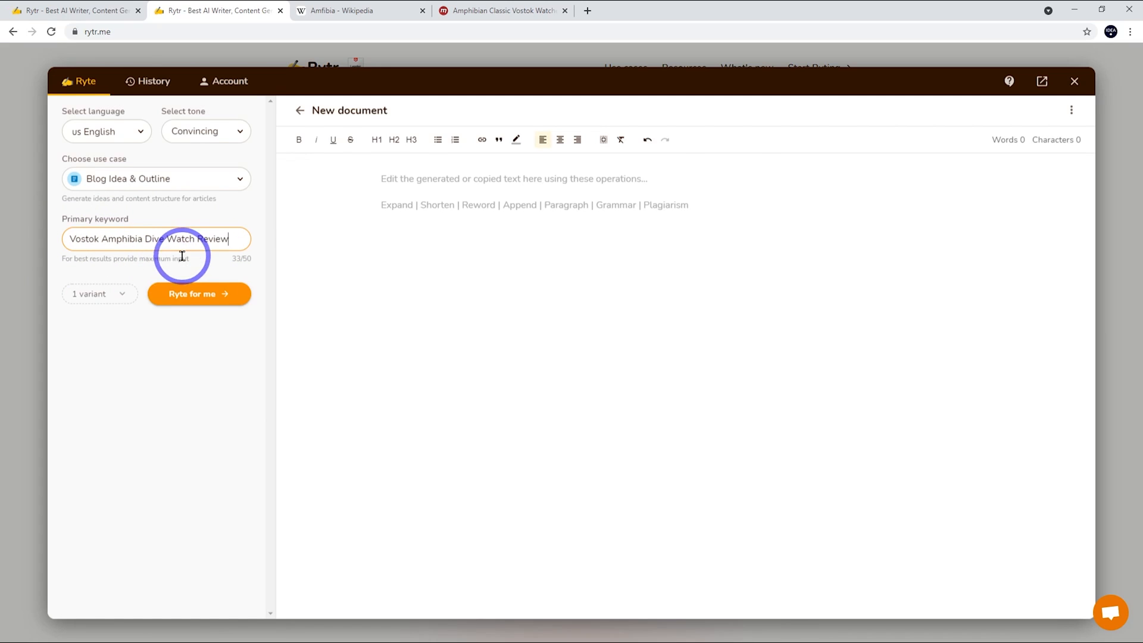
click(199, 294)
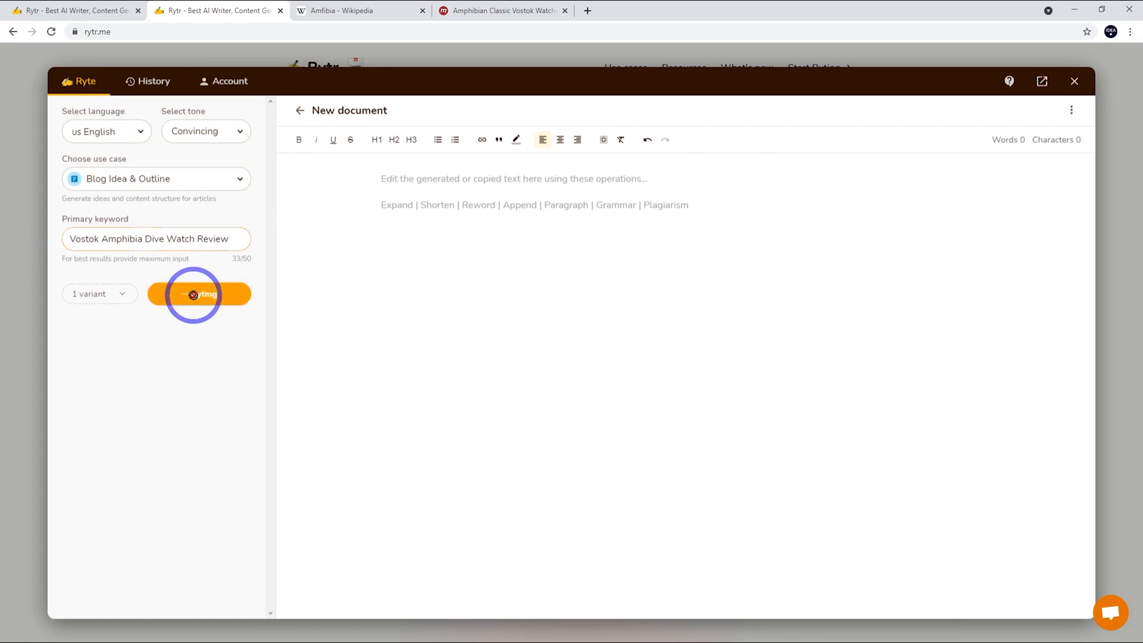
click(197, 294)
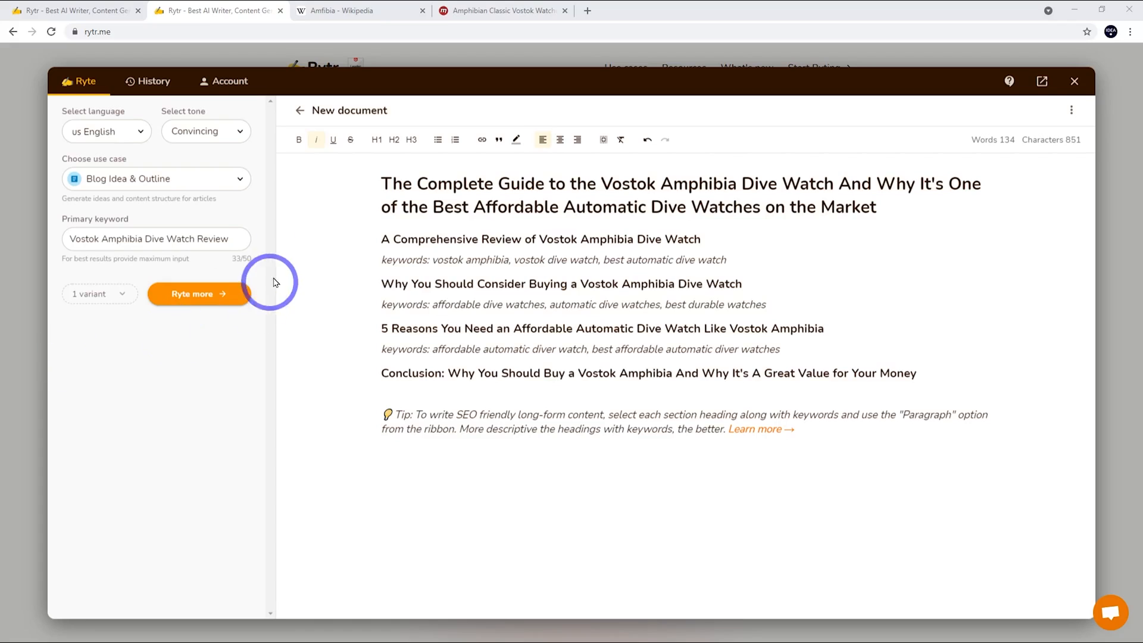
mouse_move(386, 236)
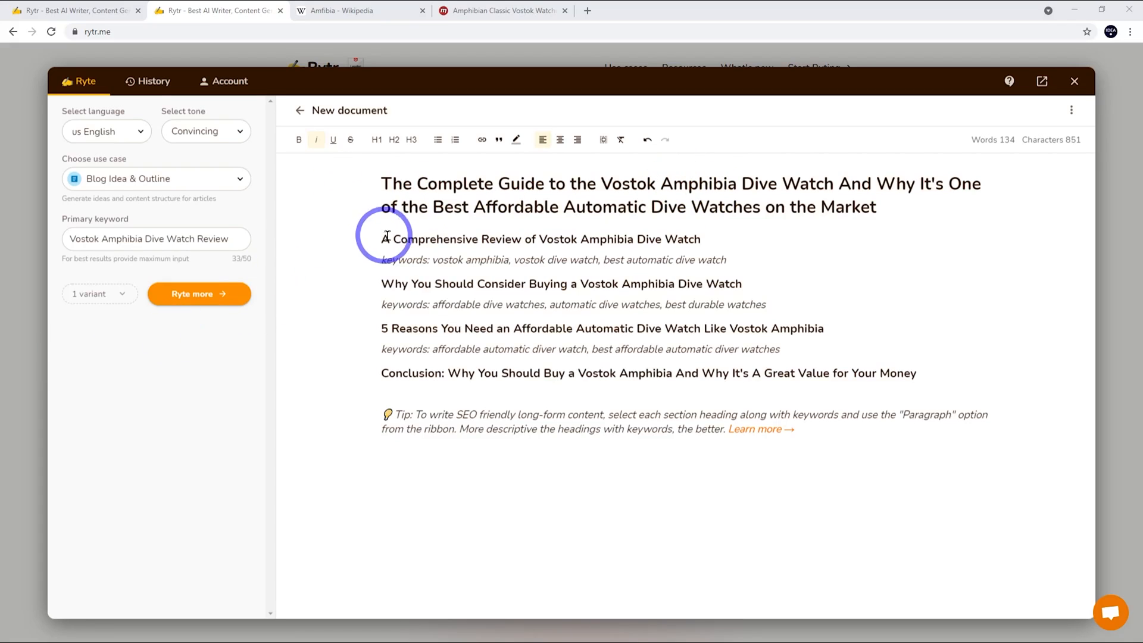
mouse_move(392, 207)
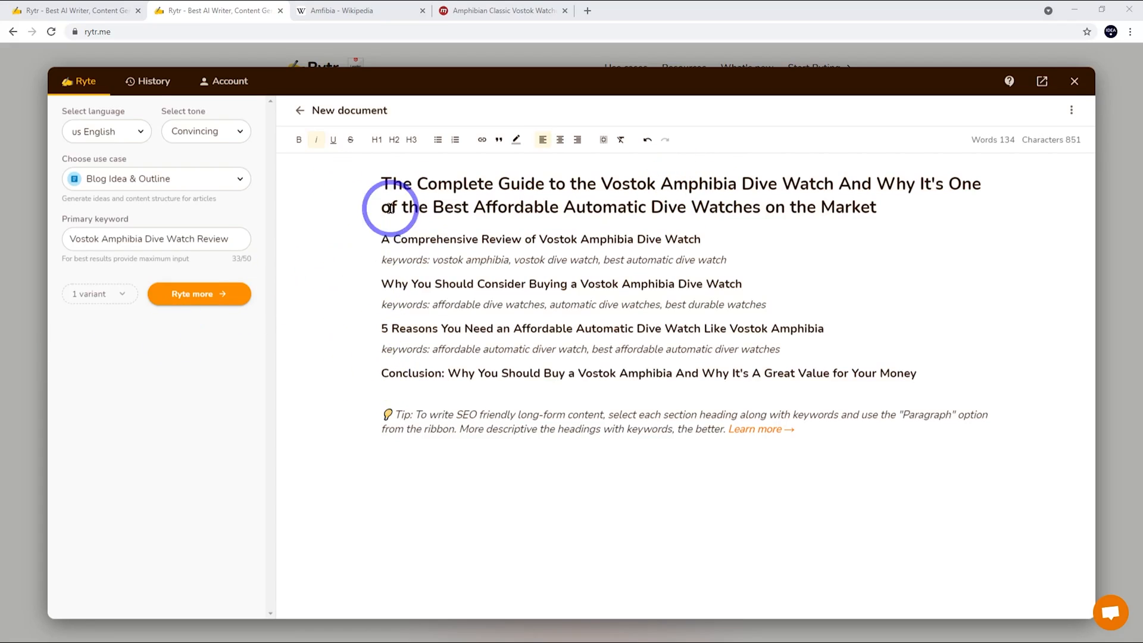
mouse_move(418, 295)
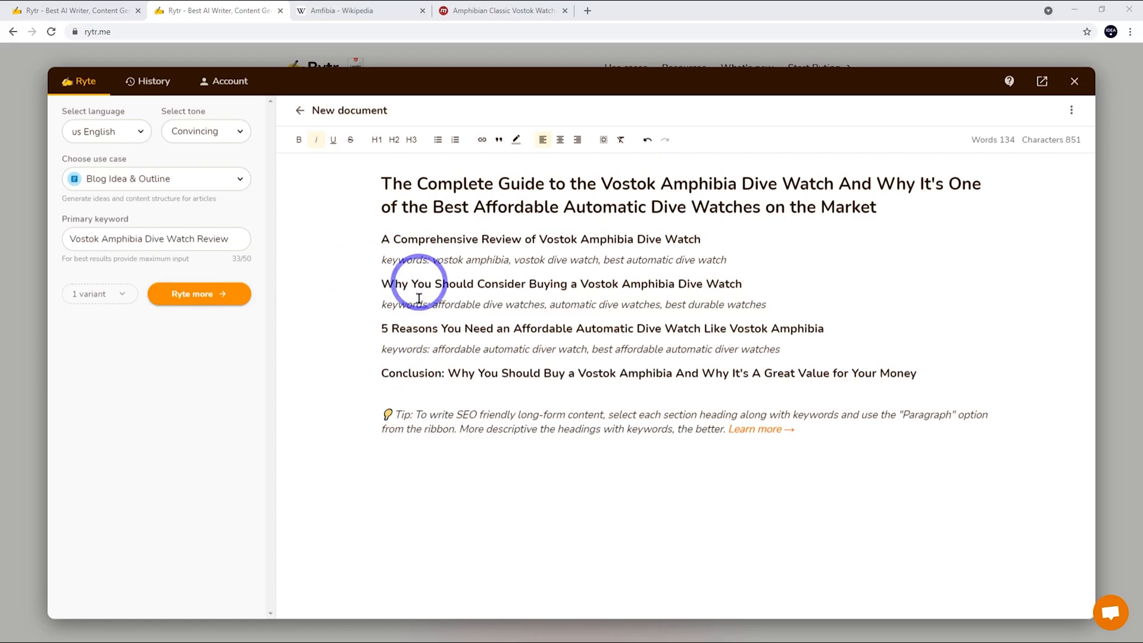
mouse_move(469, 425)
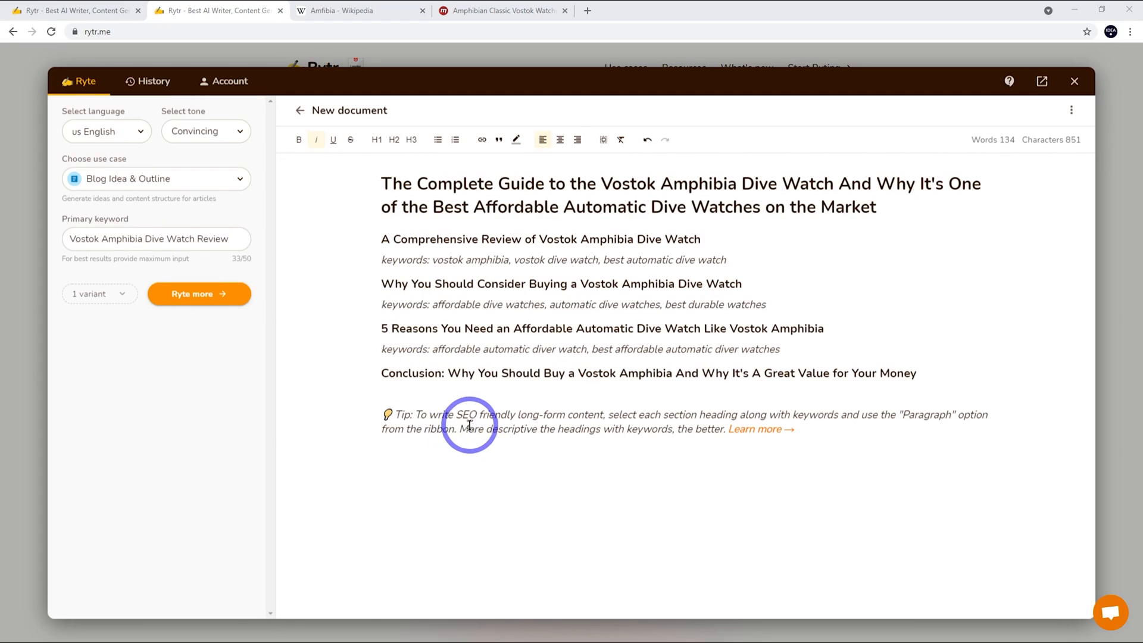
mouse_move(676, 419)
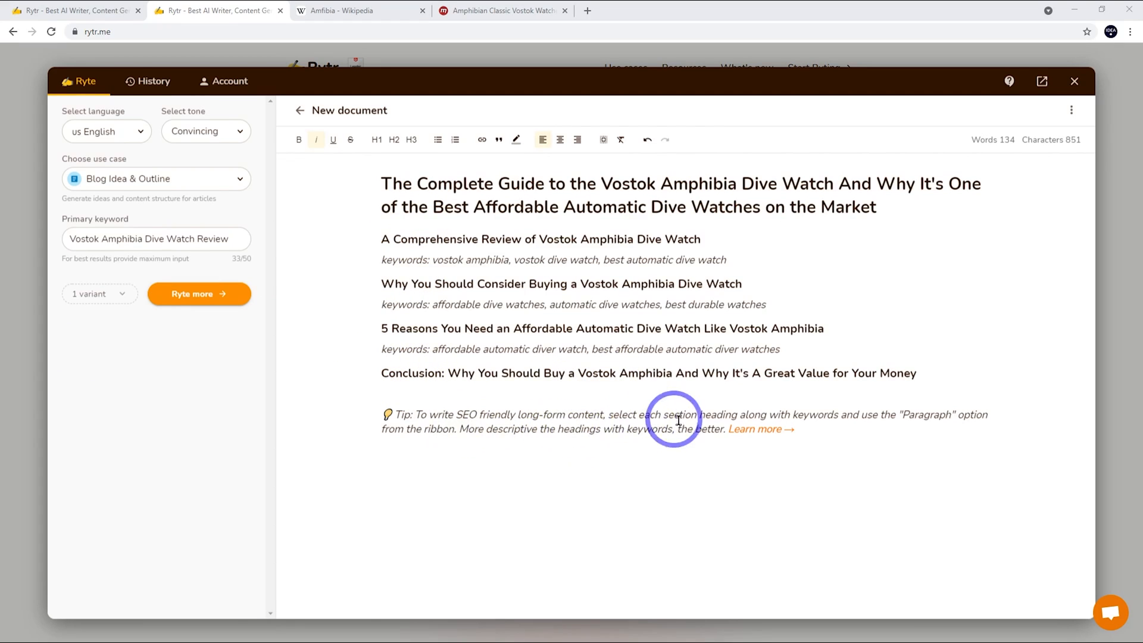
mouse_move(691, 415)
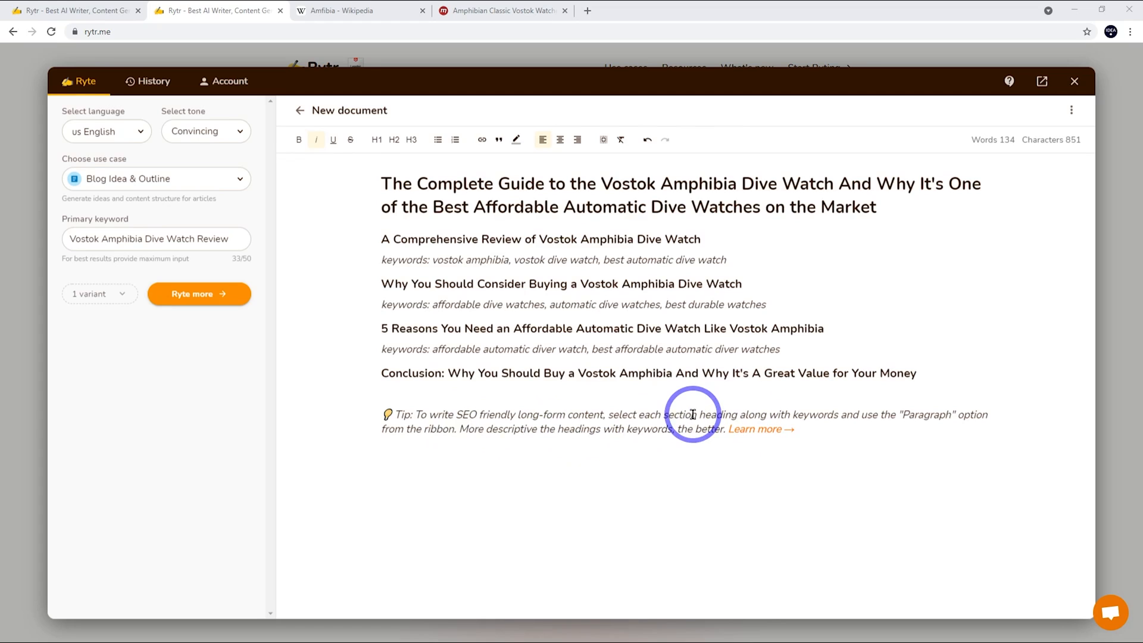
mouse_move(410, 431)
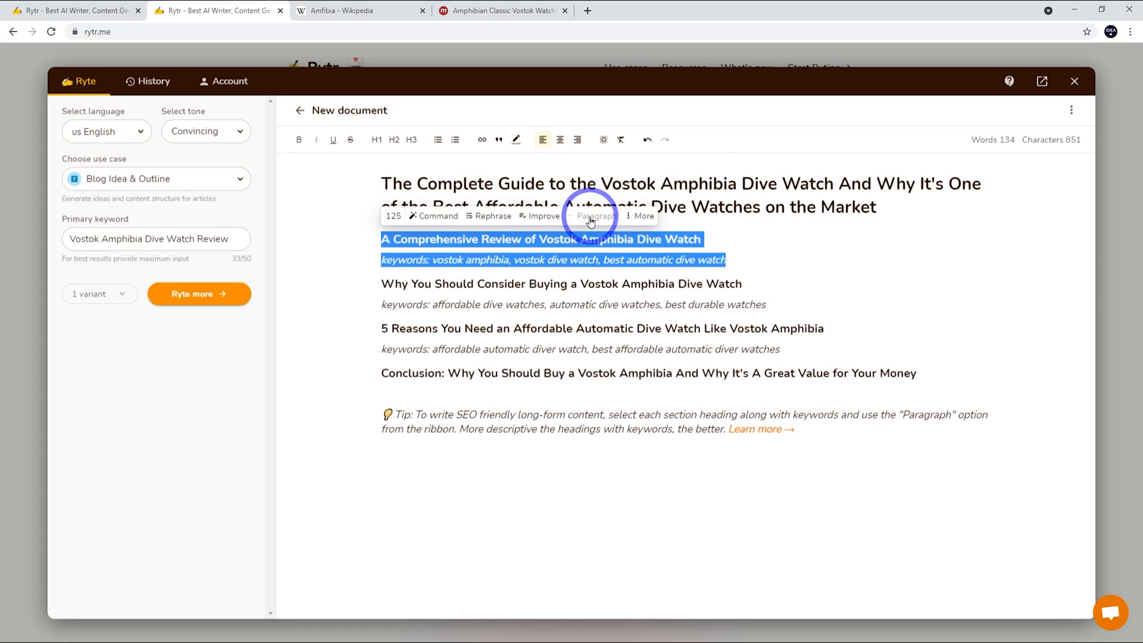
Step: Generate paragraphs under the heading A Comprehensive Review of Vostok Amphibia Dive Watch
click(595, 215)
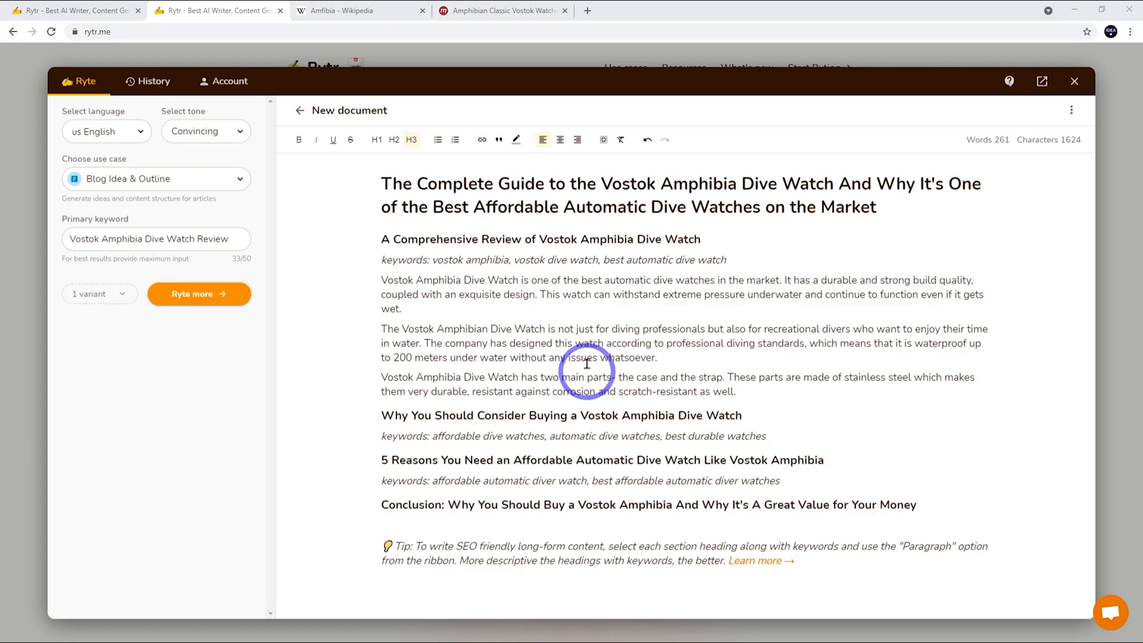
mouse_move(484, 334)
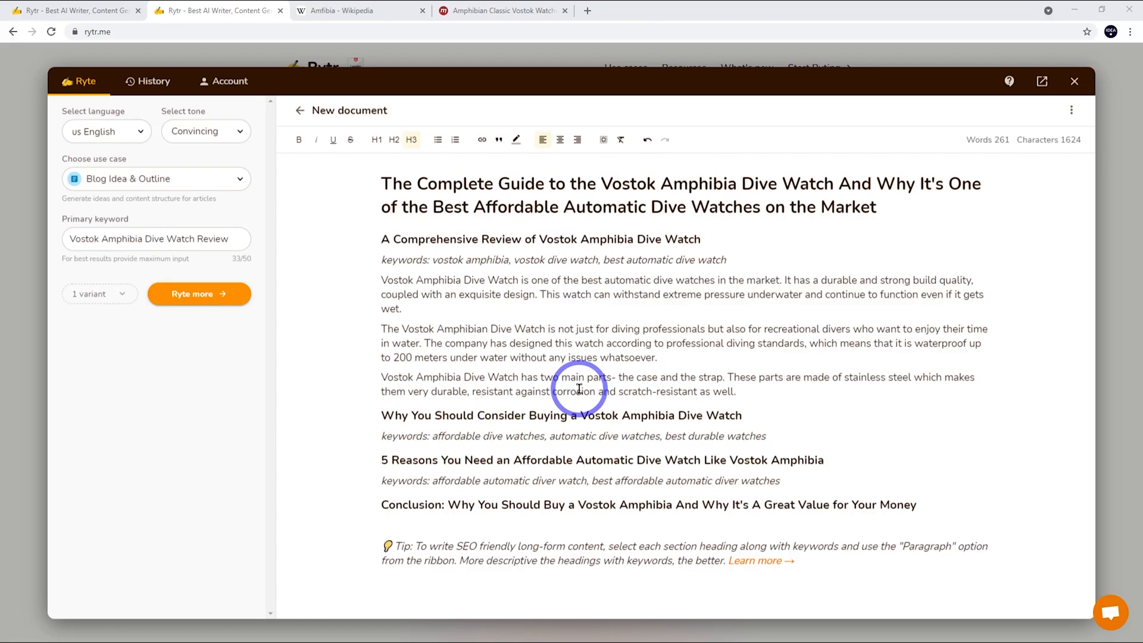
mouse_move(745, 384)
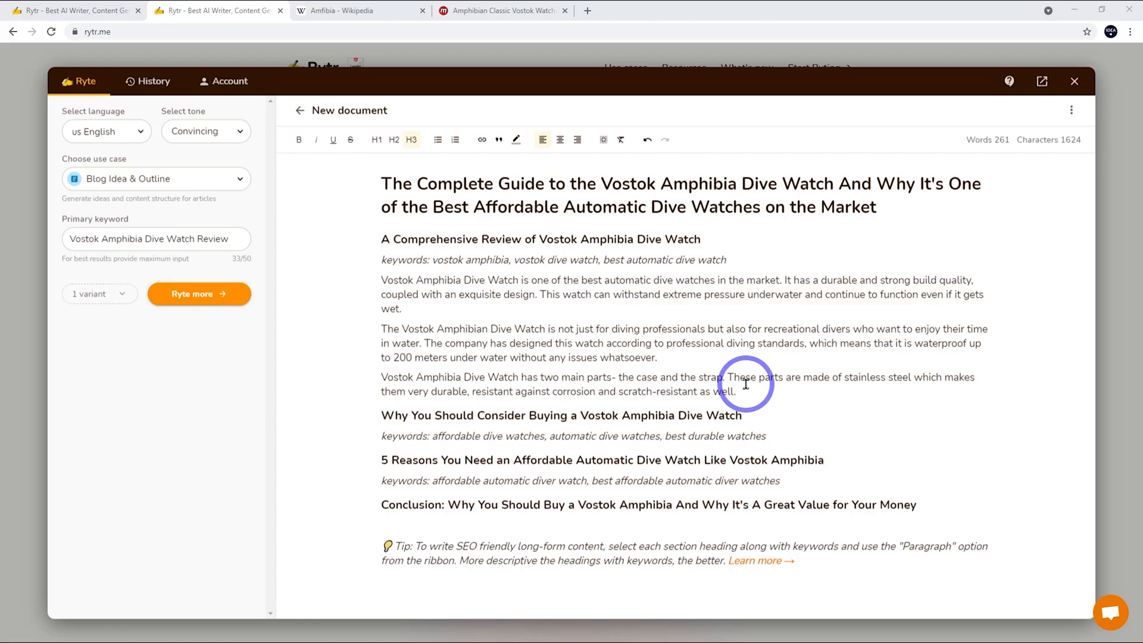
mouse_move(898, 375)
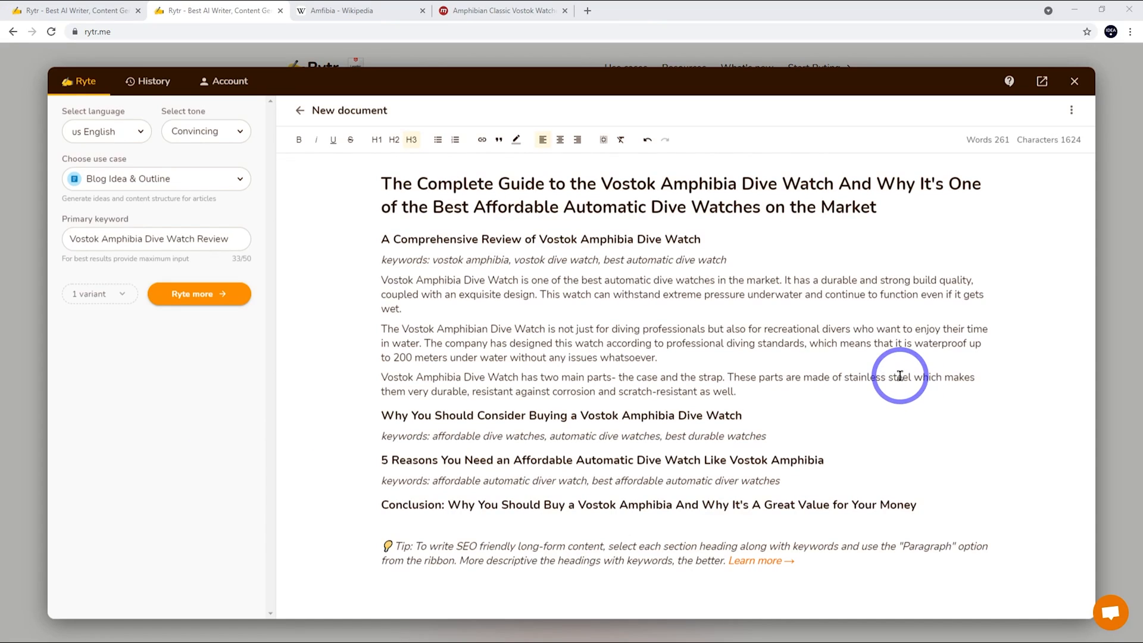
mouse_move(827, 382)
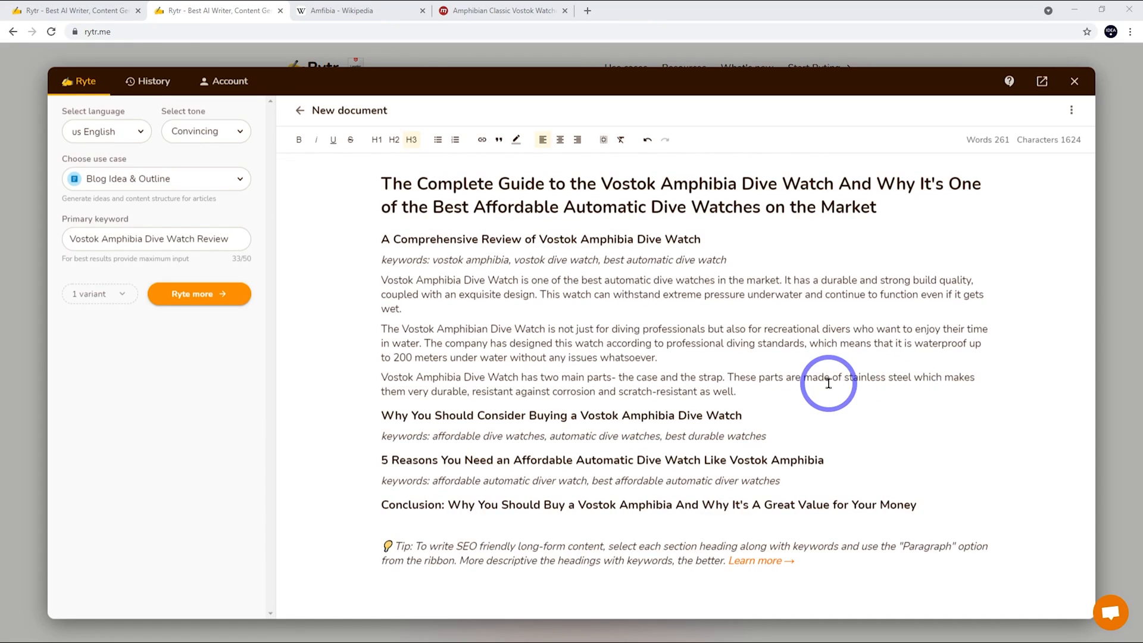
mouse_move(879, 382)
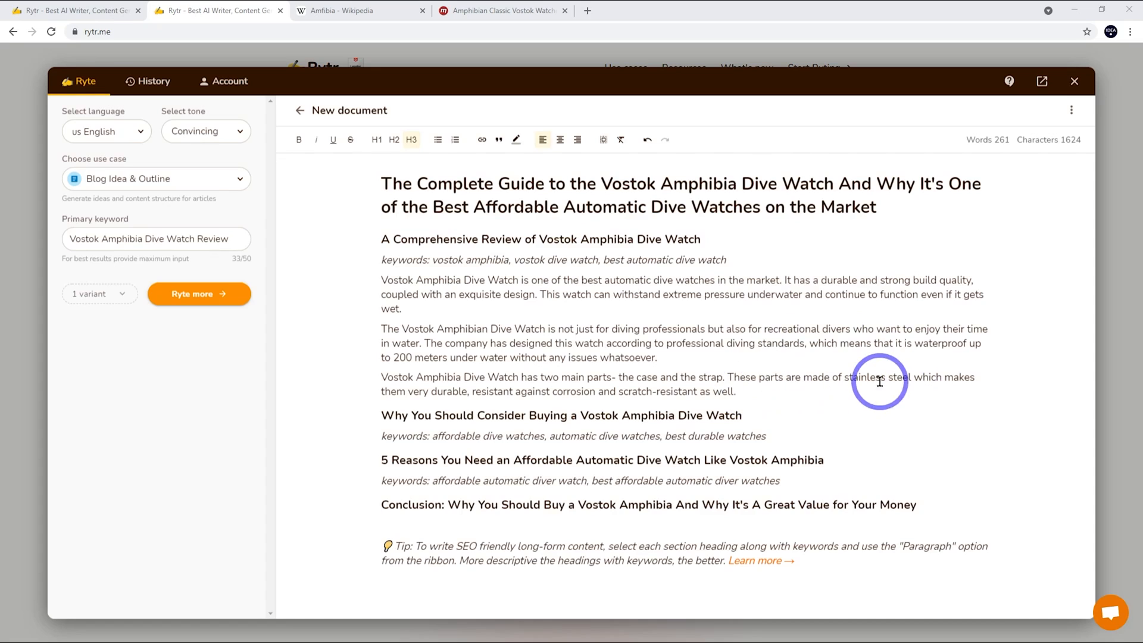
mouse_move(796, 381)
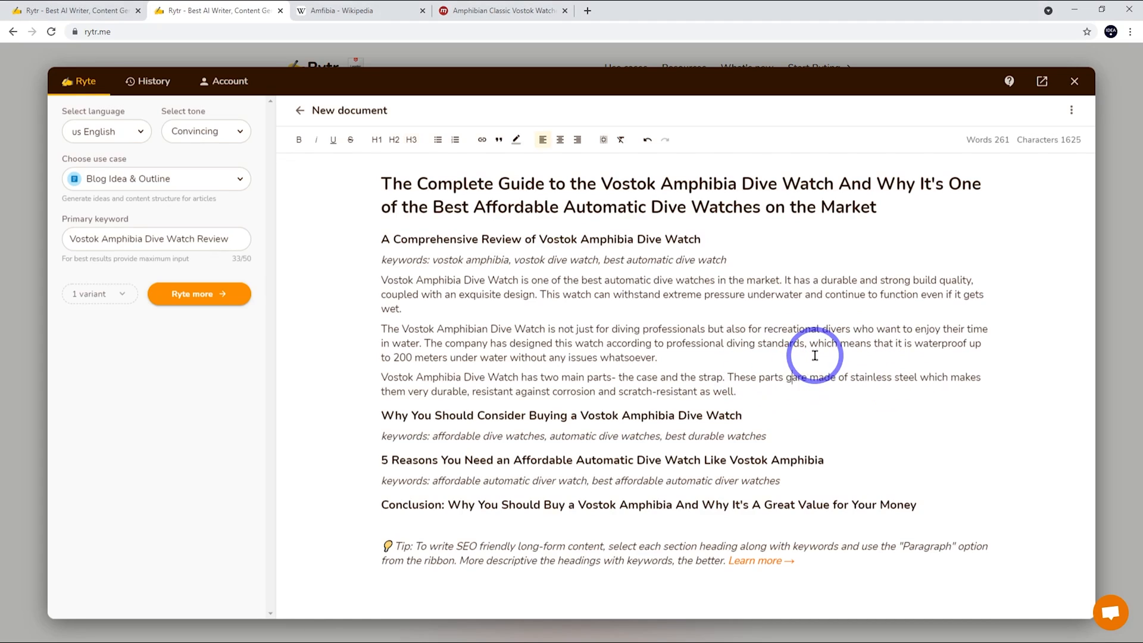
Step: Add 'generally', check Meranom's Amphibian Classic prices, and return to the Rytr document
text(generally)
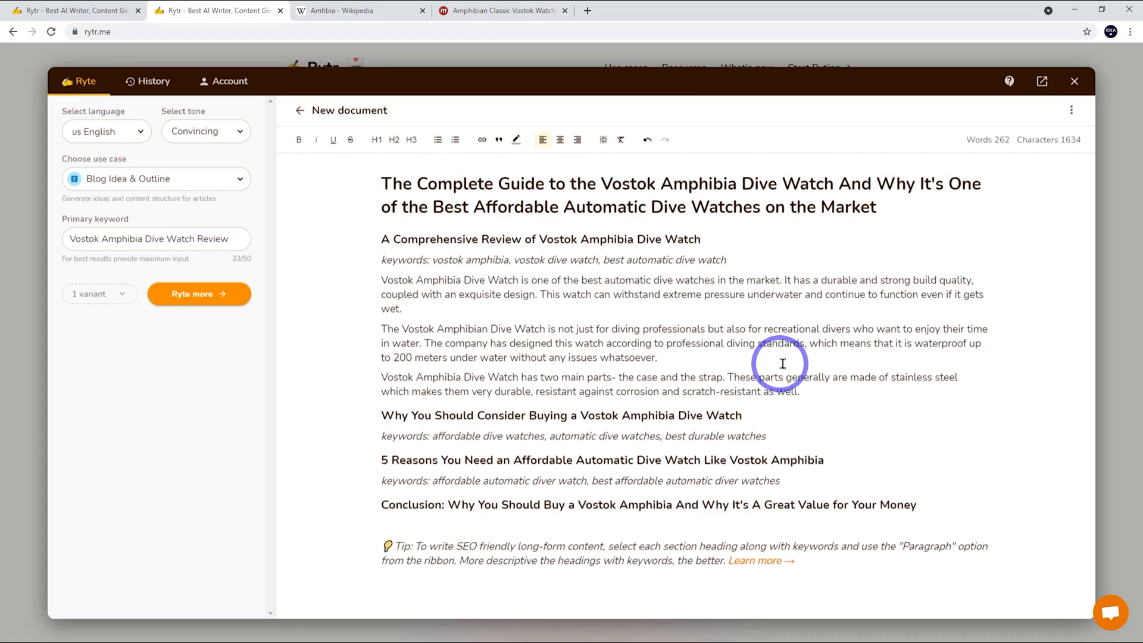
click(500, 11)
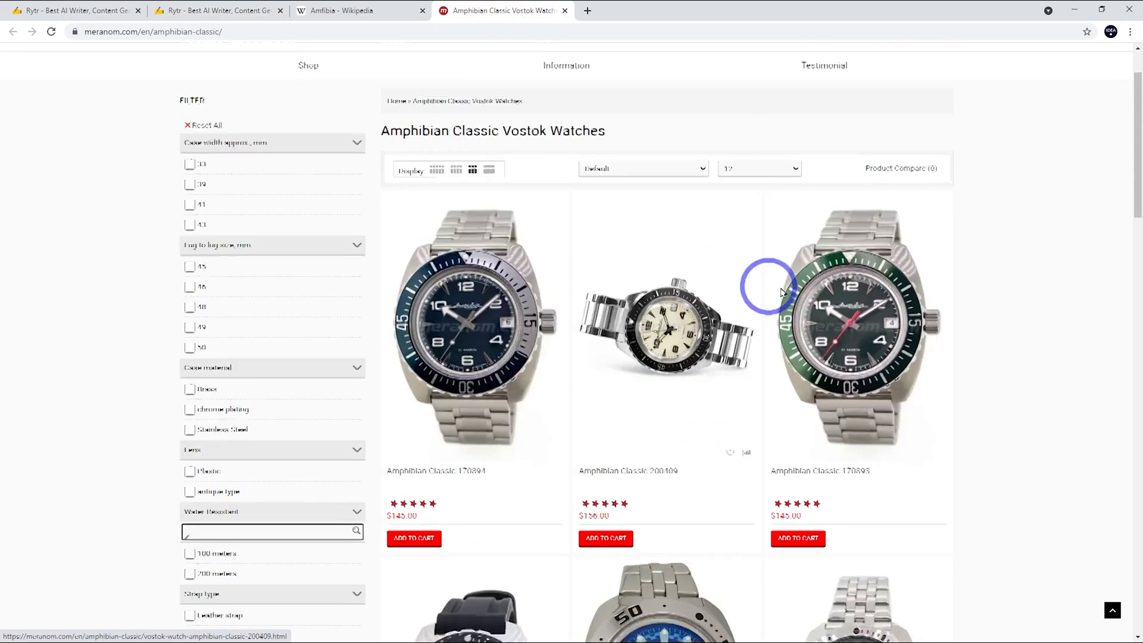
scroll(down, 3)
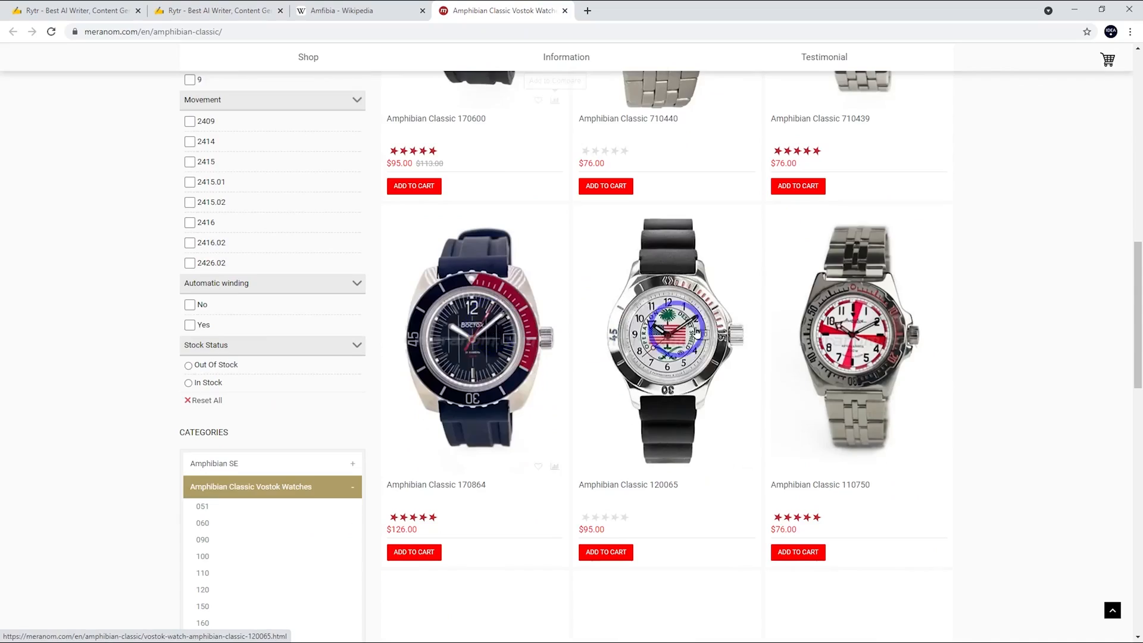
scroll(up, 3)
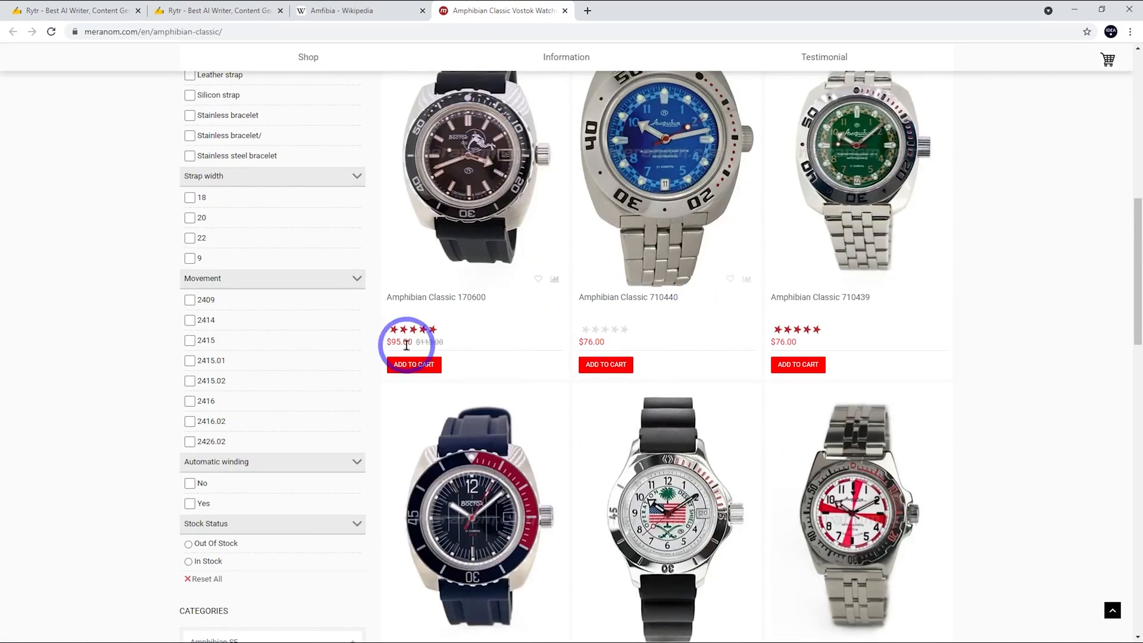
click(219, 11)
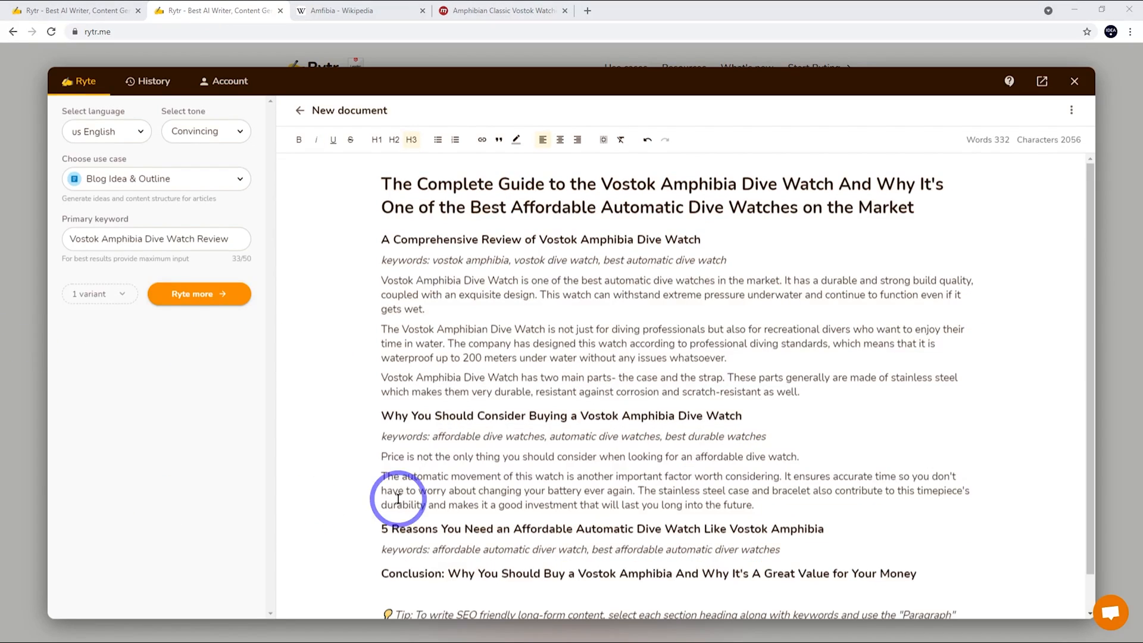
Step: Scroll down to the buying and reasons sections of the document
scroll(down, 3)
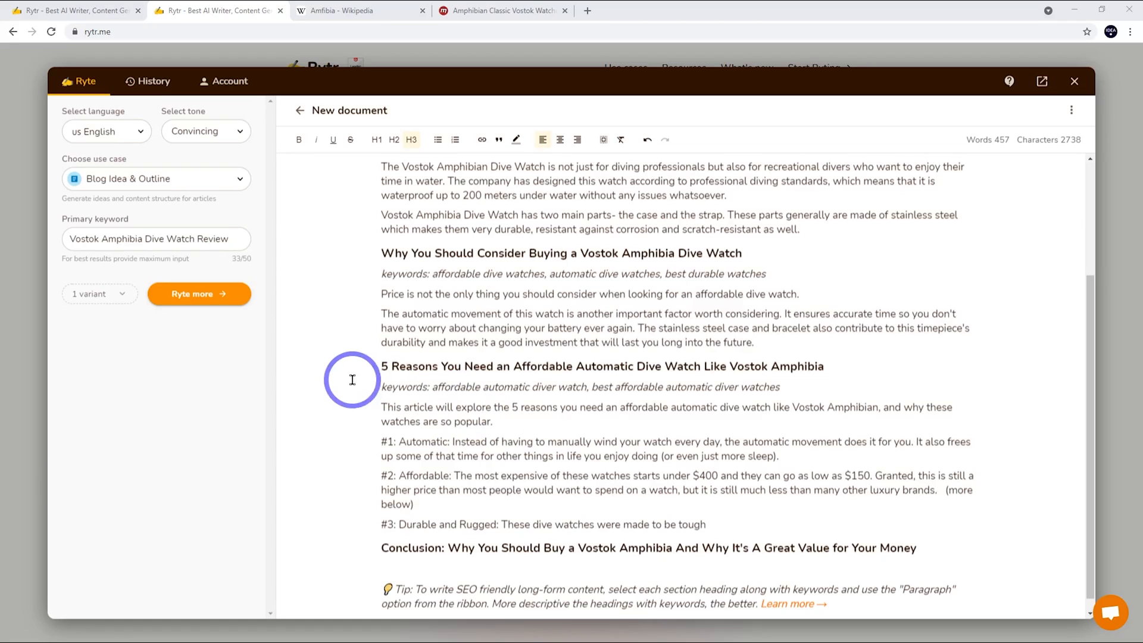
mouse_move(663, 372)
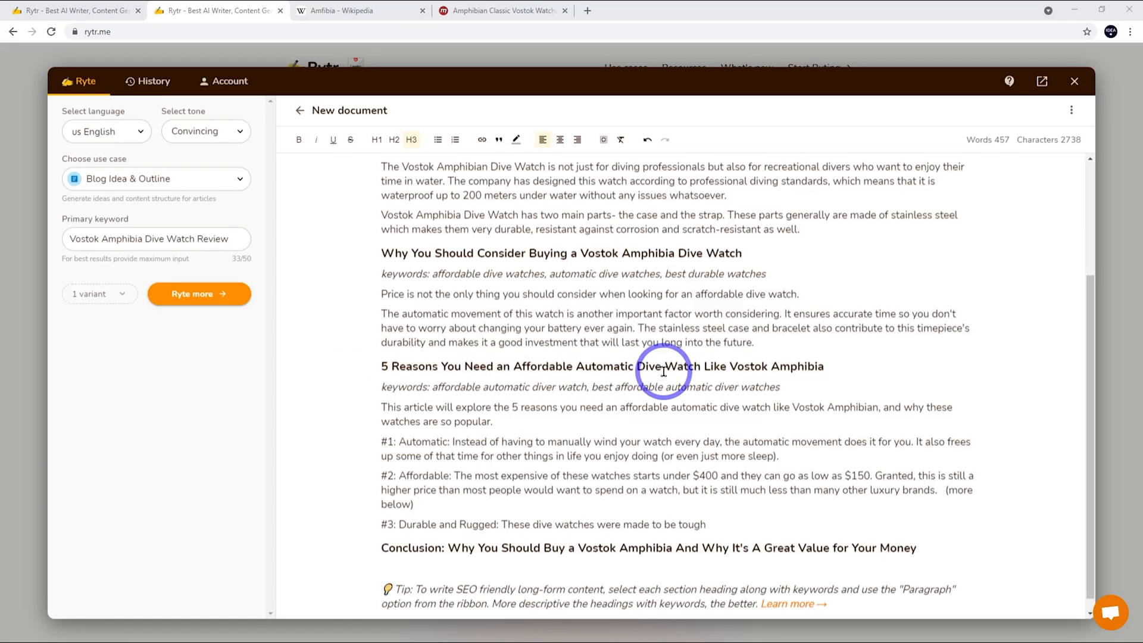
mouse_move(390, 531)
text(3)
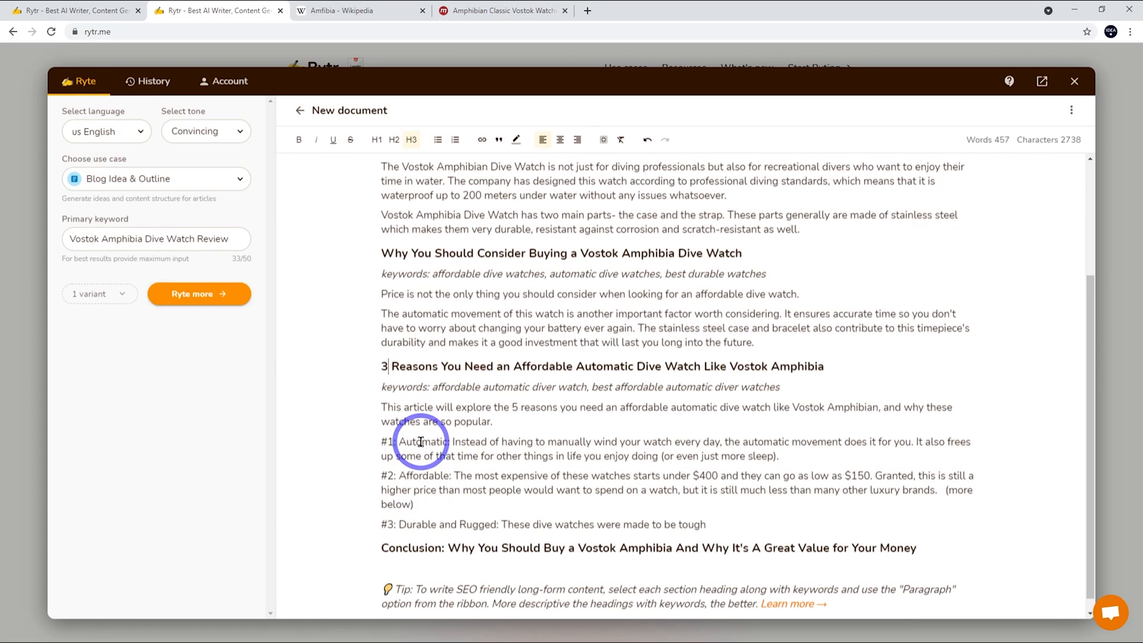
mouse_move(526, 465)
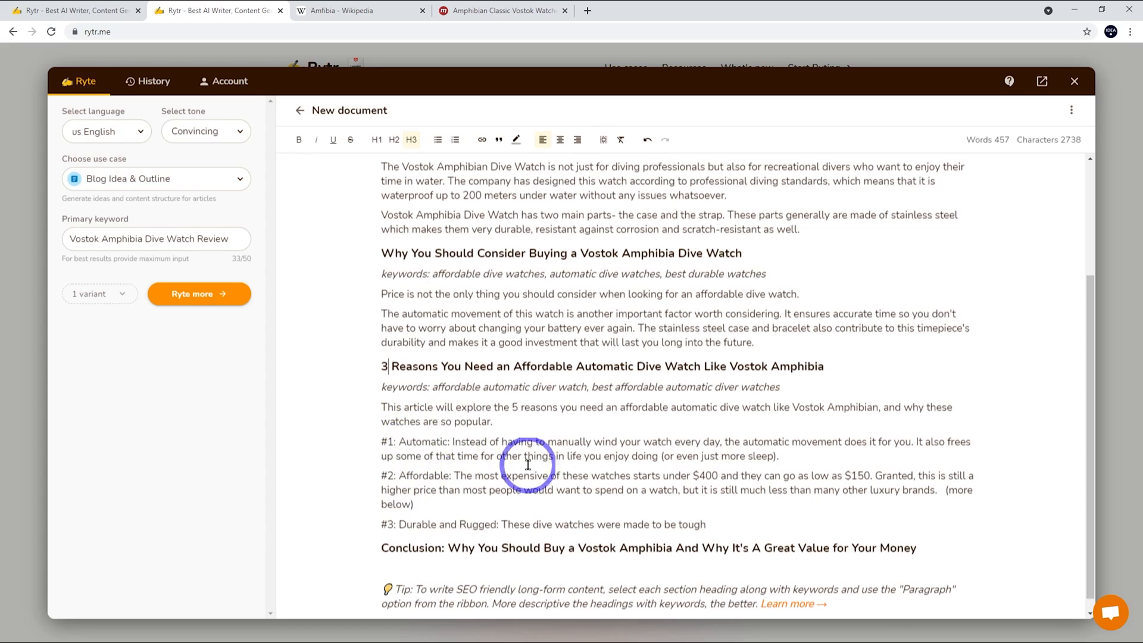
mouse_move(503, 474)
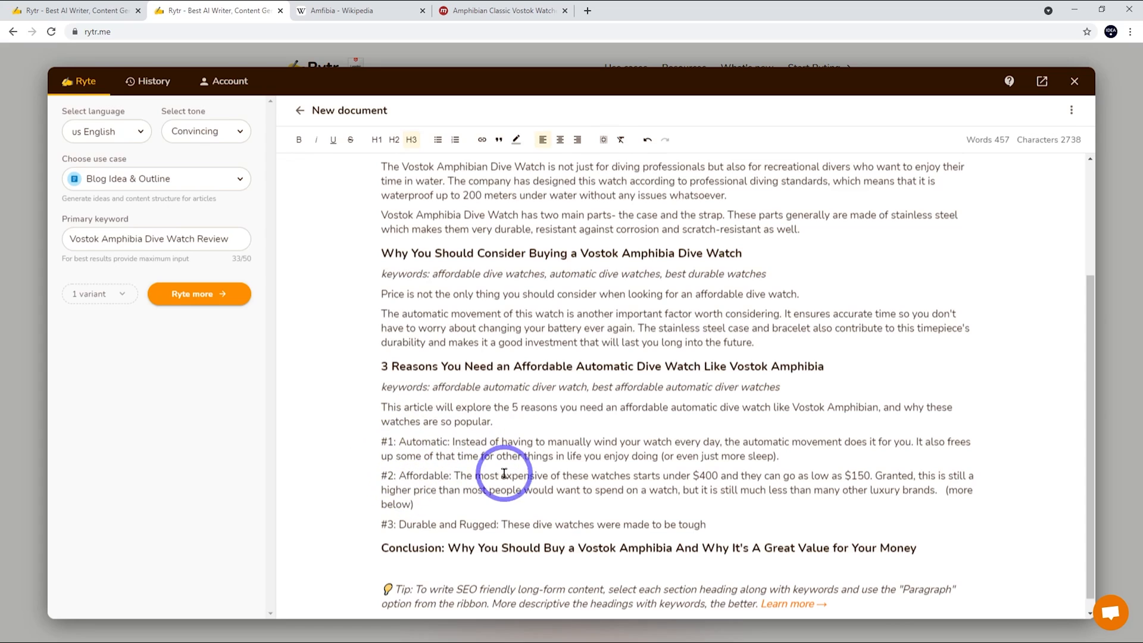
mouse_move(429, 490)
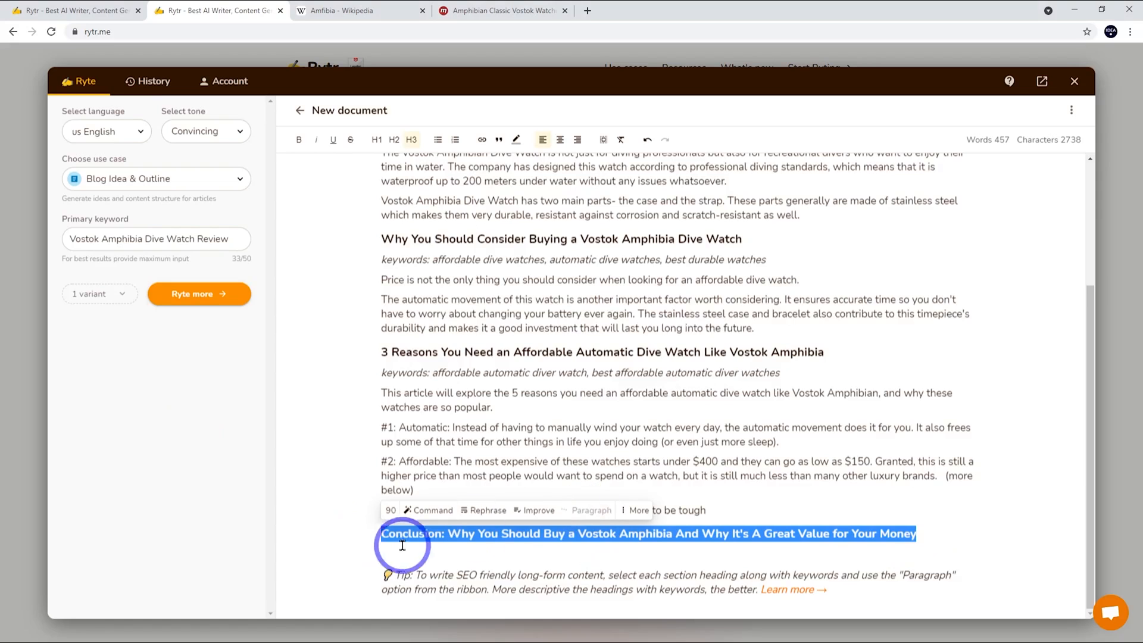
click(198, 294)
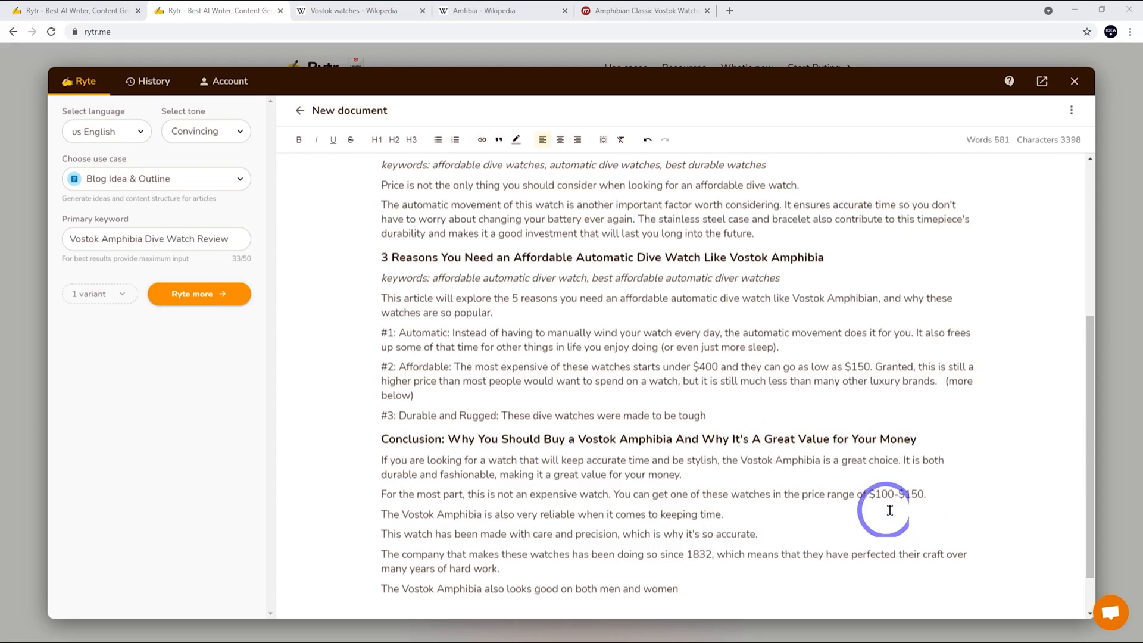
mouse_move(684, 560)
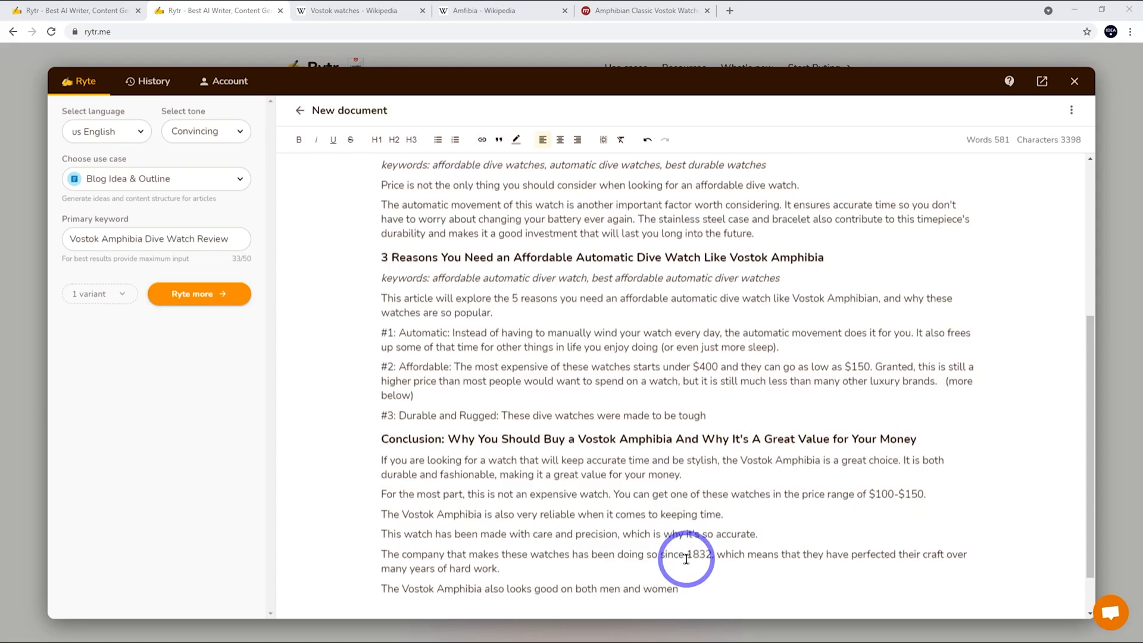
mouse_move(723, 559)
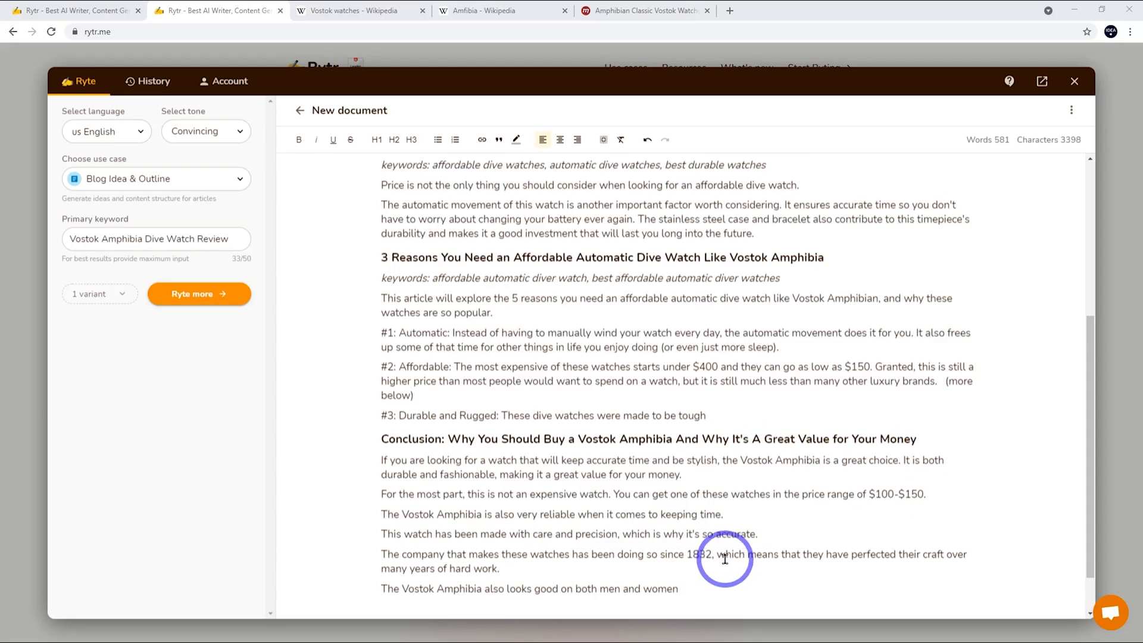
mouse_move(880, 495)
text(7)
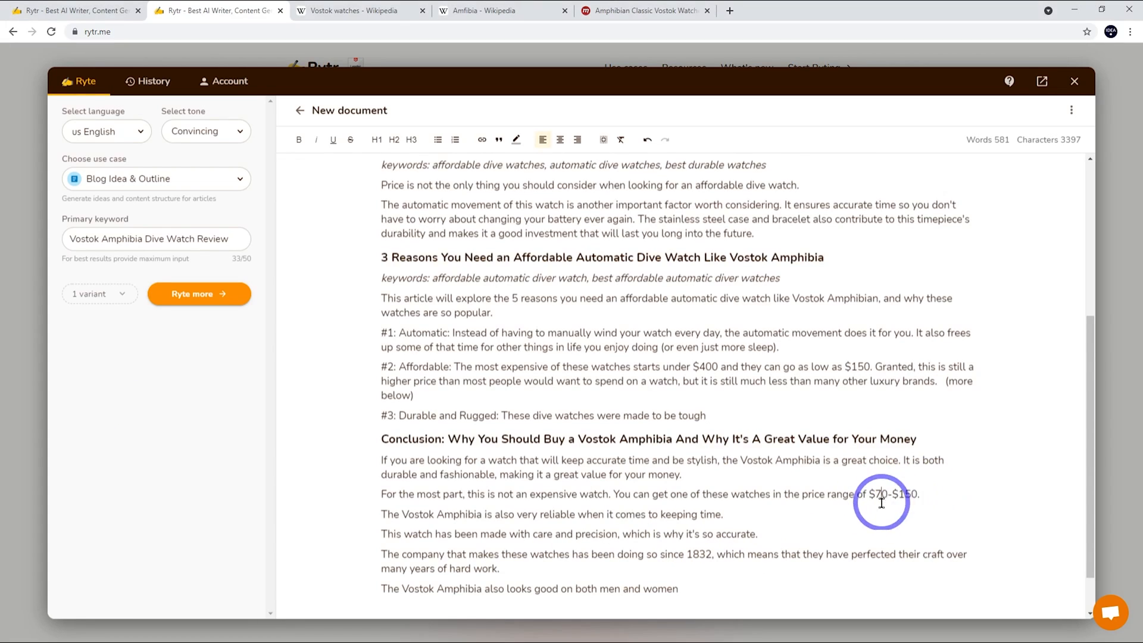
mouse_move(735, 493)
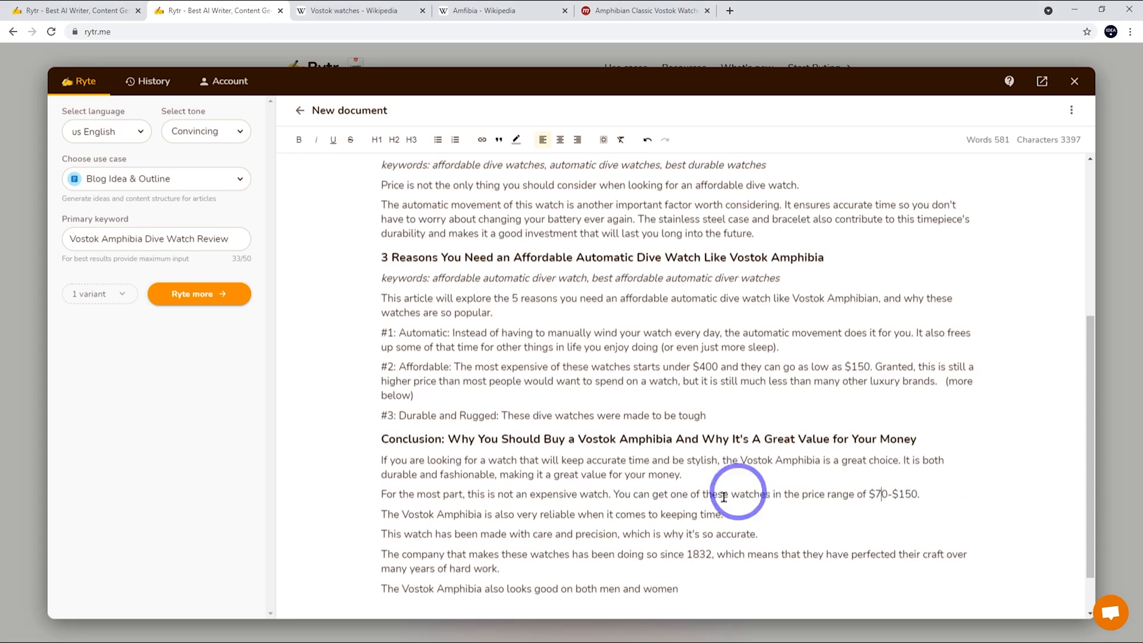
mouse_move(687, 567)
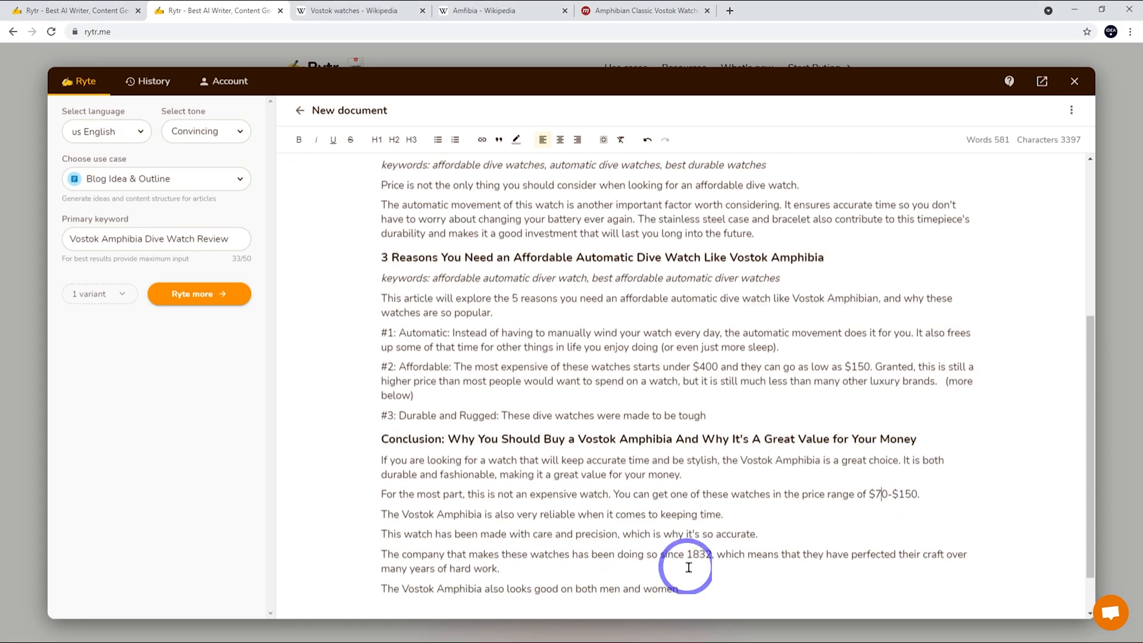
mouse_move(479, 395)
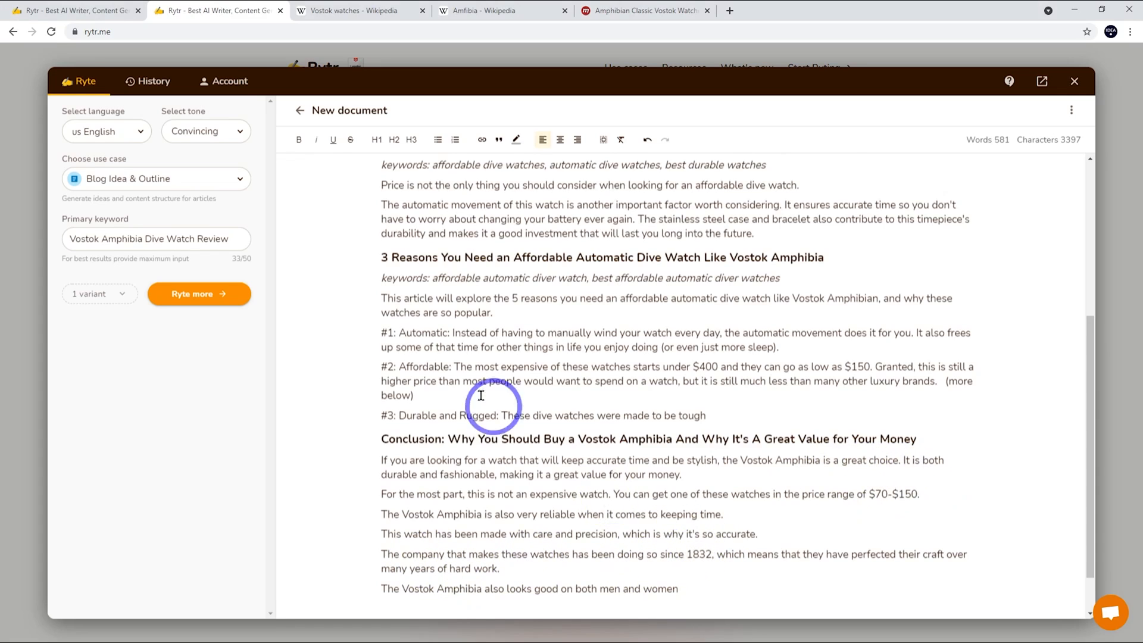
Step: Check the Vostok watches article's History for the founding year and return to Rytr
click(357, 10)
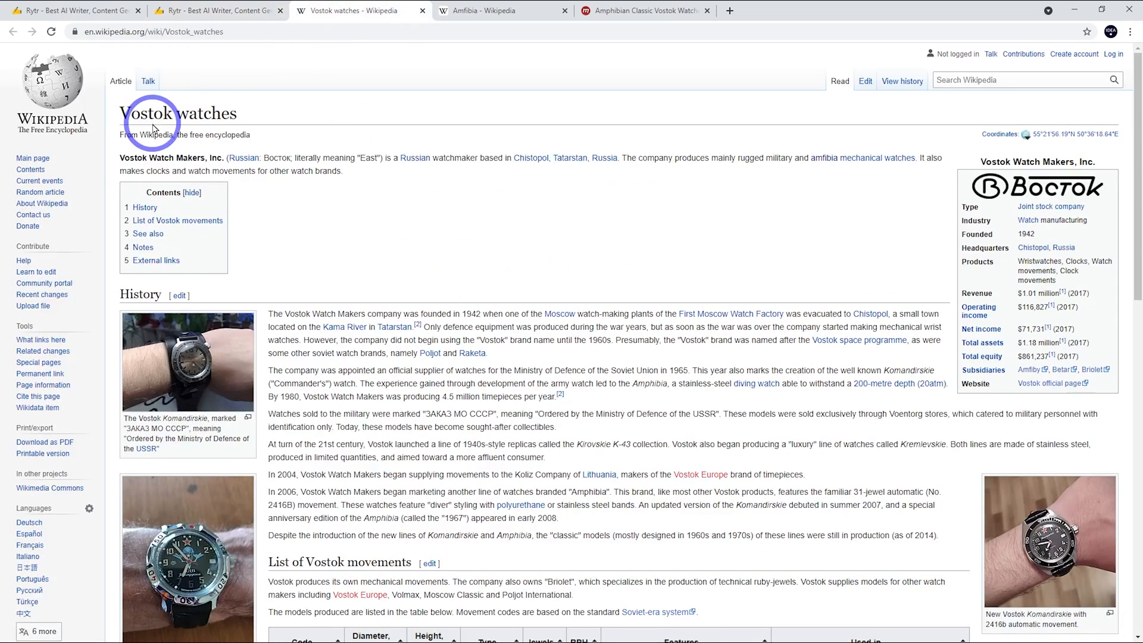
mouse_move(323, 324)
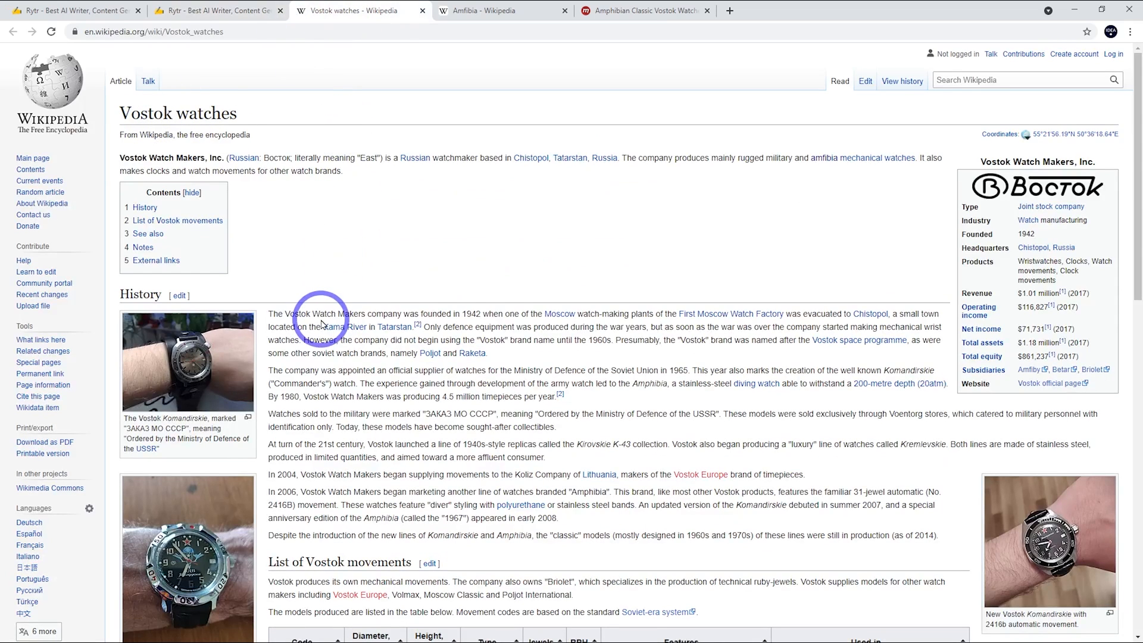
mouse_move(501, 366)
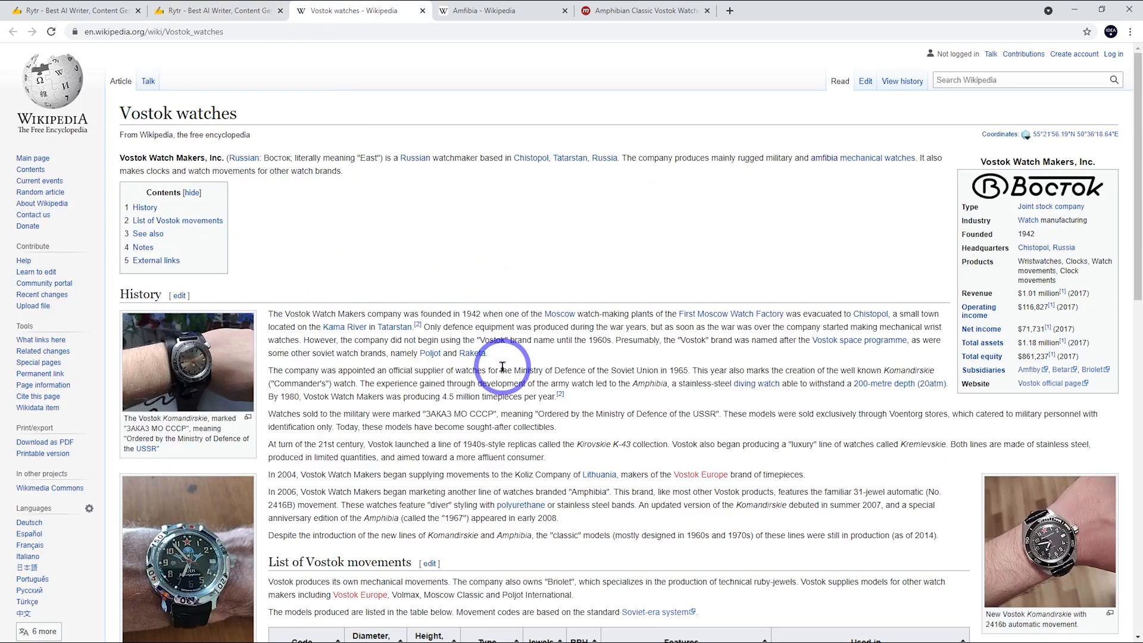
click(212, 10)
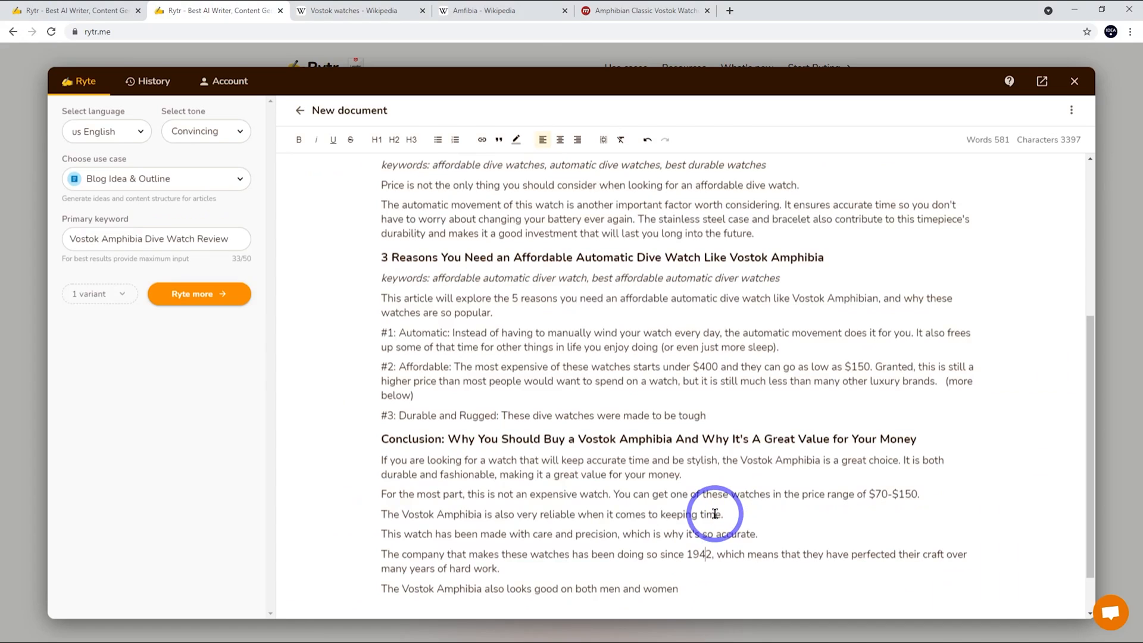
mouse_move(685, 522)
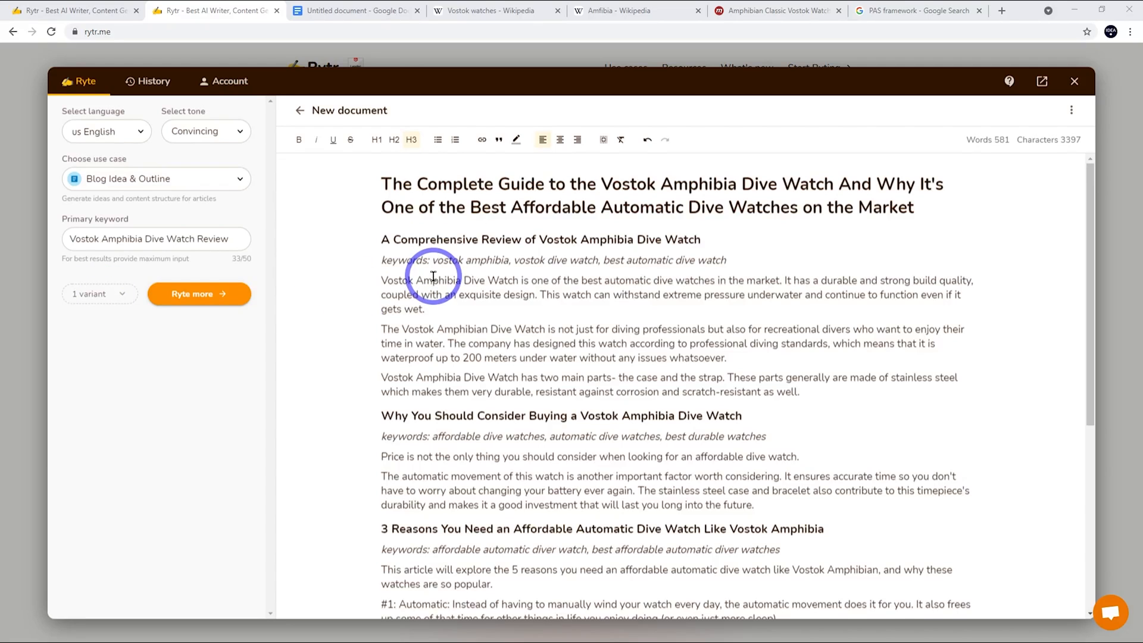
Step: Bring up the Choose use case dropdown after fixing the founding year
click(154, 179)
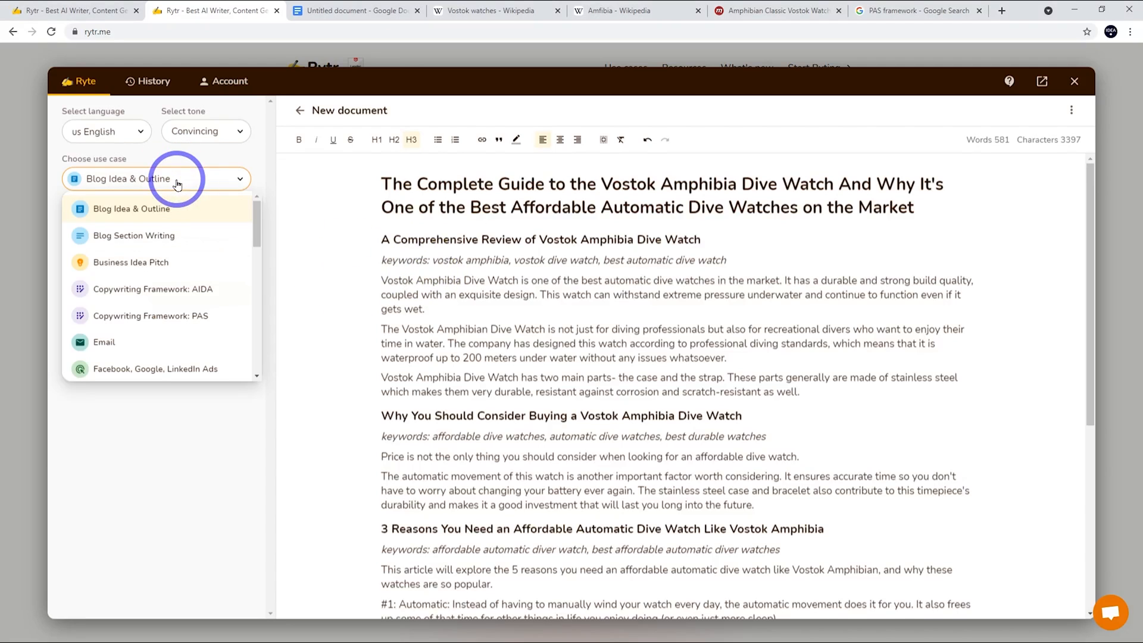
mouse_move(170, 321)
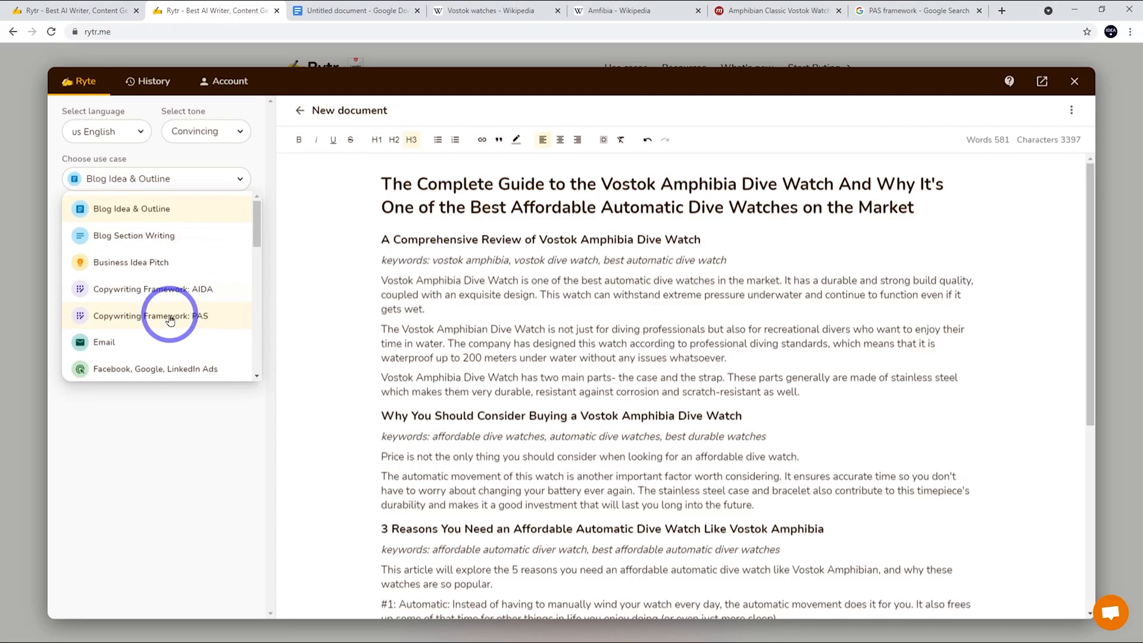
mouse_move(191, 326)
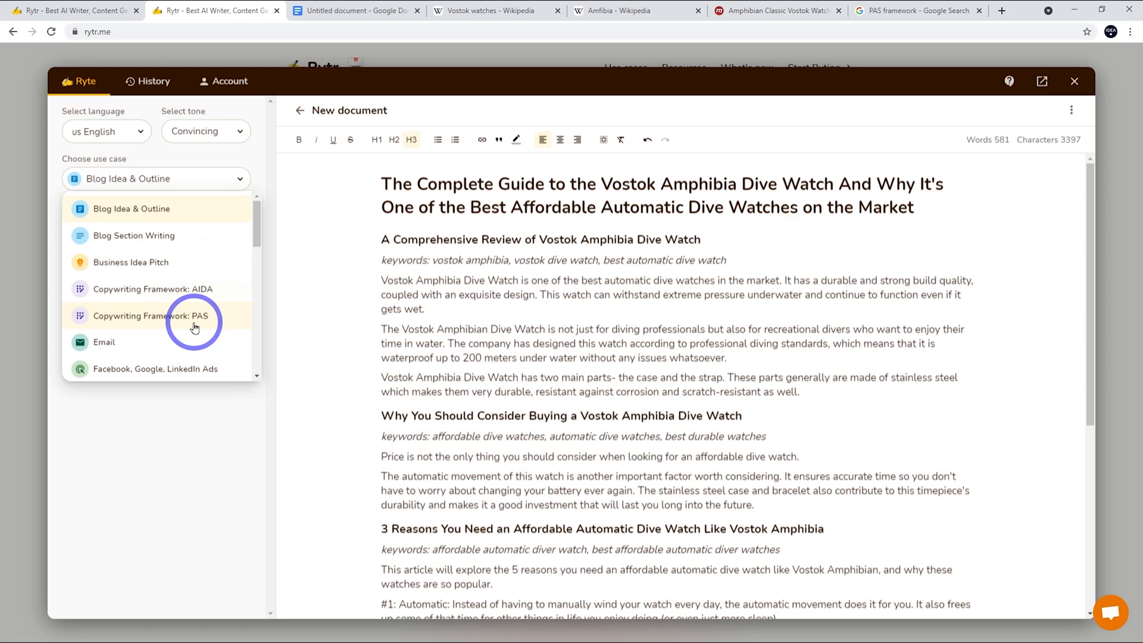
mouse_move(193, 321)
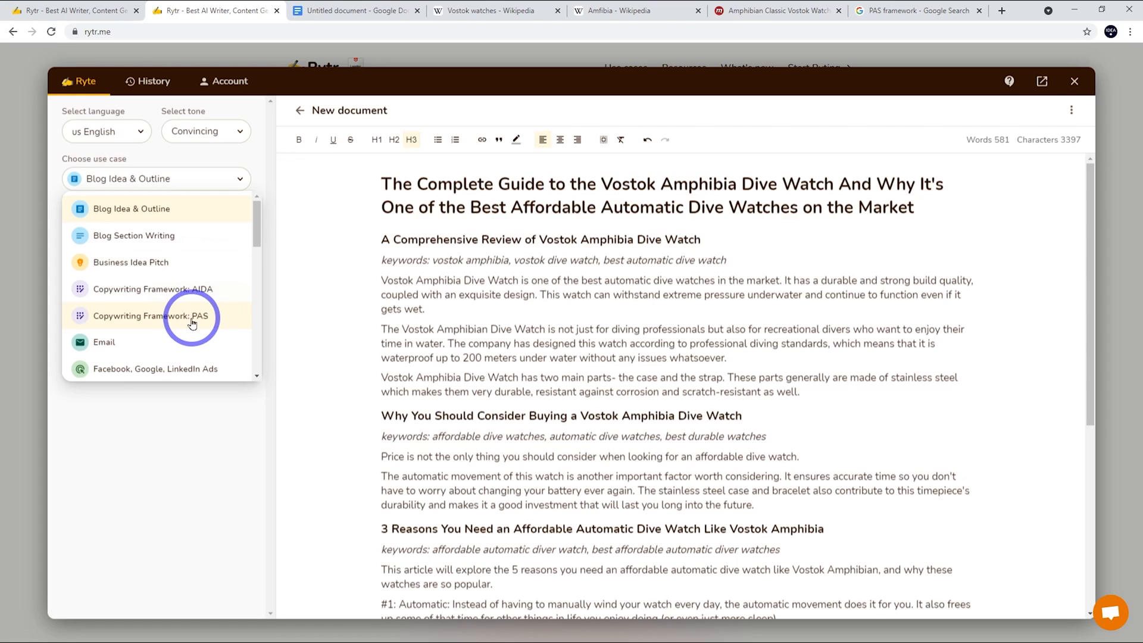
Step: Select Copywriting Framework: PAS, add 'budget' to the description, and run Ryte for me
click(151, 315)
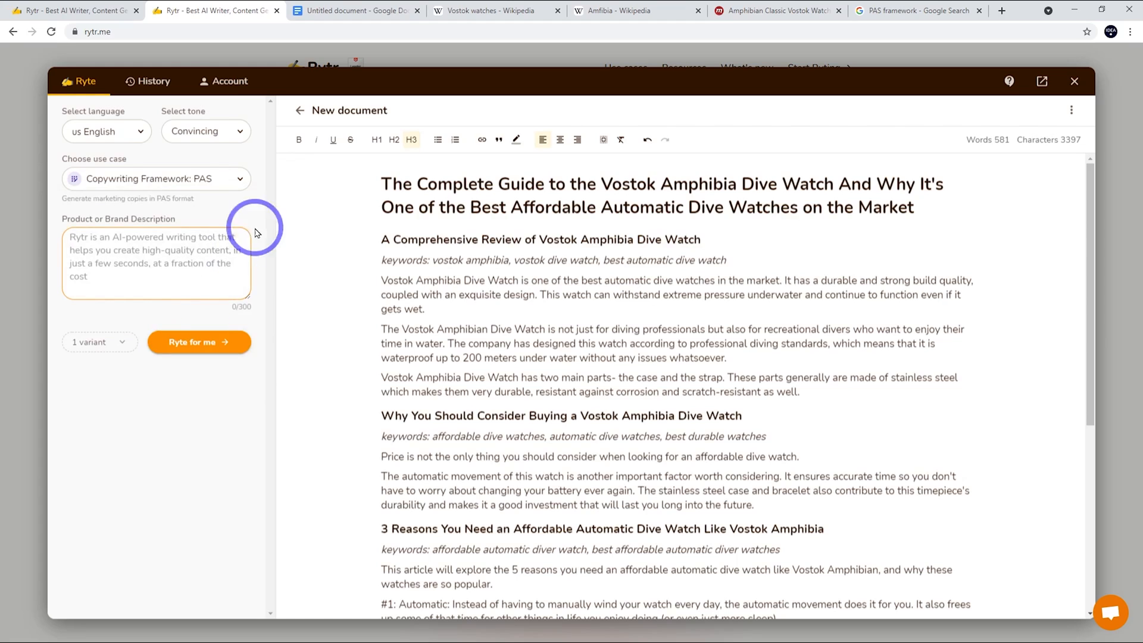
mouse_move(138, 261)
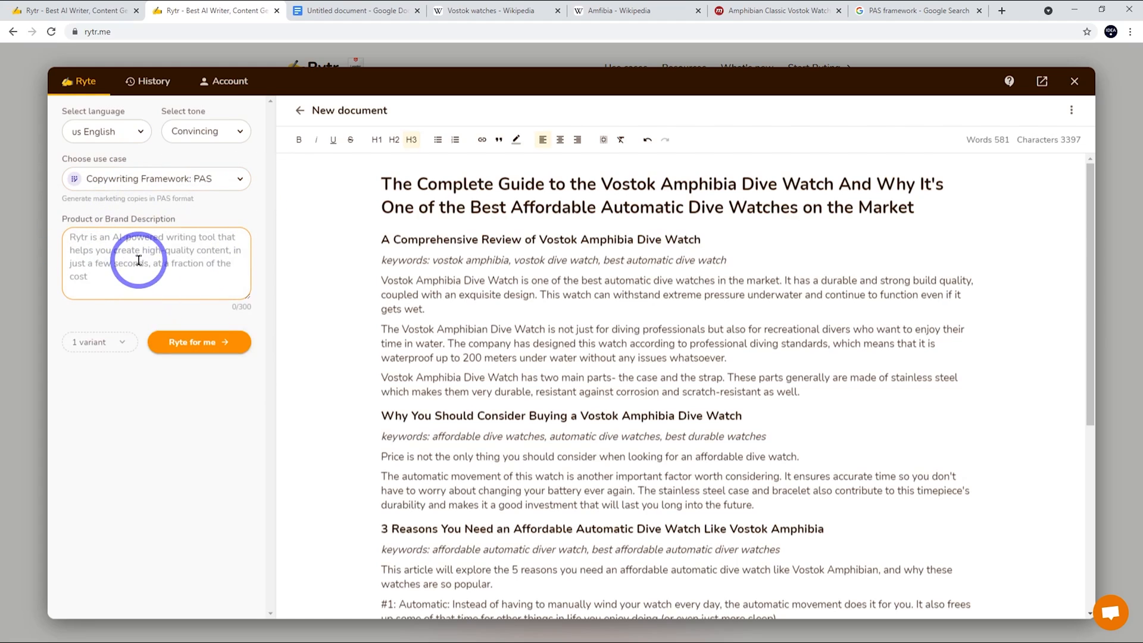
mouse_move(376, 324)
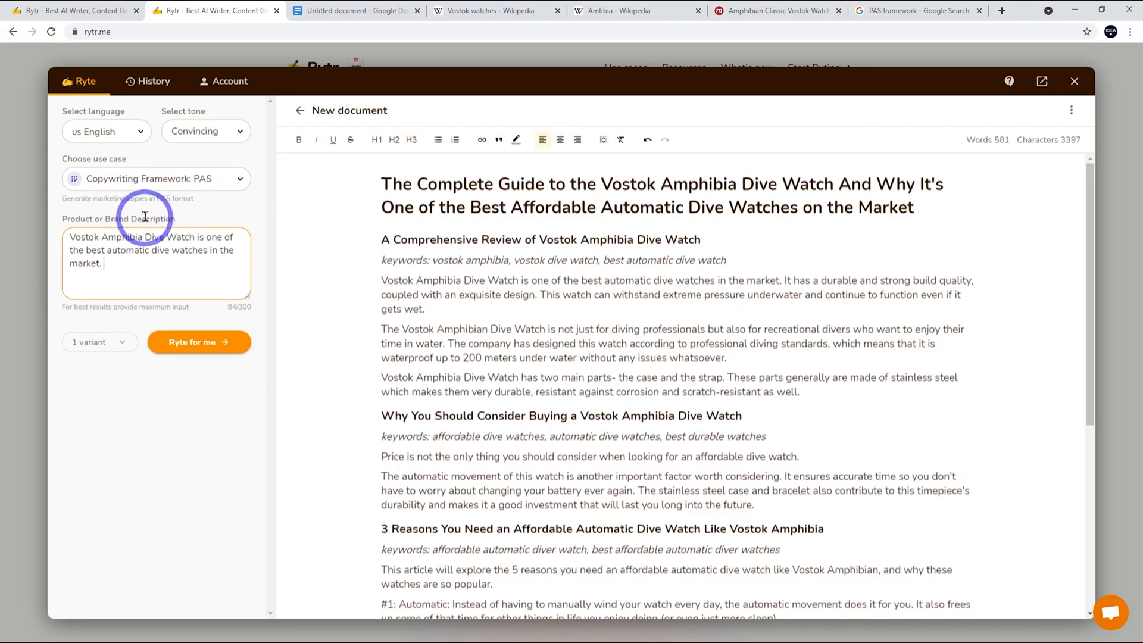
mouse_move(175, 250)
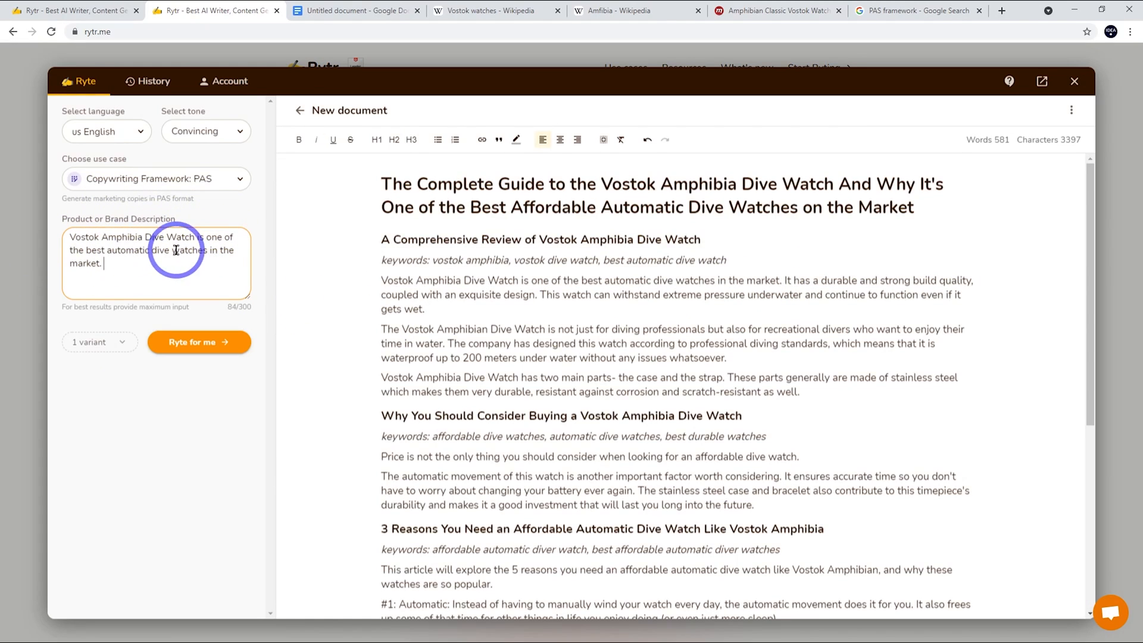
mouse_move(110, 255)
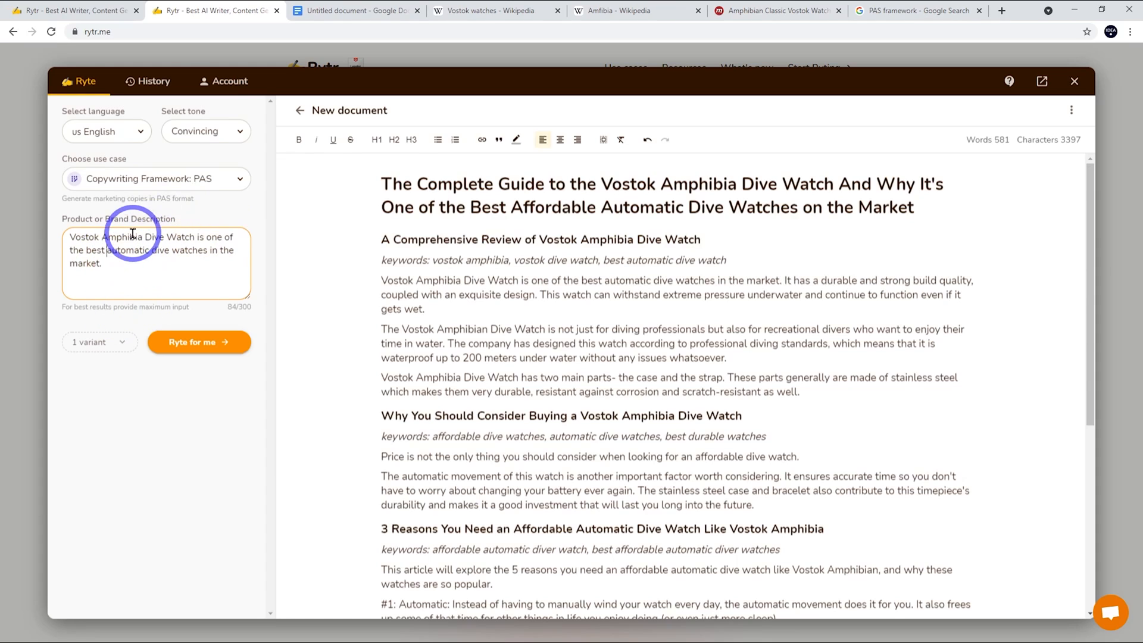
text(budge)
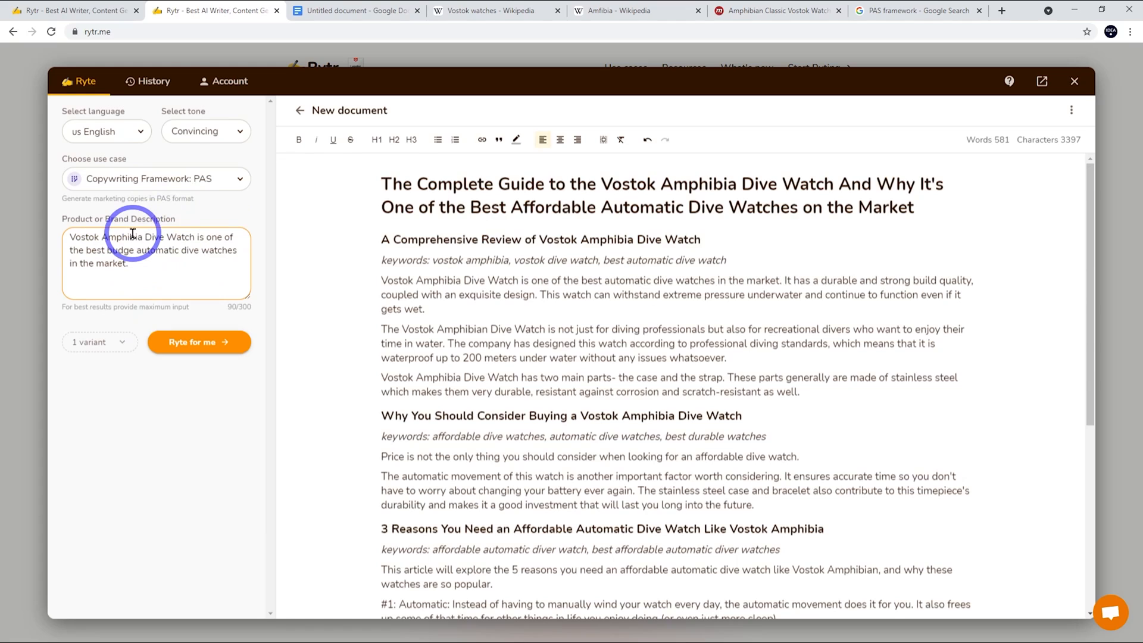
text(t)
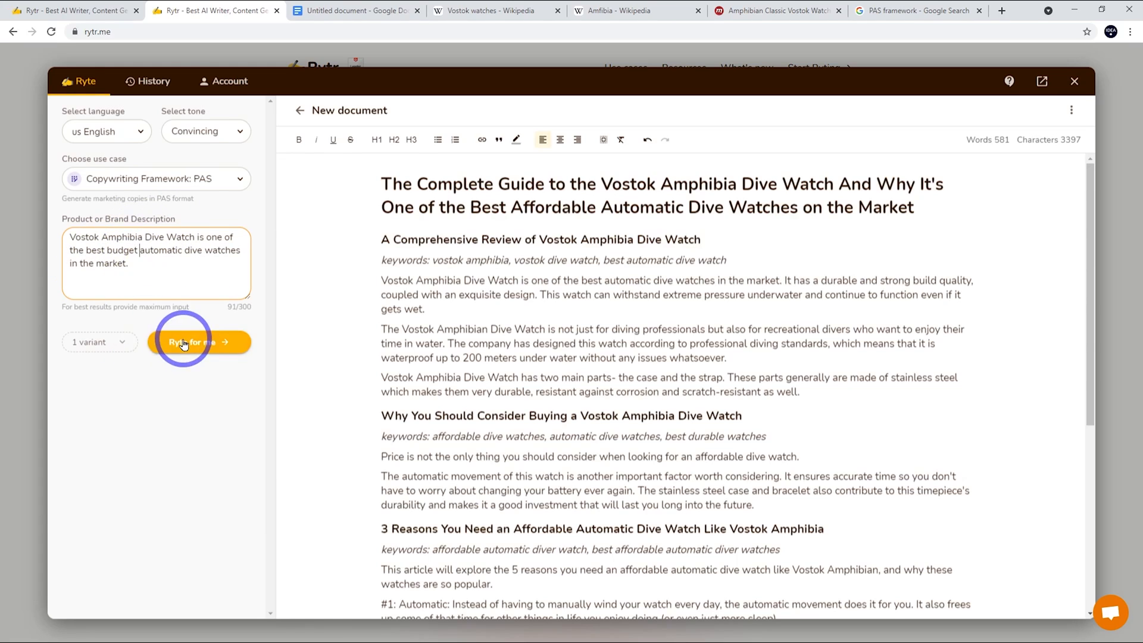
click(199, 342)
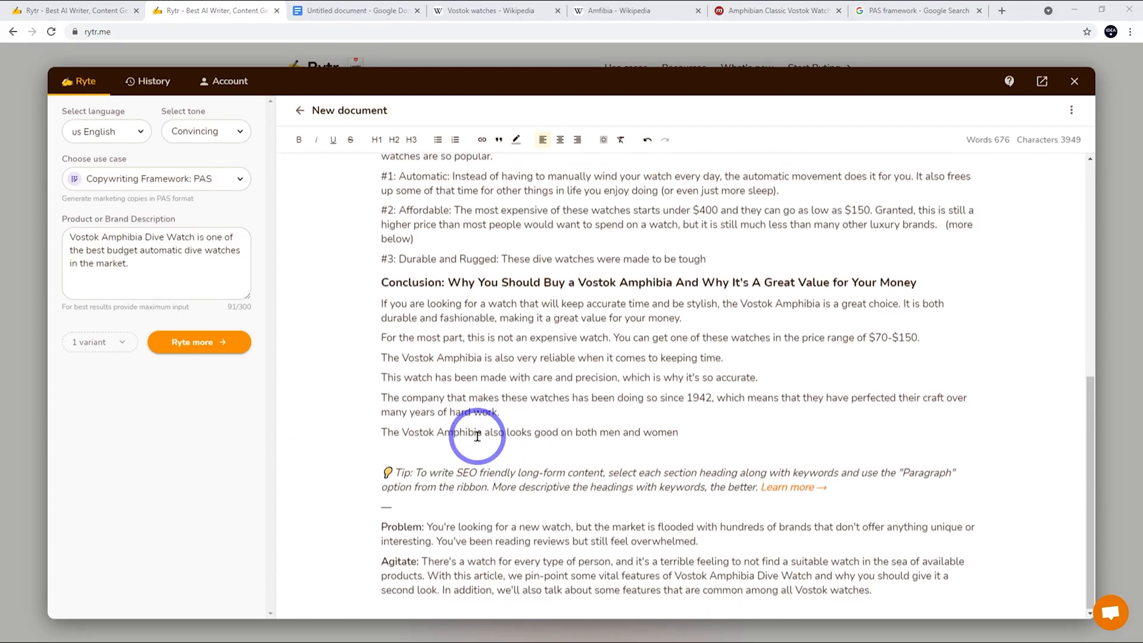
mouse_move(755, 526)
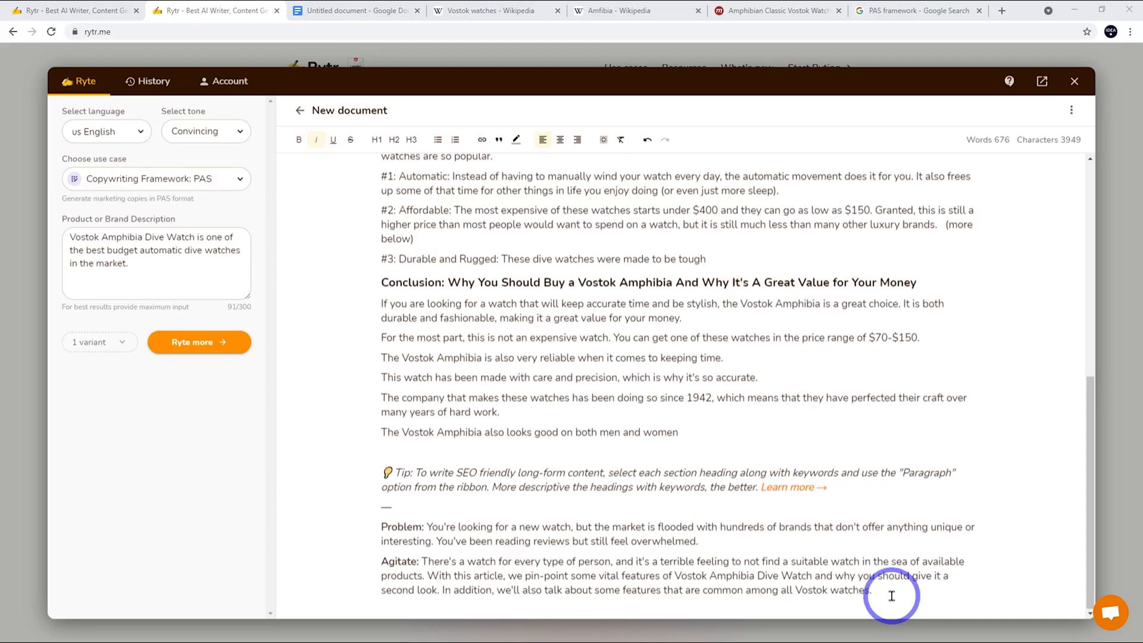
scroll(up, 3)
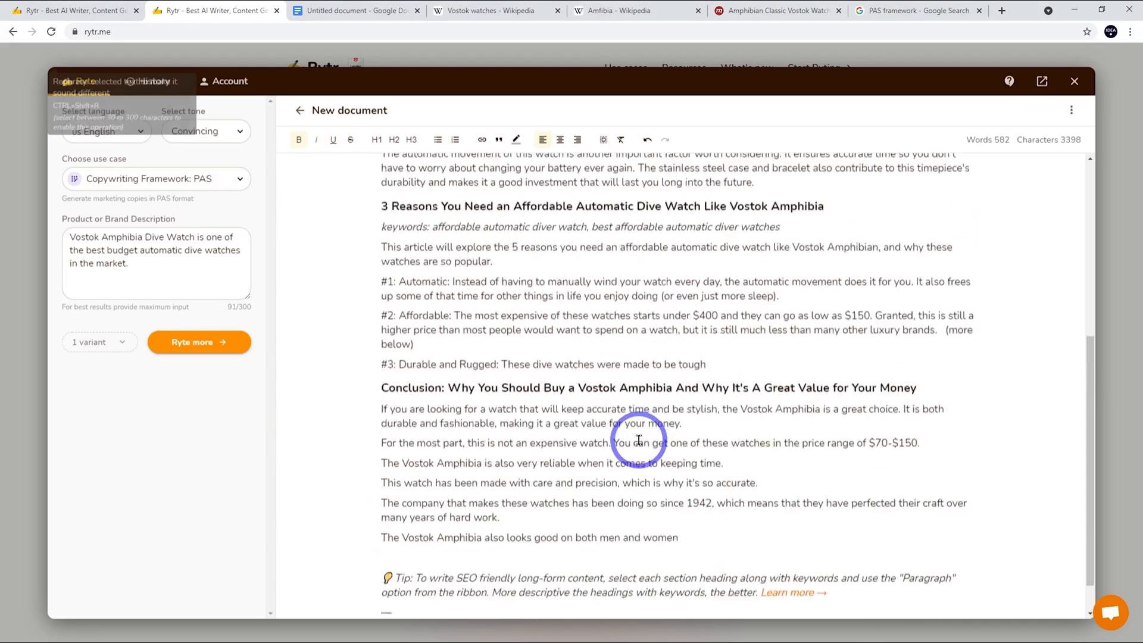
scroll(up, 3)
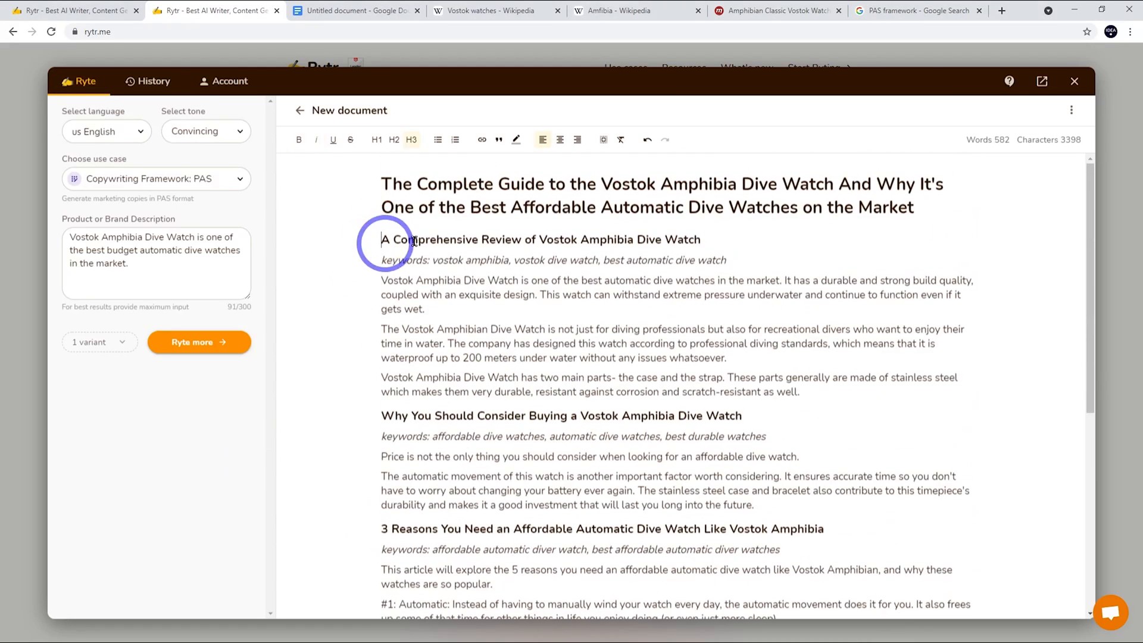
click(198, 342)
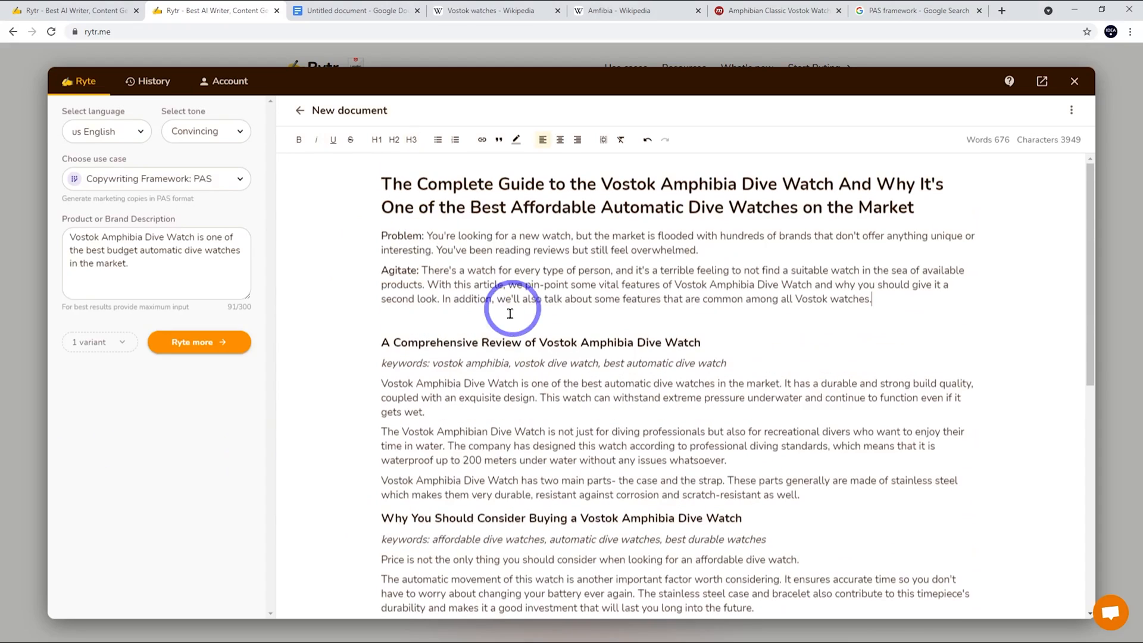
double_click(400, 235)
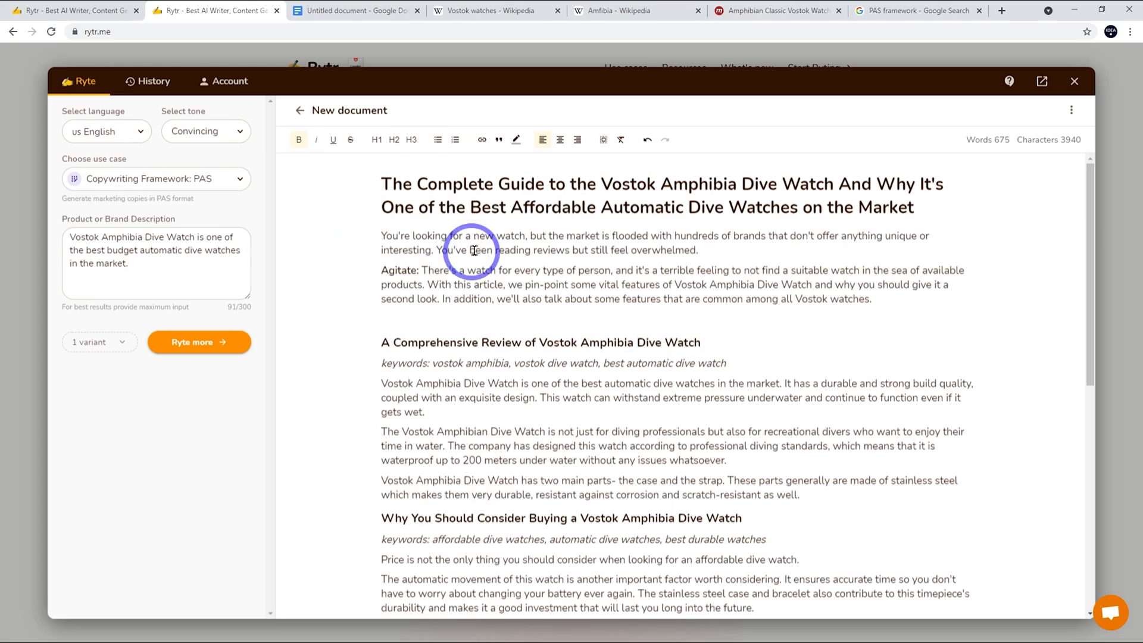
mouse_move(901, 252)
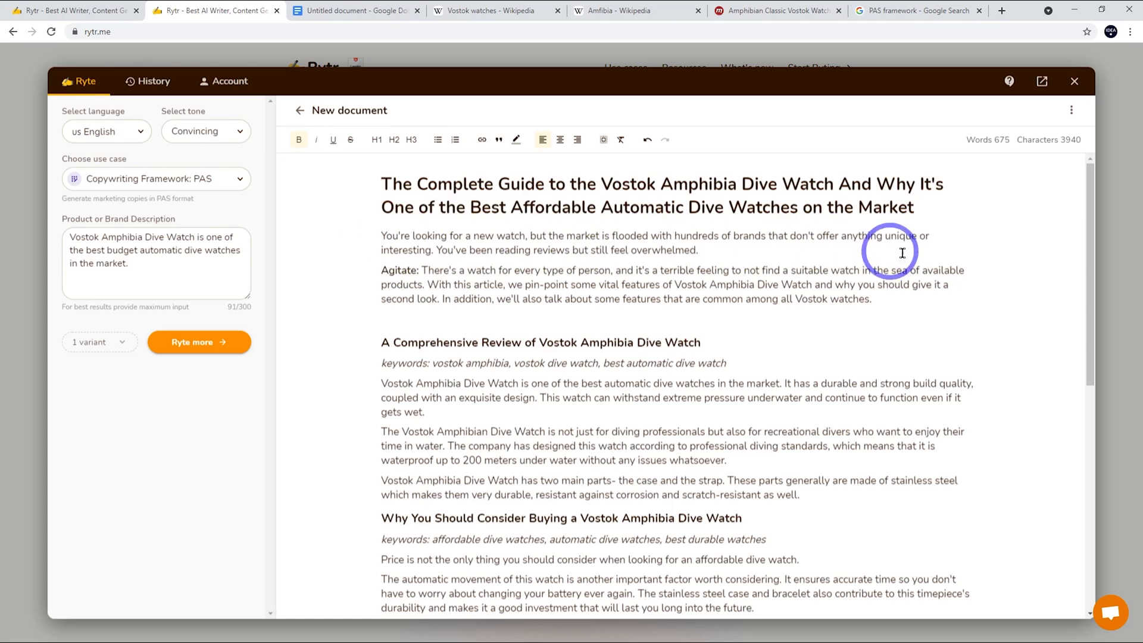
mouse_move(457, 264)
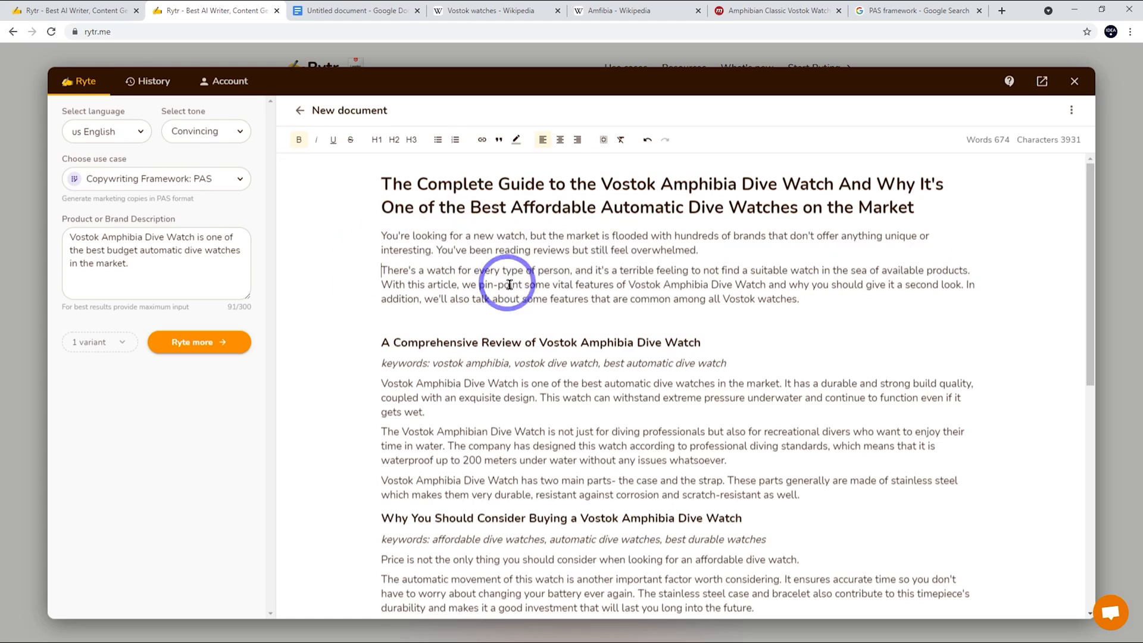
mouse_move(669, 283)
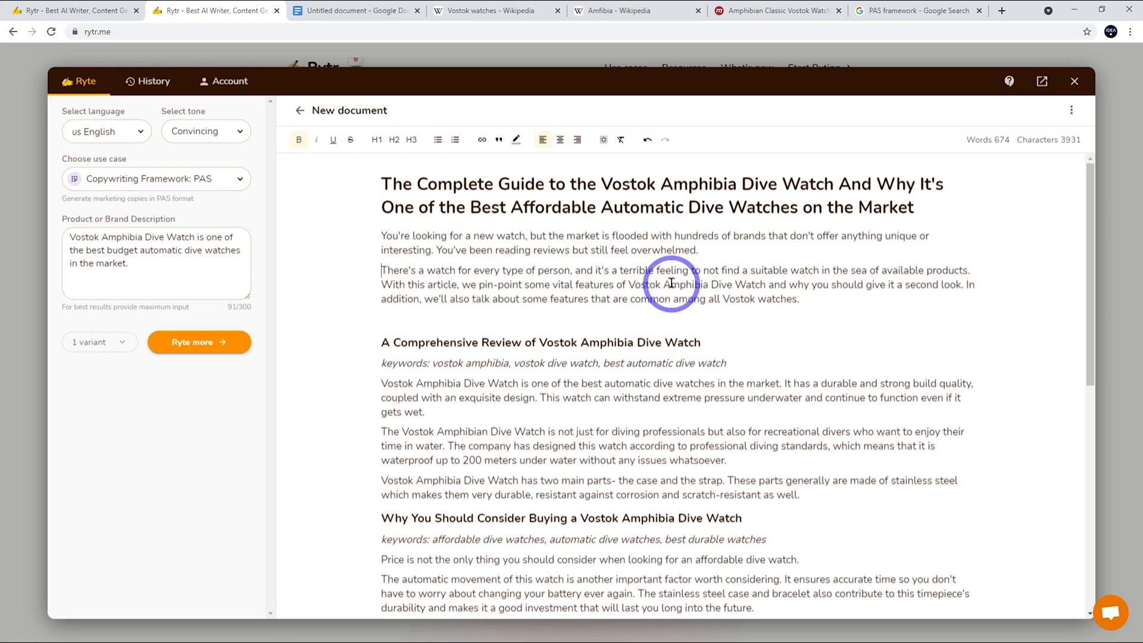
mouse_move(503, 283)
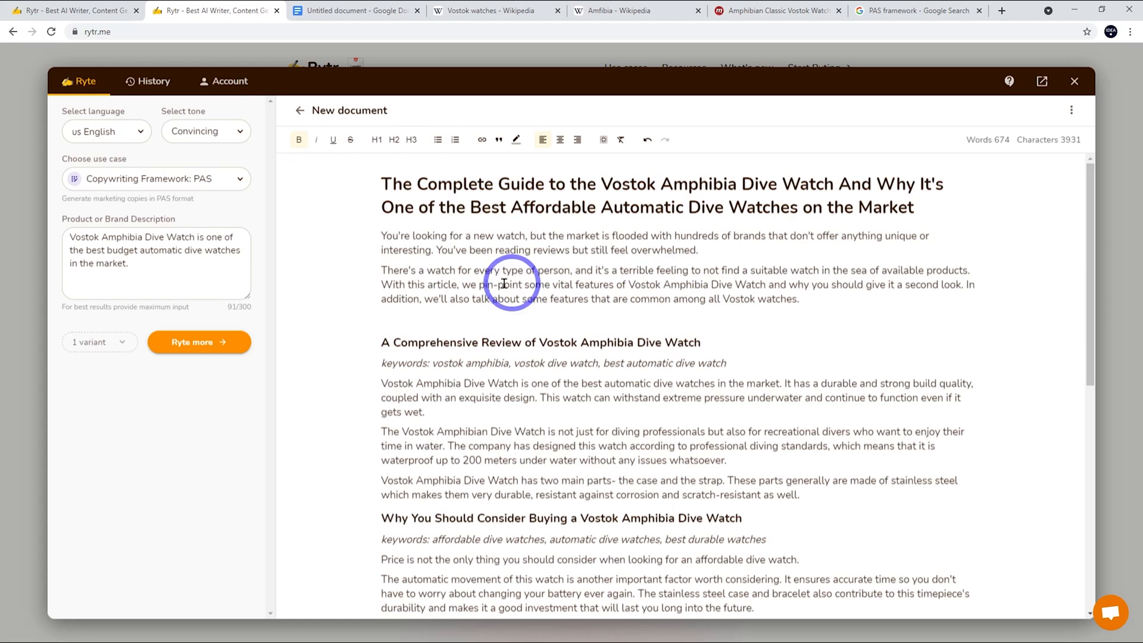
mouse_move(439, 302)
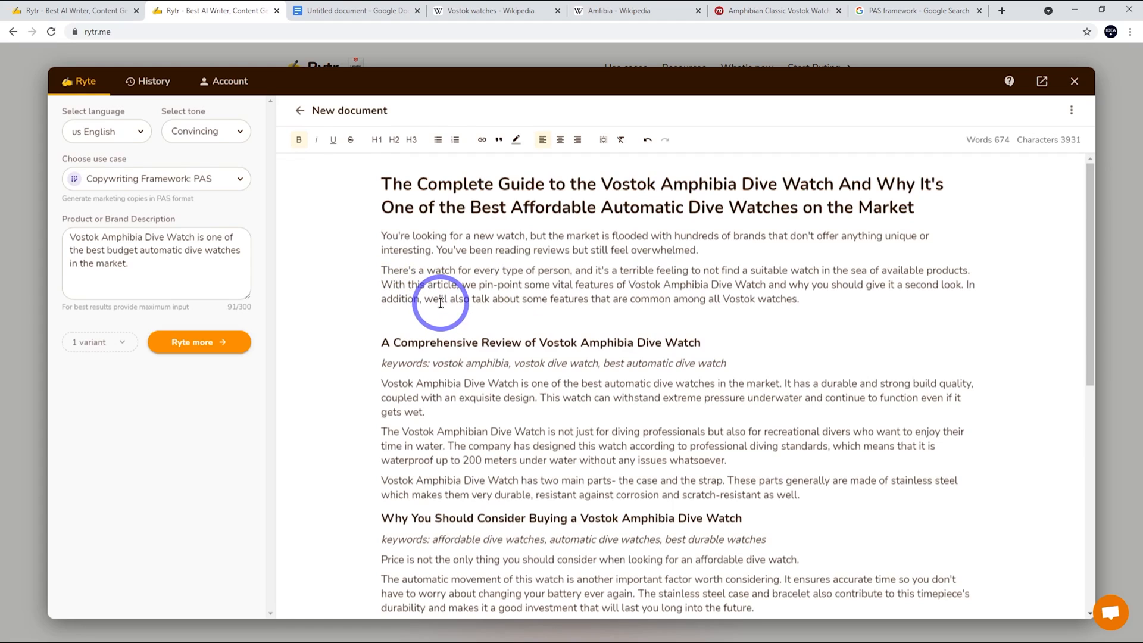
mouse_move(676, 292)
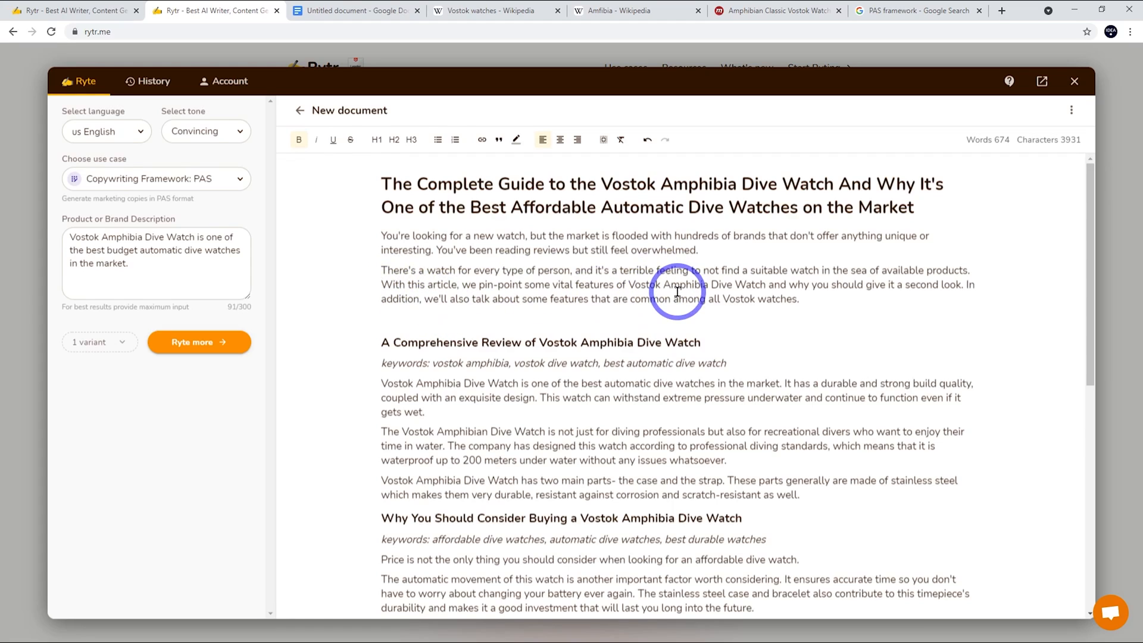
mouse_move(499, 325)
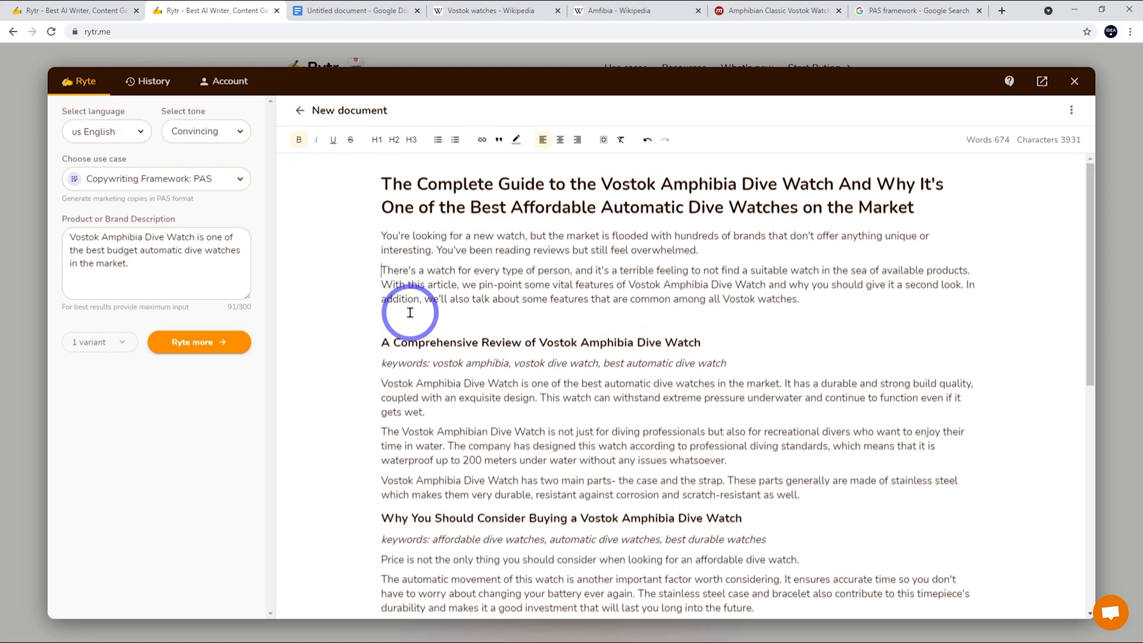
mouse_move(887, 300)
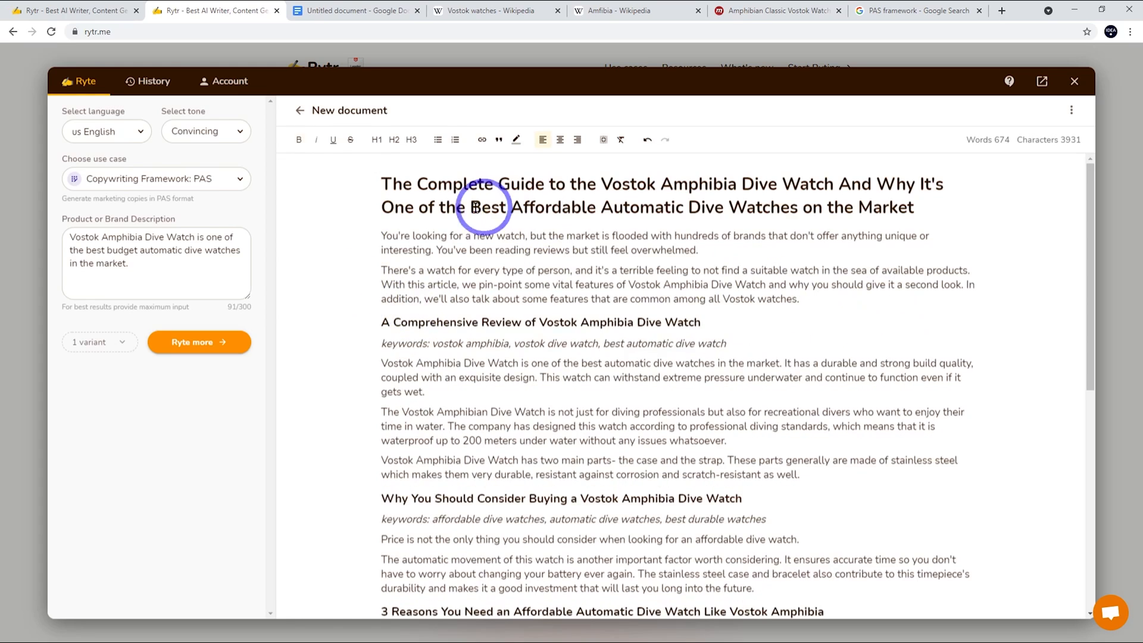
scroll(down, 3)
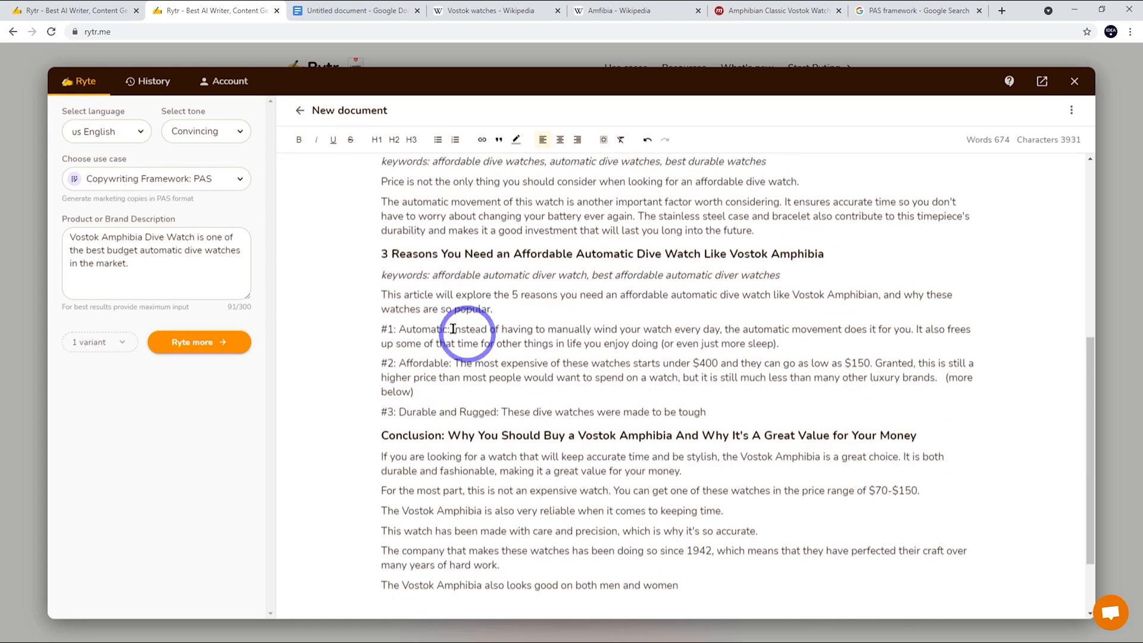
scroll(down, 3)
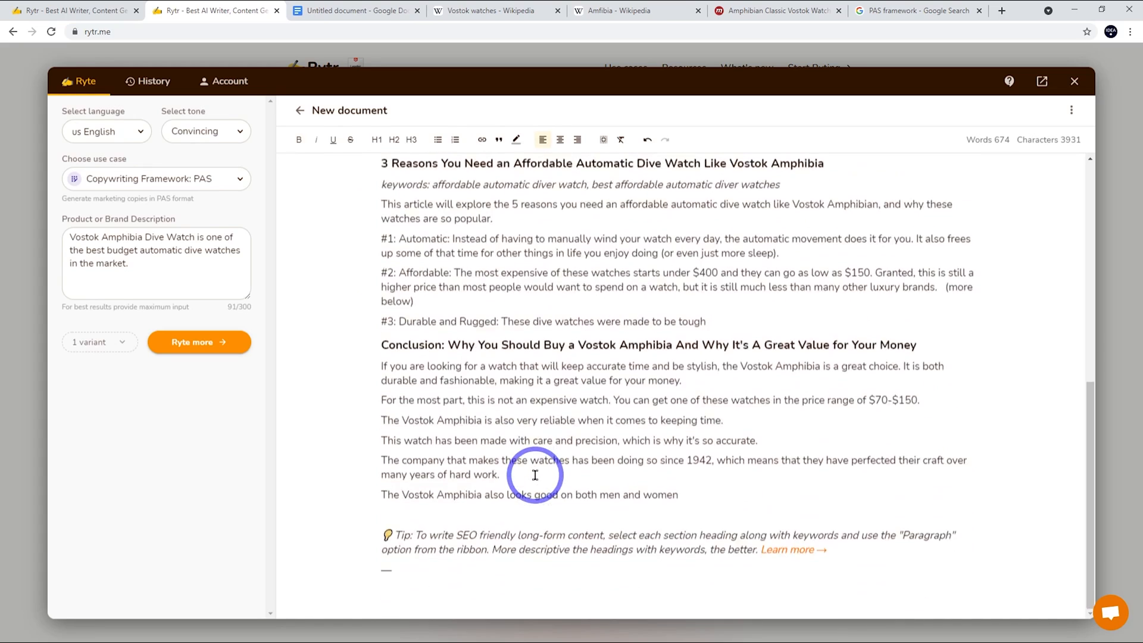
scroll(up, 3)
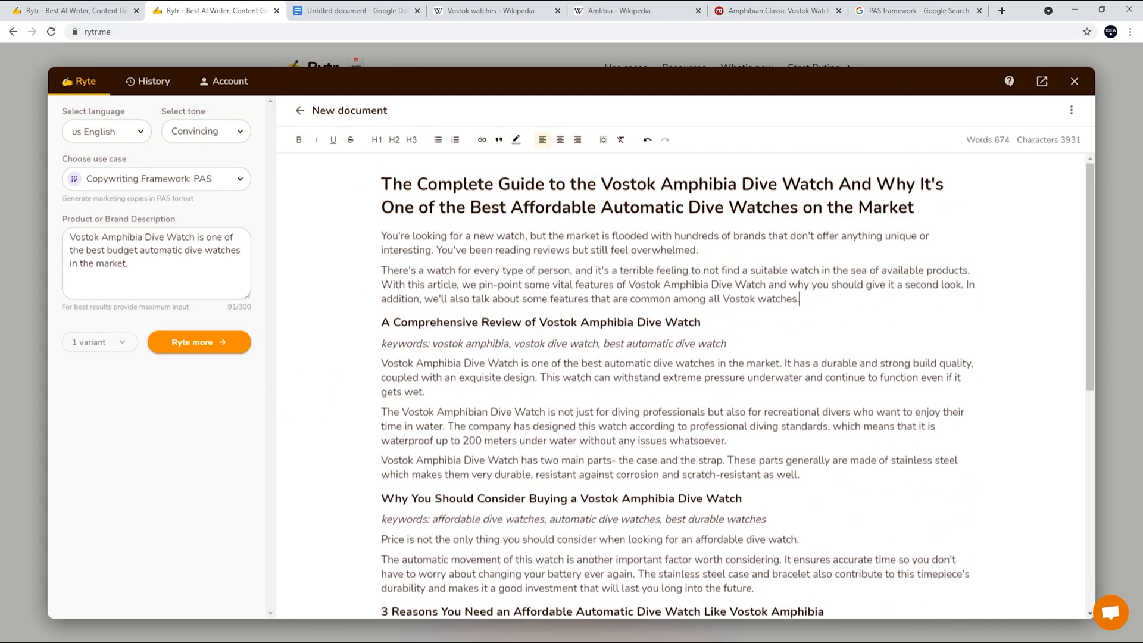
mouse_move(762, 345)
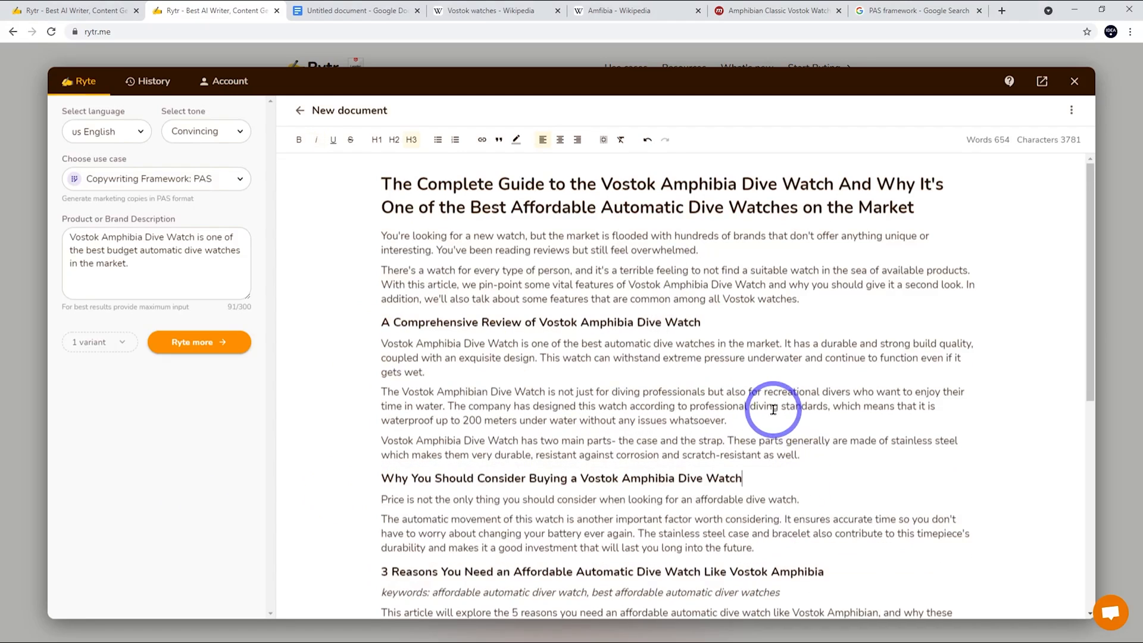
Step: Delete the italic 'keywords:' lines under each H3 heading, leaving a clean 609-word post
scroll(down, 3)
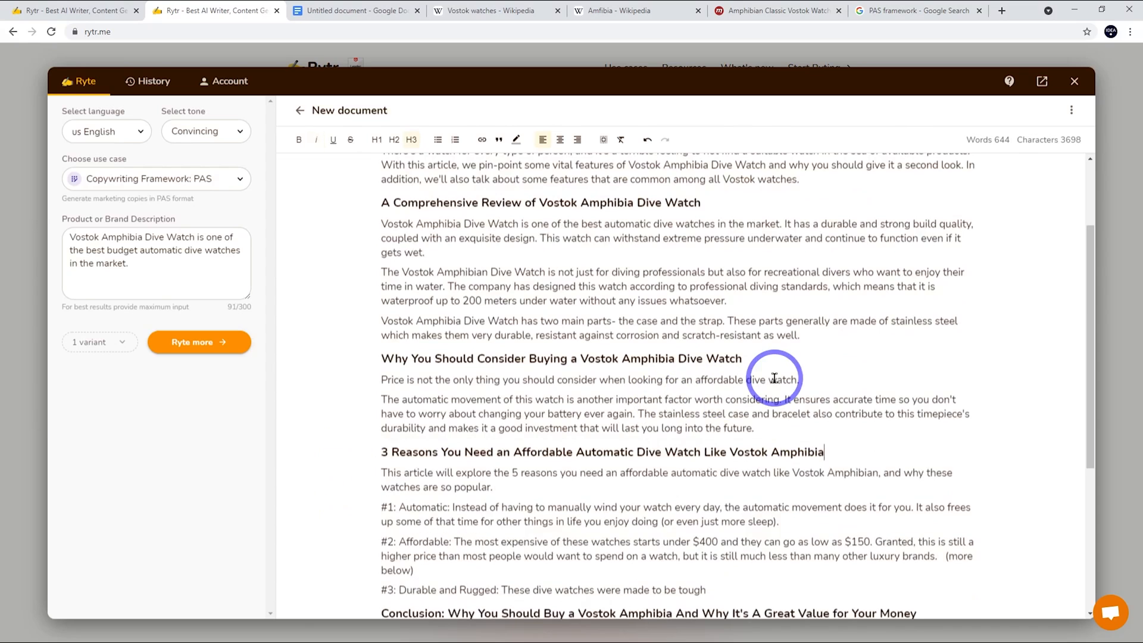
scroll(down, 3)
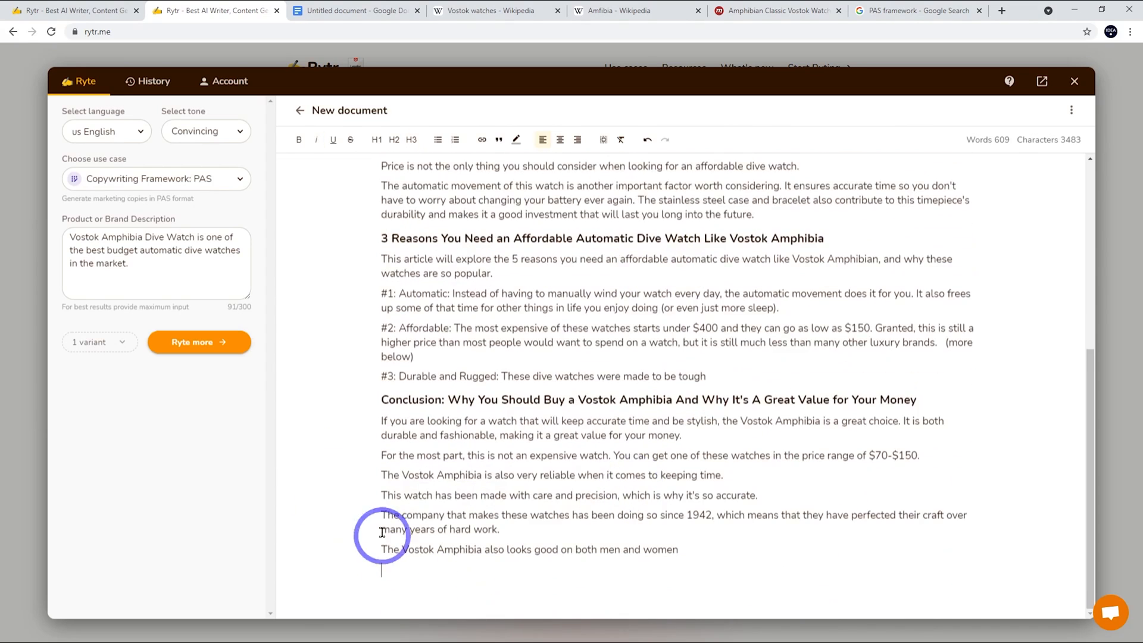
scroll(up, 3)
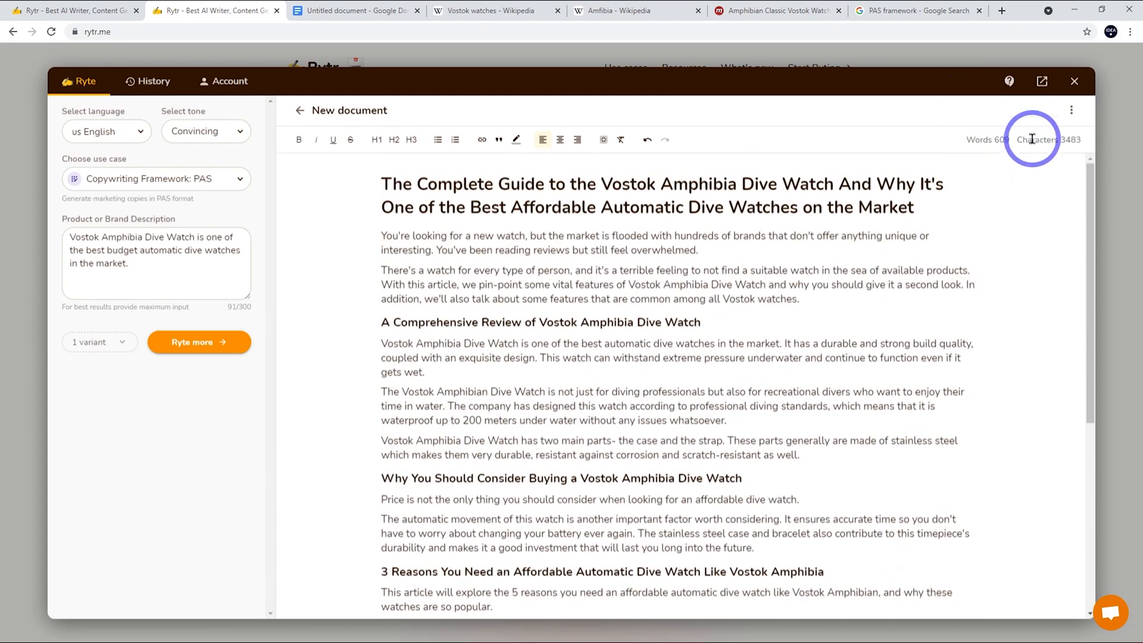
mouse_move(484, 355)
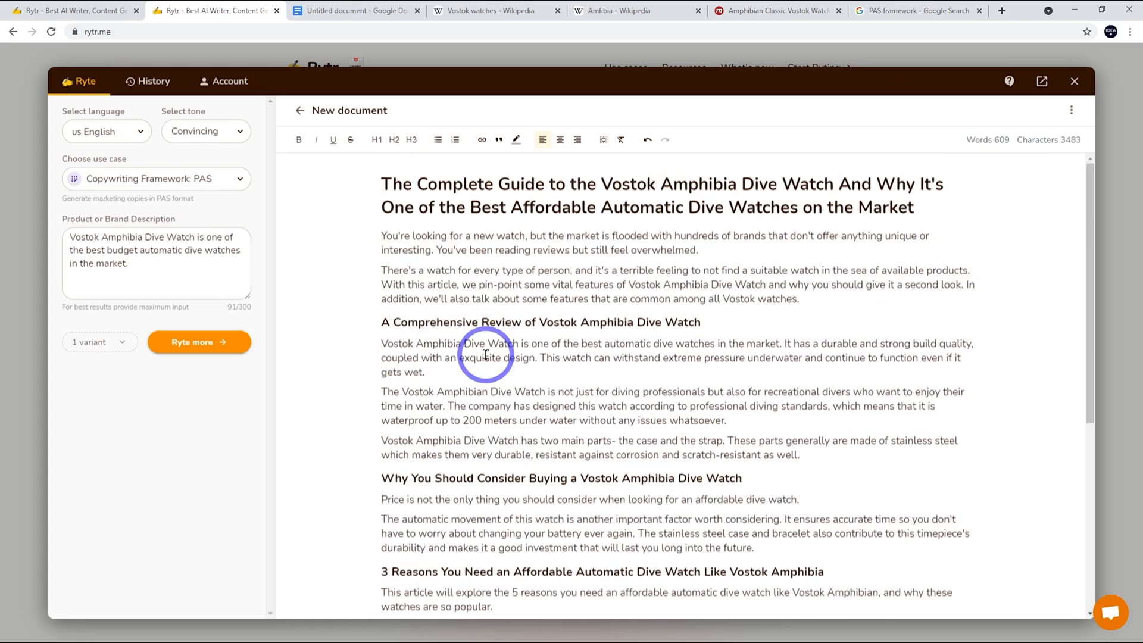
mouse_move(599, 369)
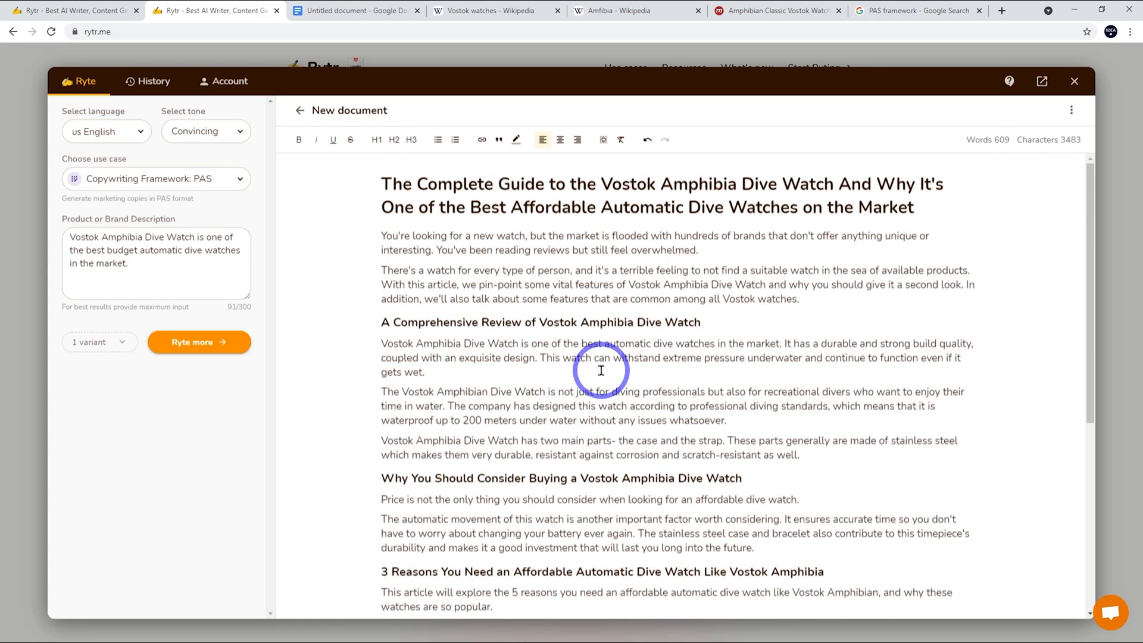
scroll(down, 3)
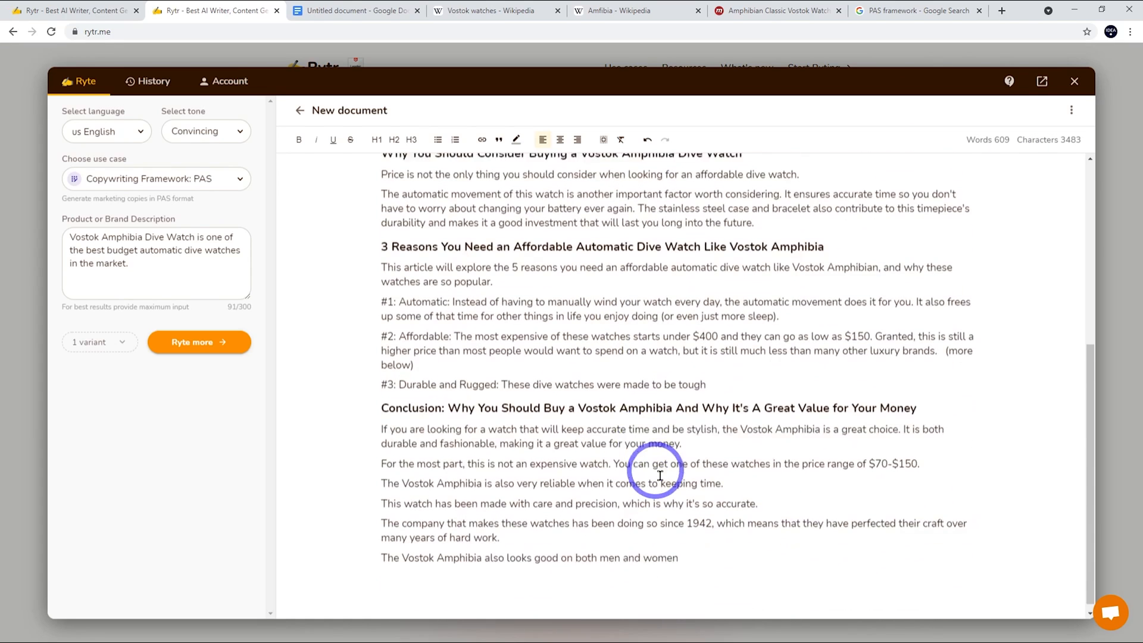
scroll(down, 3)
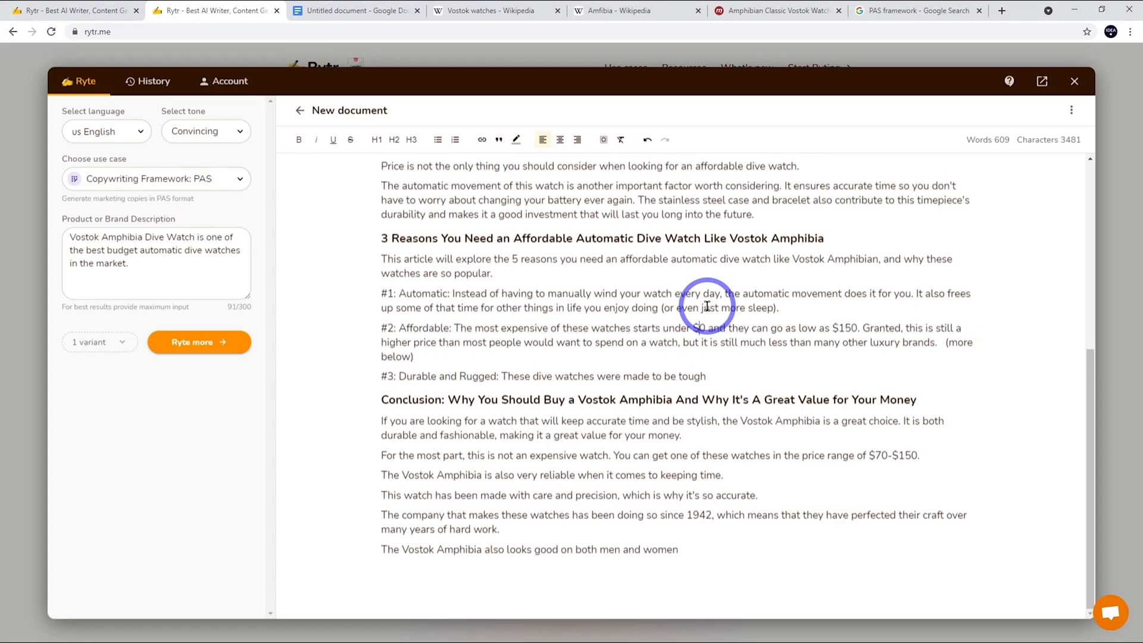
Step: Replace $400 with $160 and $150 with $70 in the #2 Affordable paragraph
text(160)
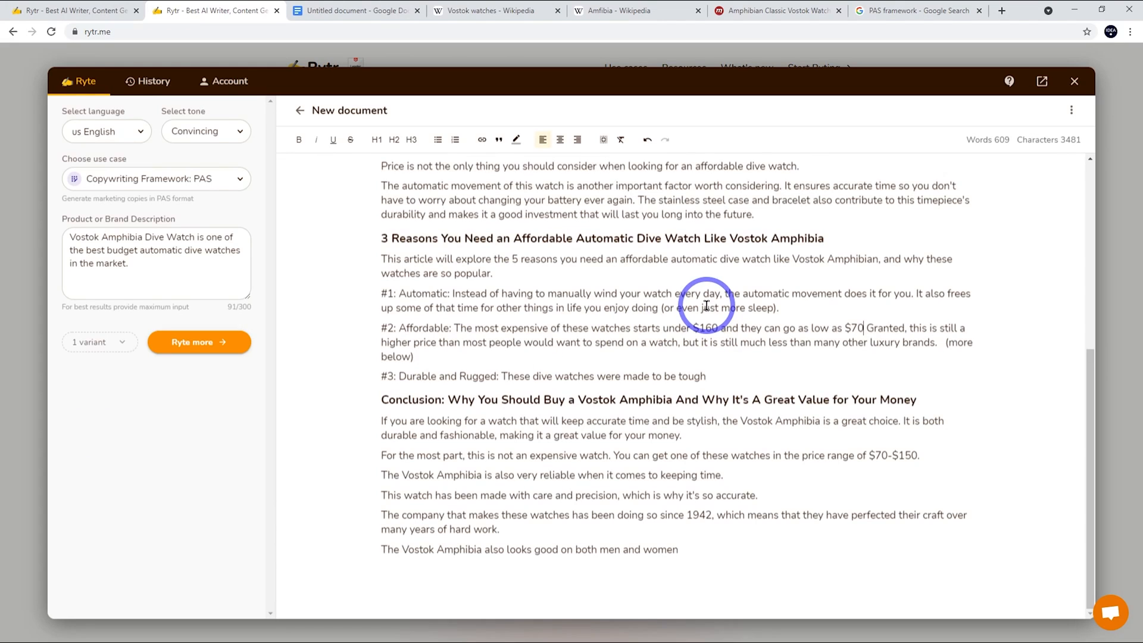
mouse_move(736, 322)
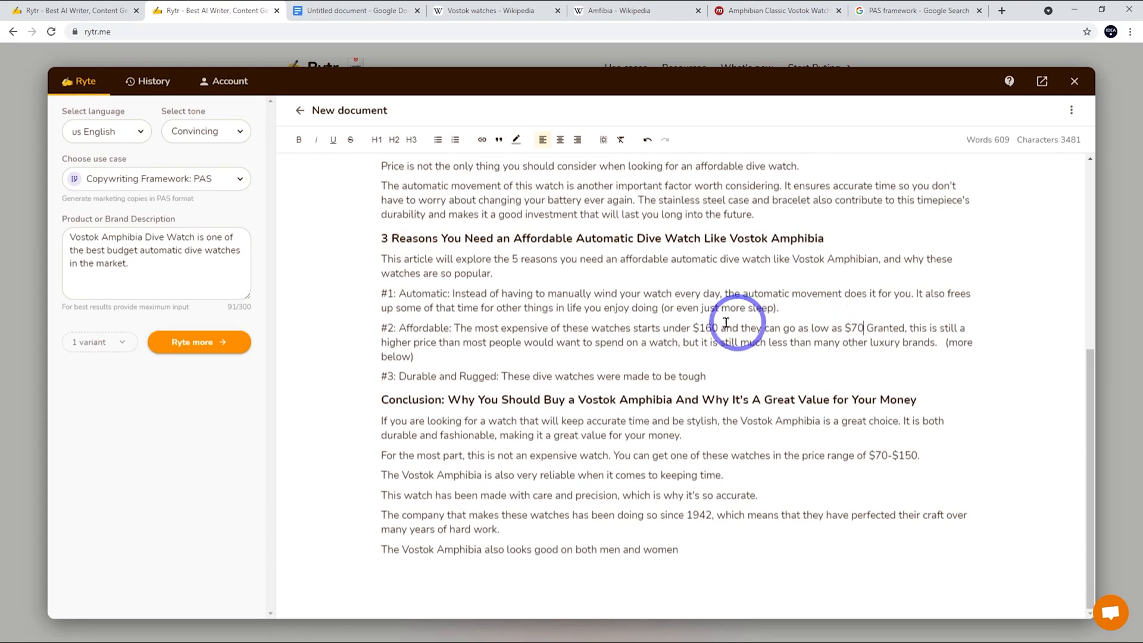
mouse_move(828, 326)
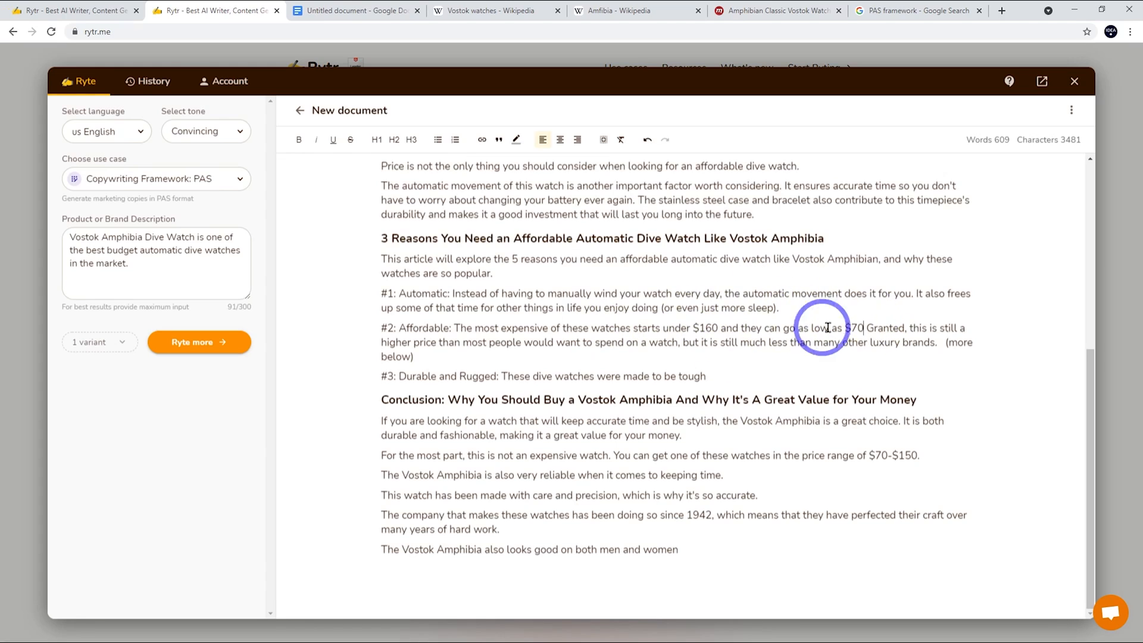
mouse_move(771, 305)
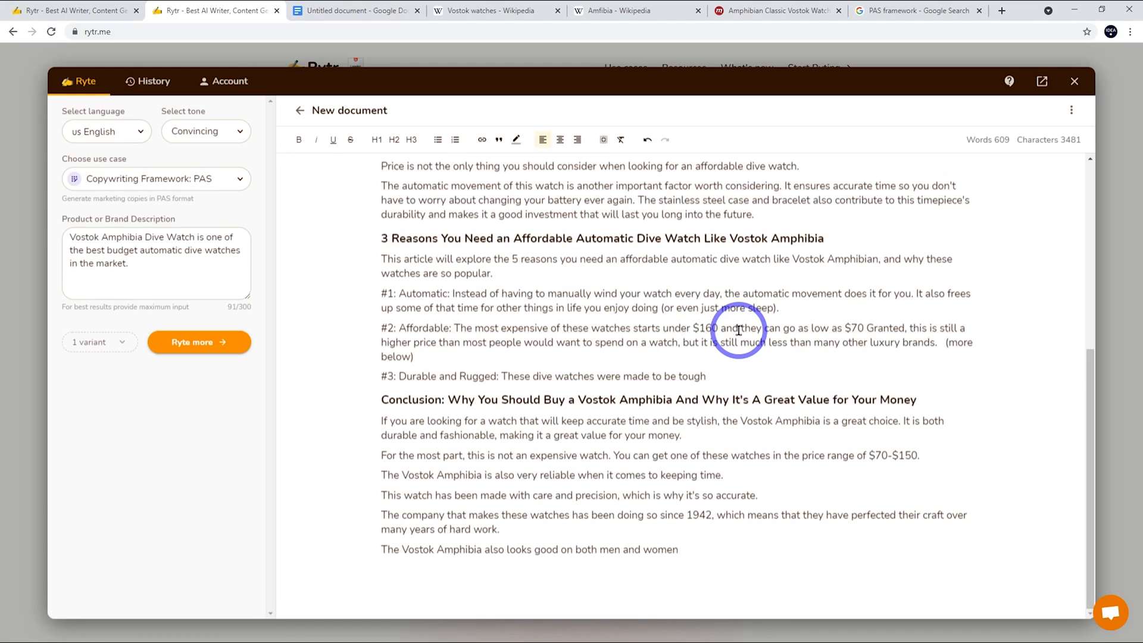
mouse_move(672, 316)
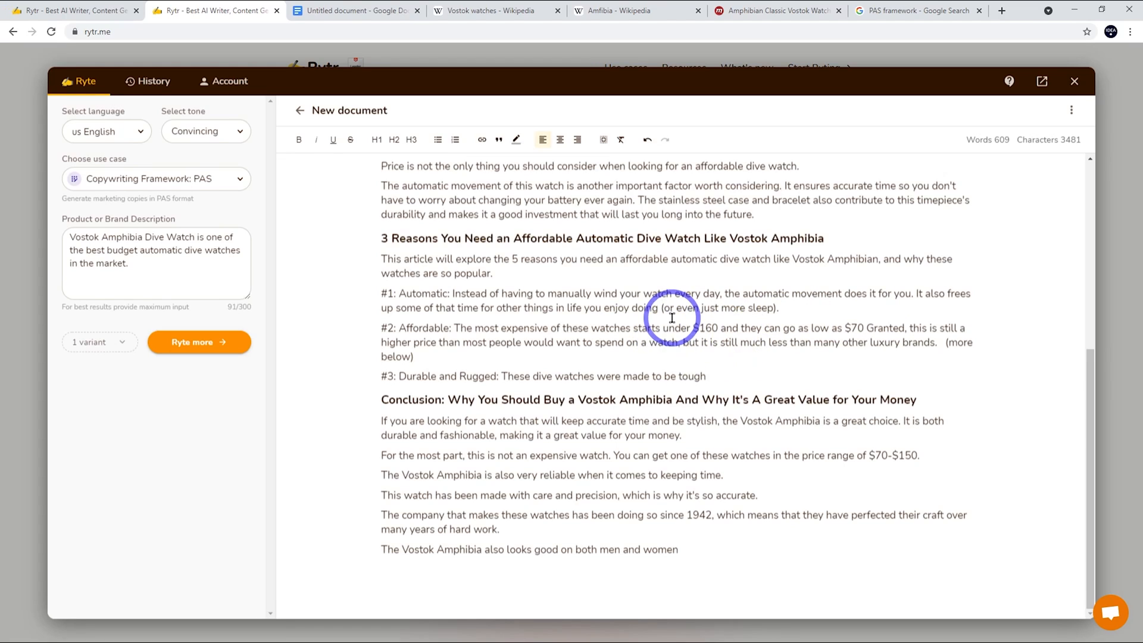
mouse_move(676, 378)
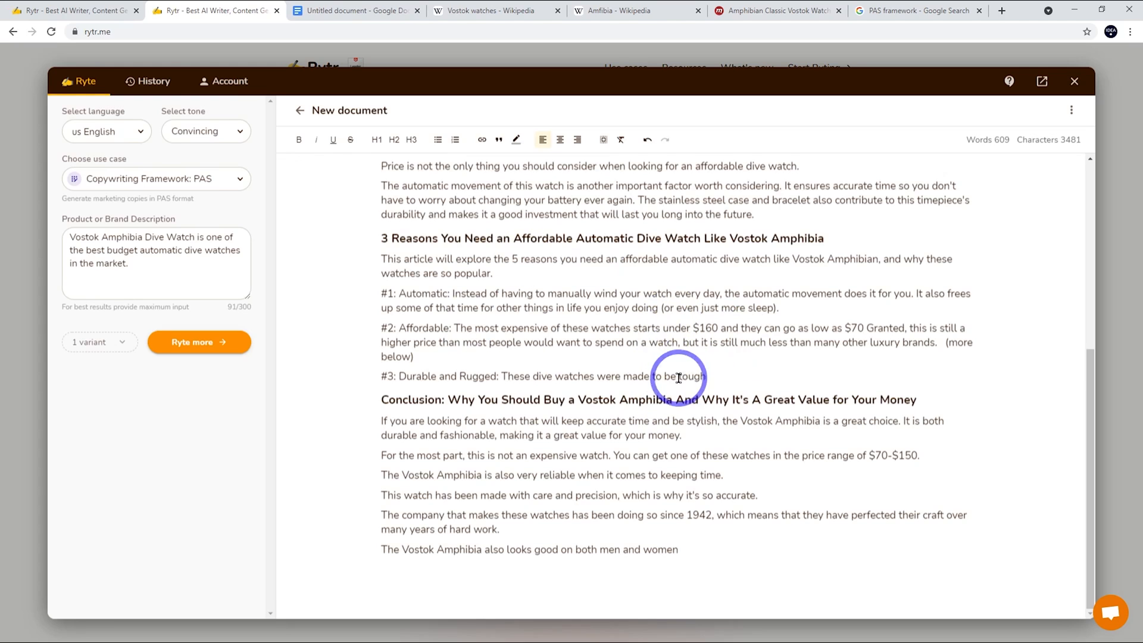
scroll(up, 3)
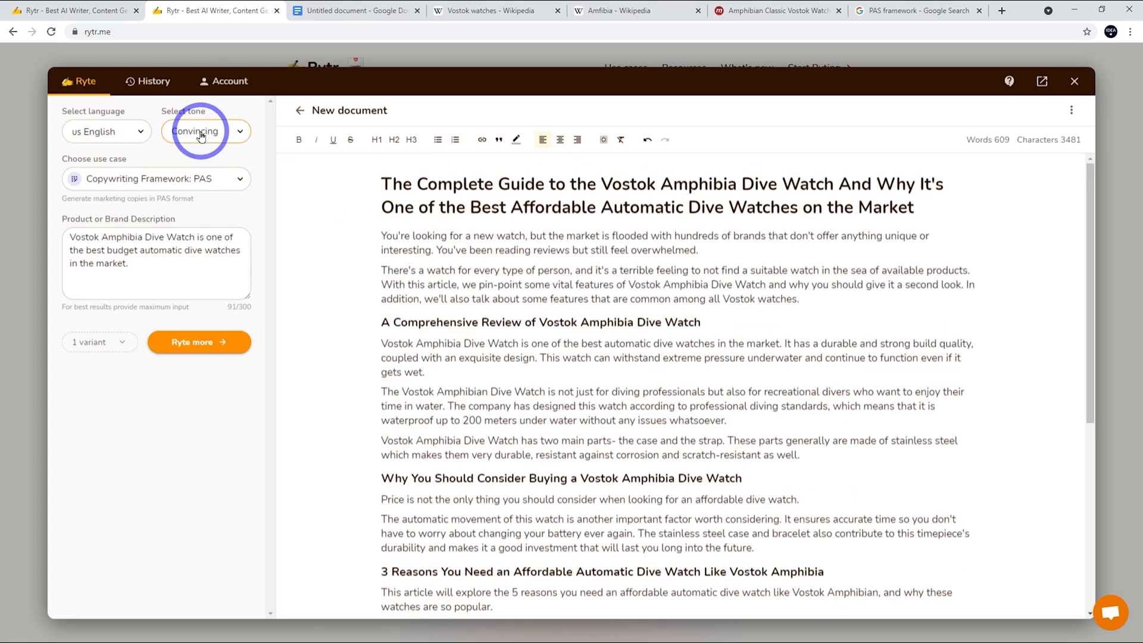
click(205, 131)
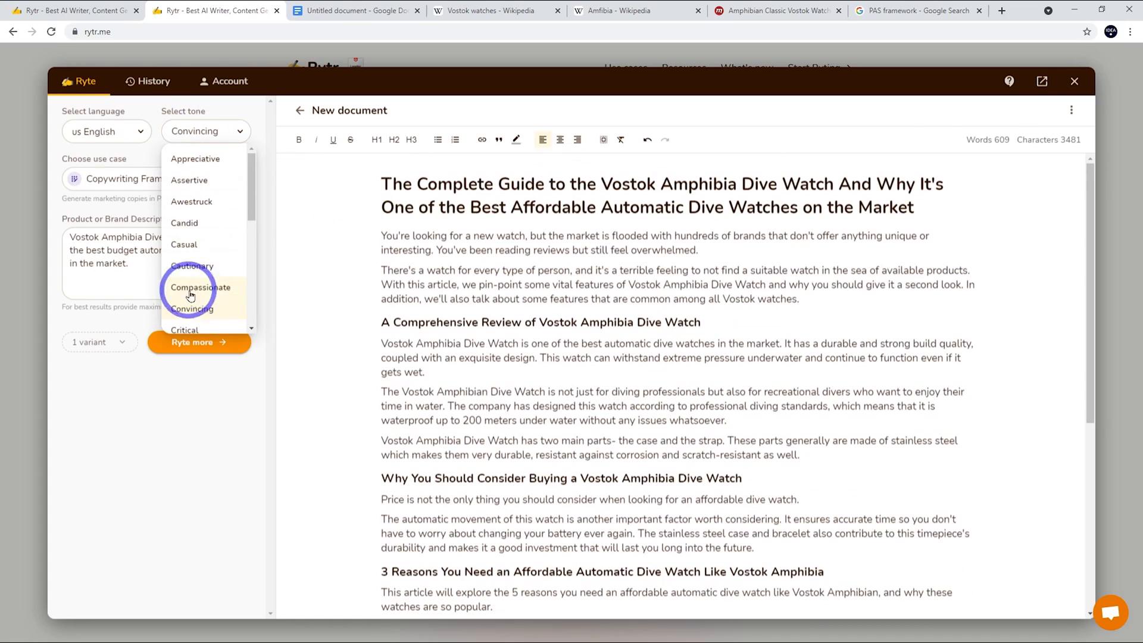
scroll(down, 3)
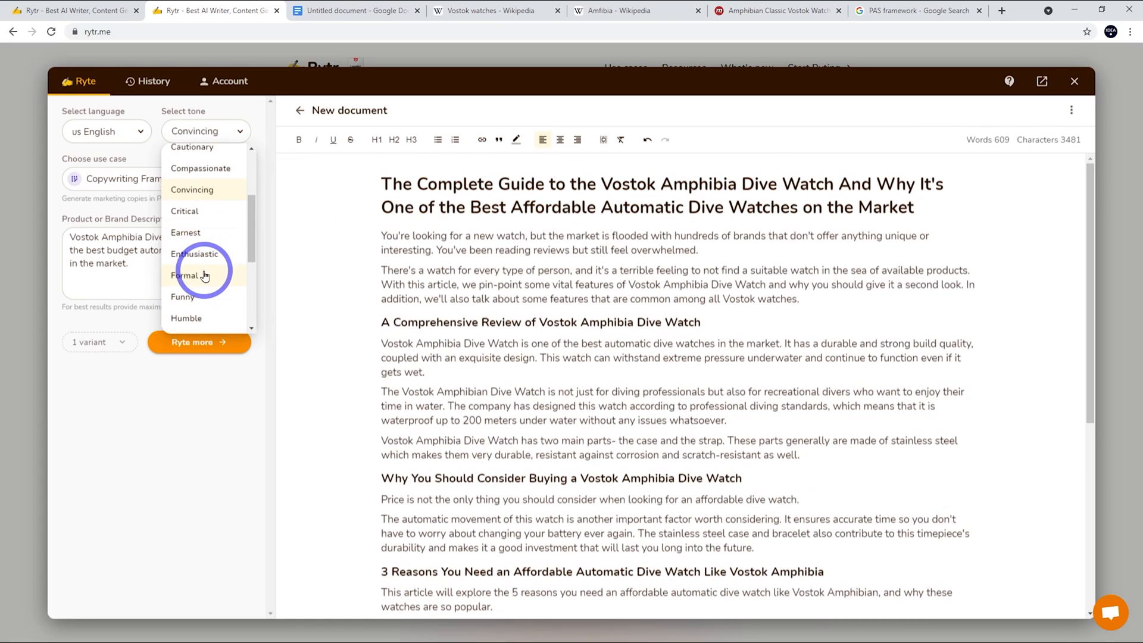
mouse_move(195, 211)
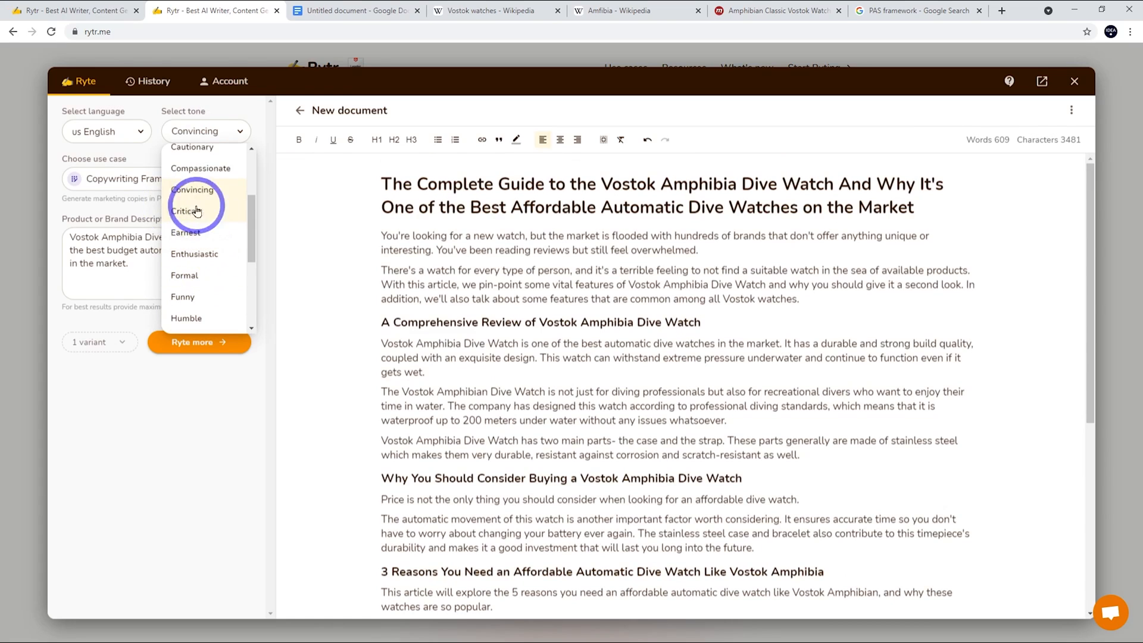
scroll(down, 3)
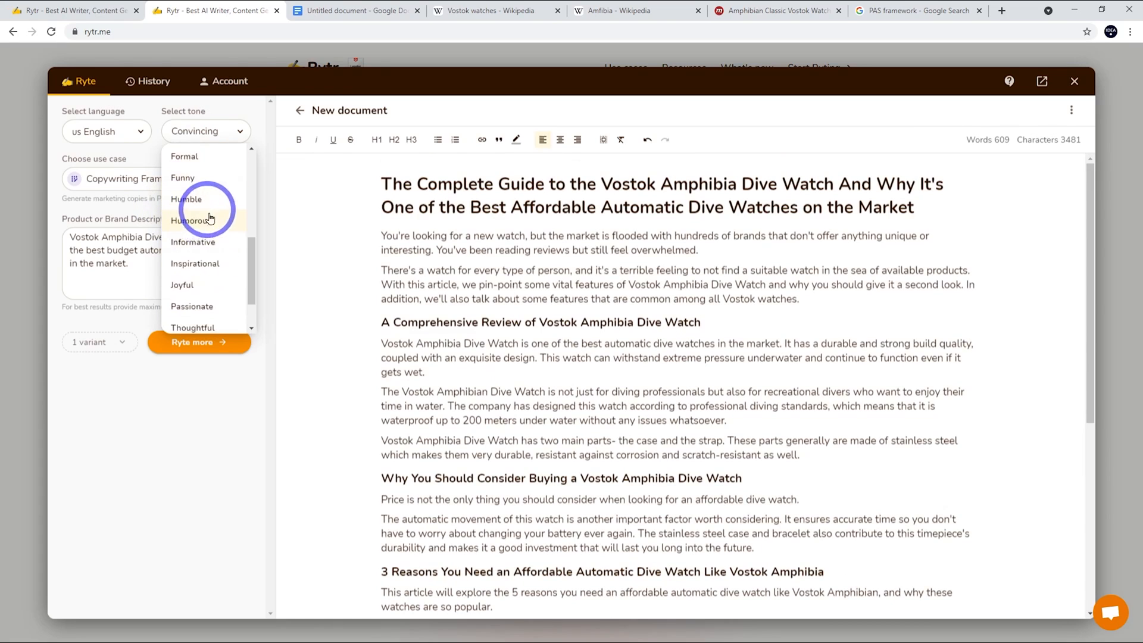
scroll(down, 3)
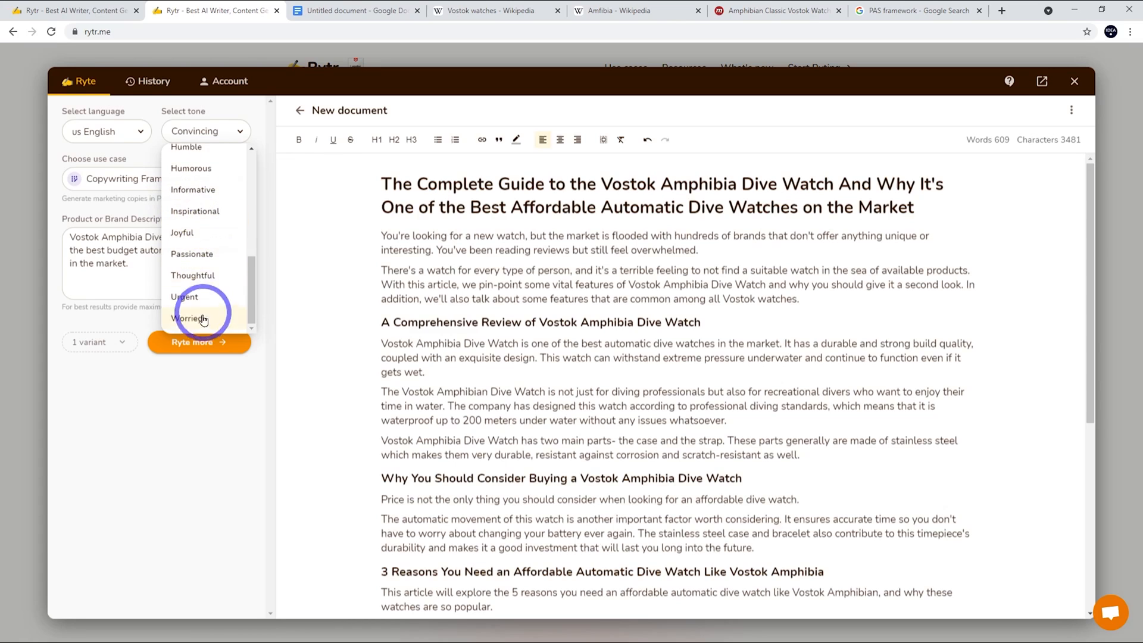
scroll(up, 3)
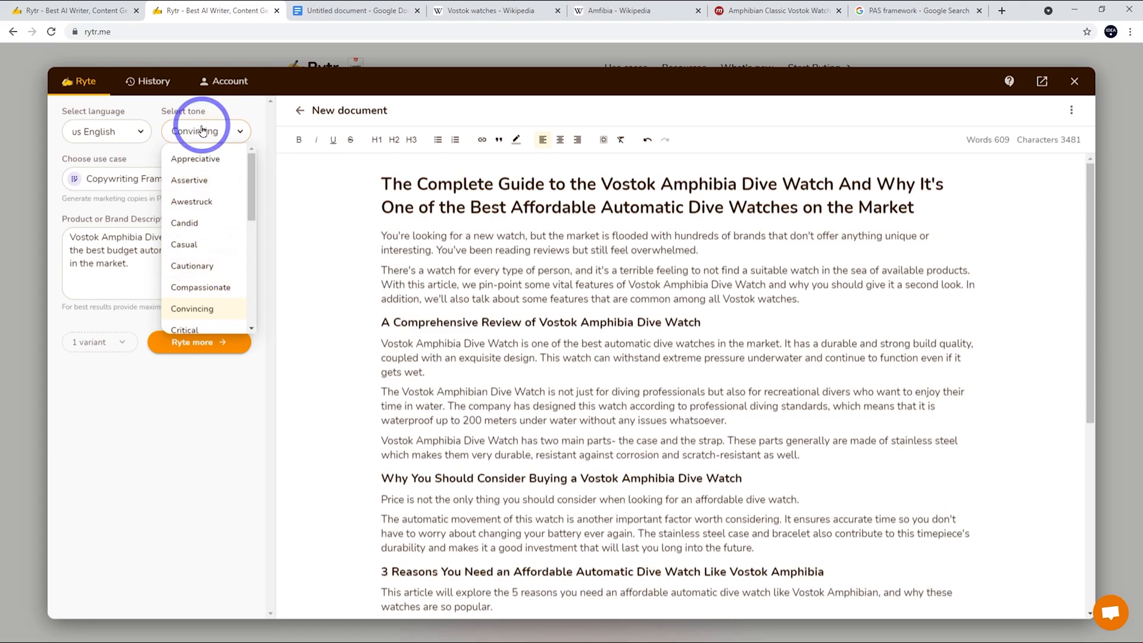
click(106, 131)
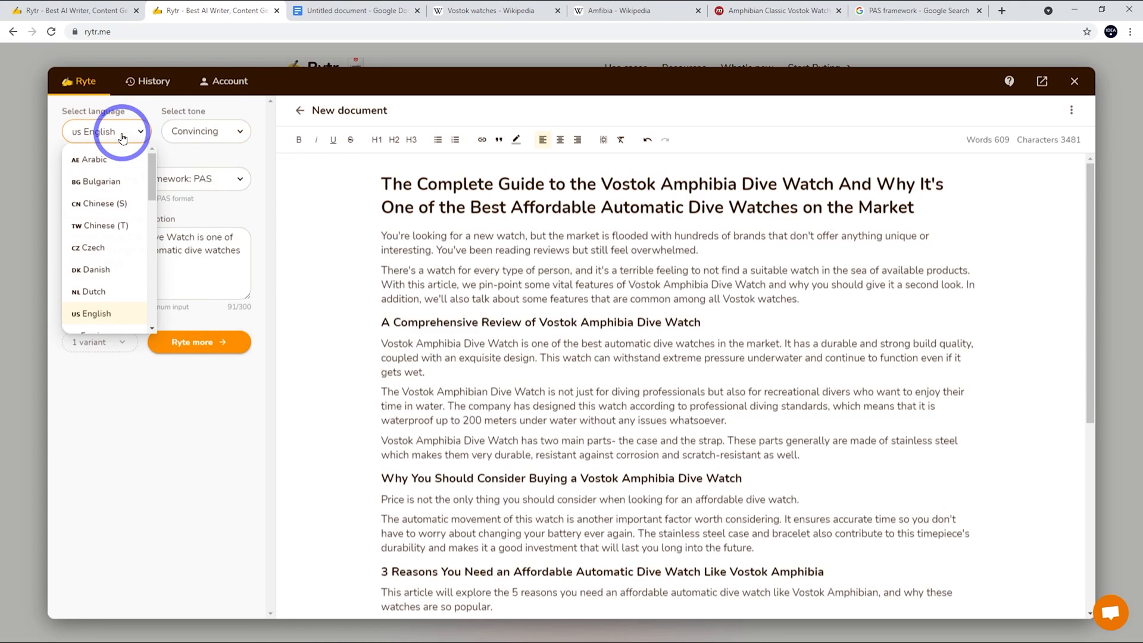
mouse_move(109, 144)
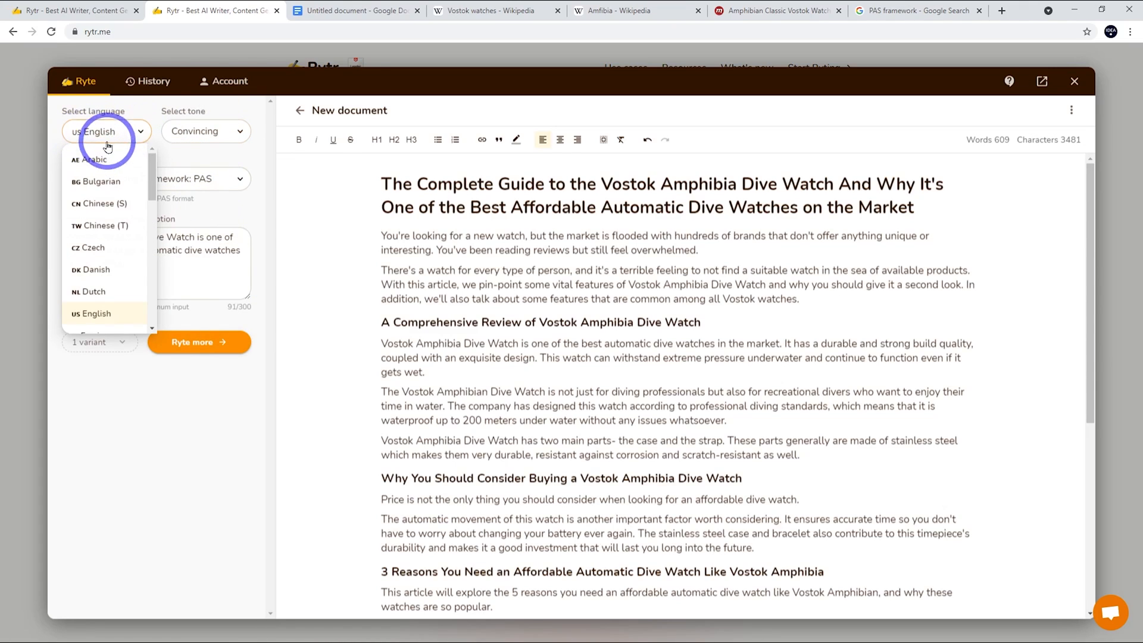
scroll(down, 3)
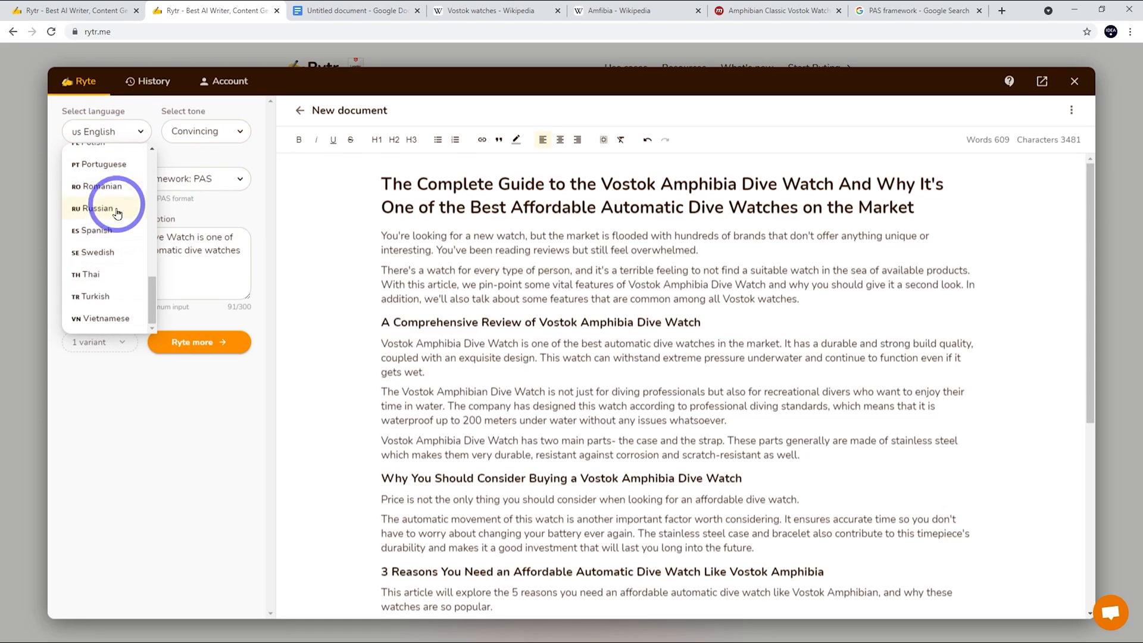
scroll(up, 3)
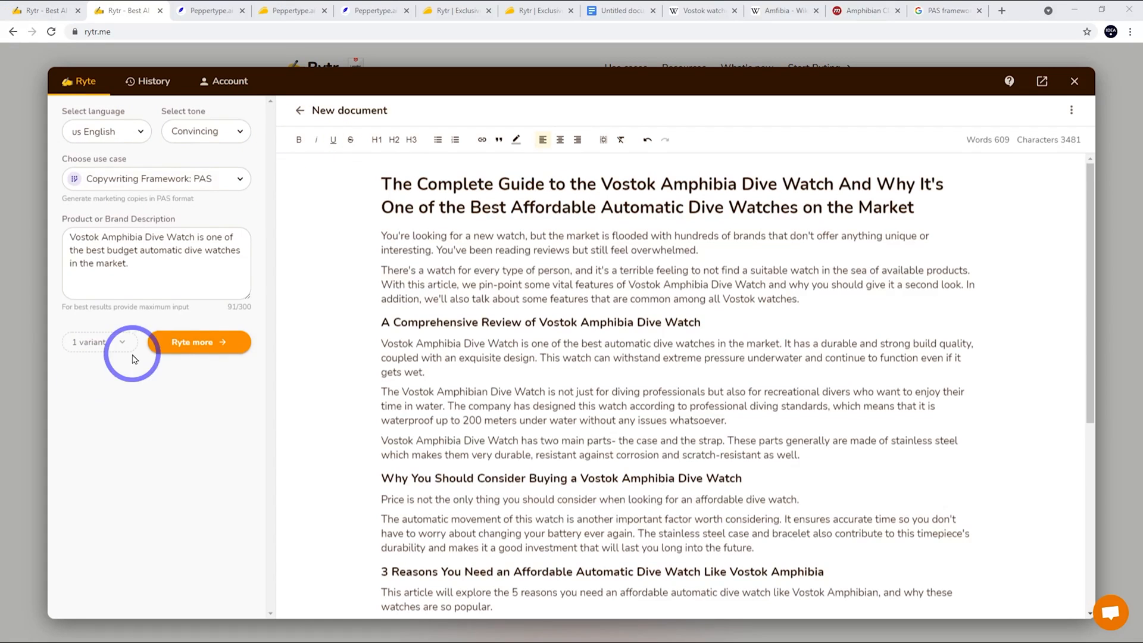
mouse_move(223, 24)
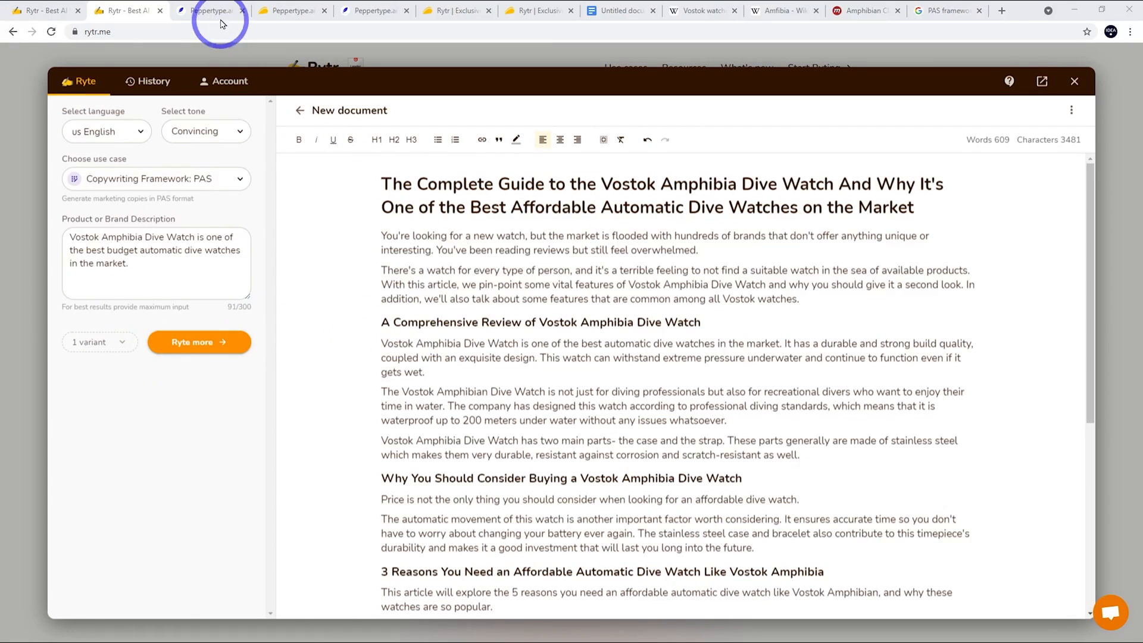
Step: Glance at the Peppertype.ai homepage, then return to the Rytr Vostok Amphibia document
click(212, 10)
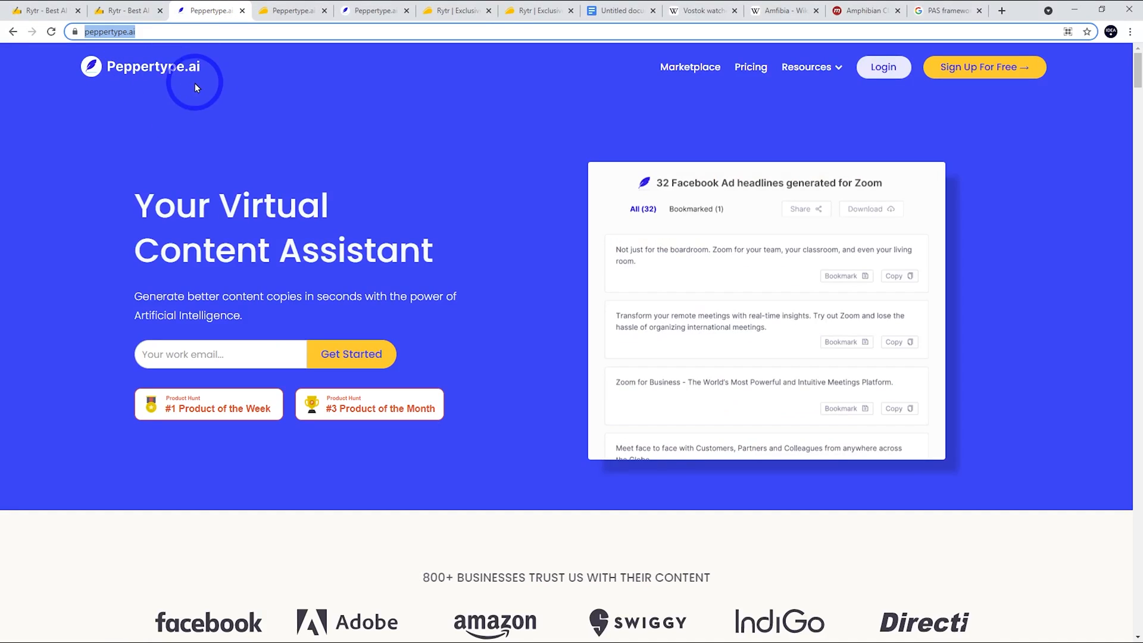
mouse_move(199, 96)
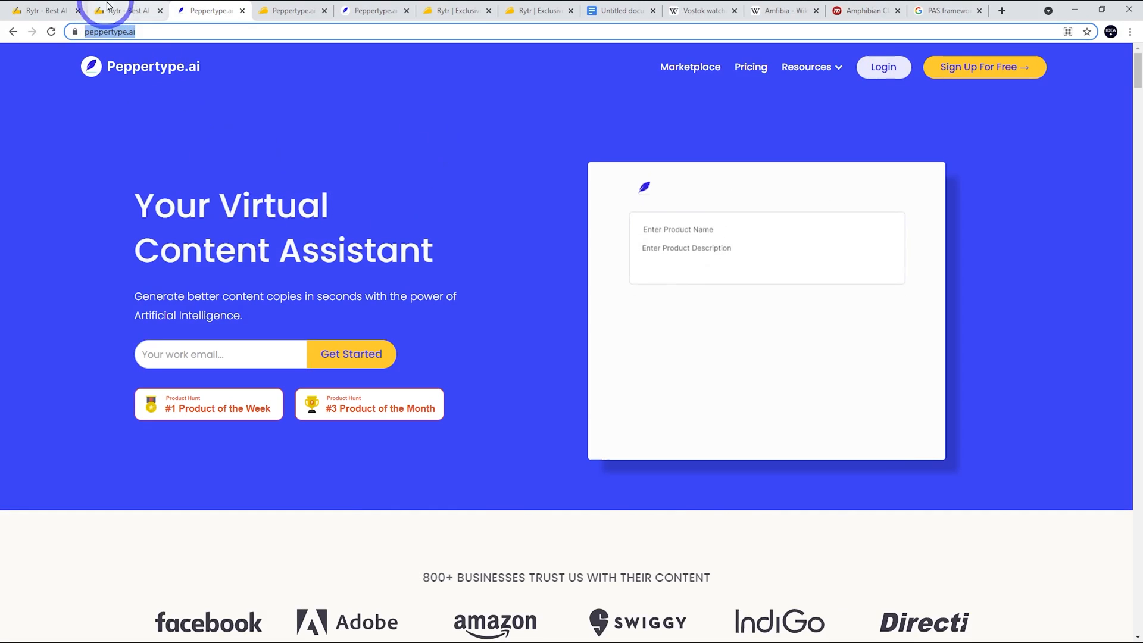
click(120, 11)
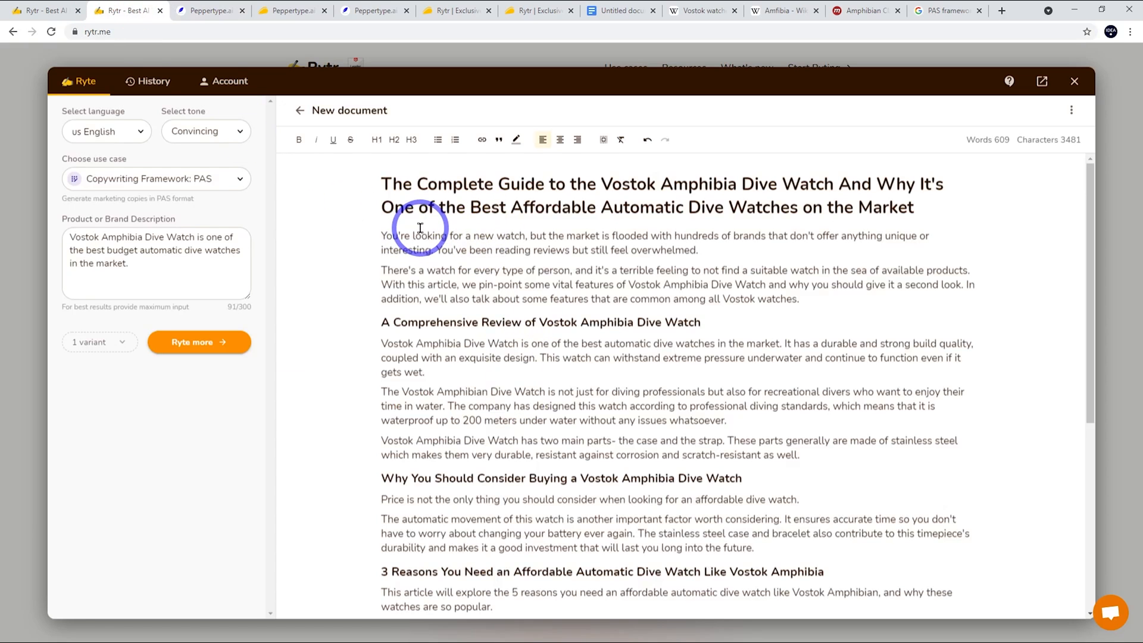
mouse_move(479, 492)
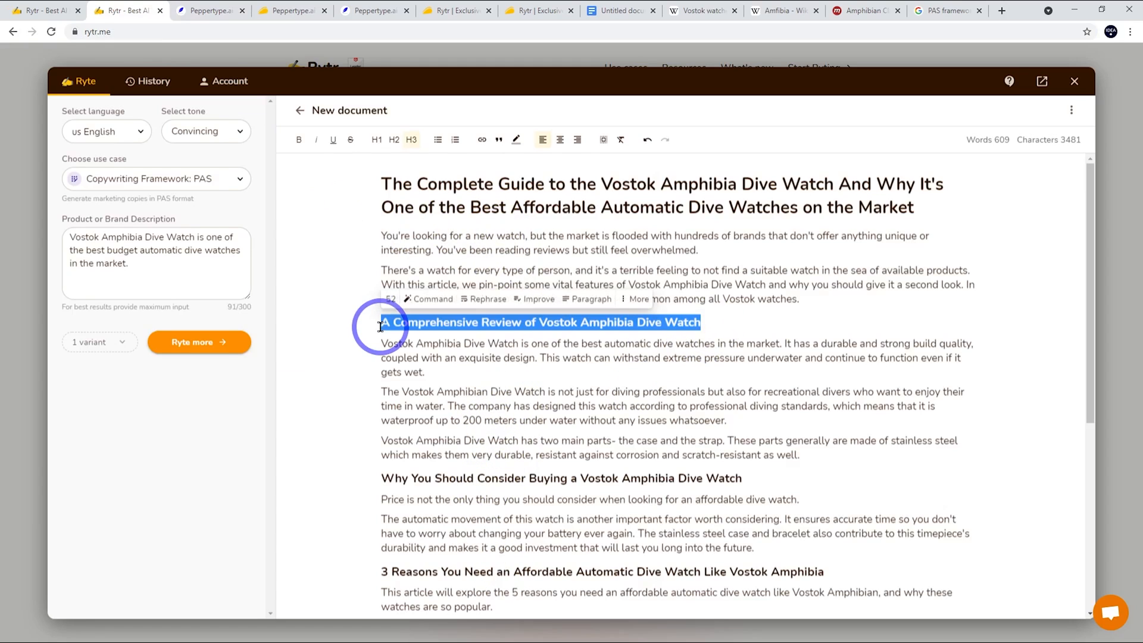
mouse_move(583, 350)
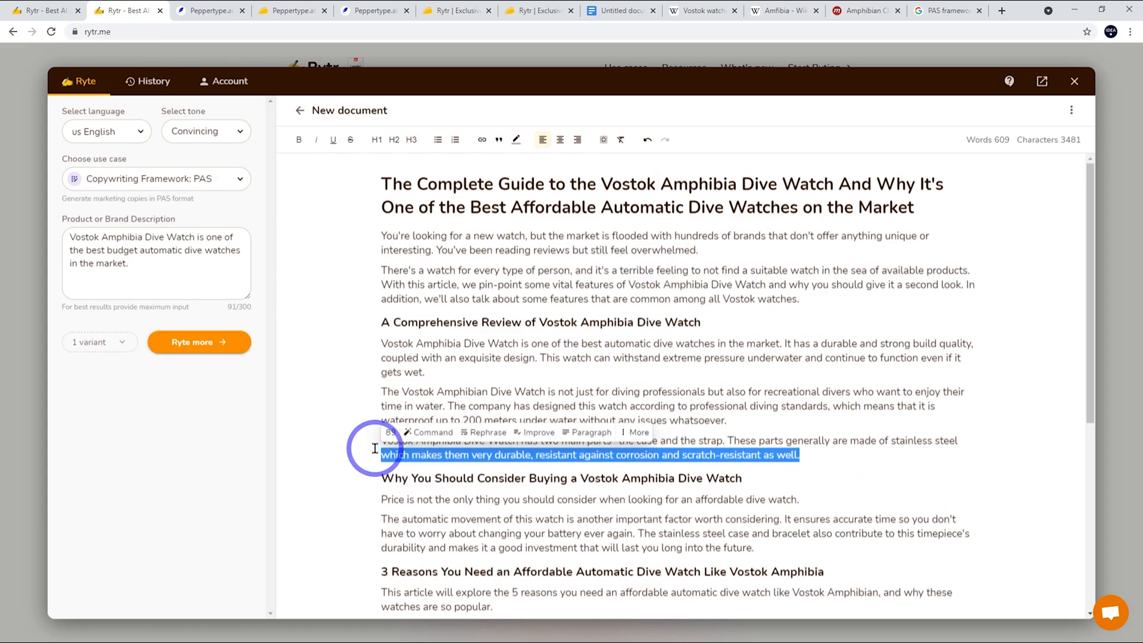
Step: Regenerate the case-and-strap paragraph via More options and delete the added quartz-movement sentence
click(640, 420)
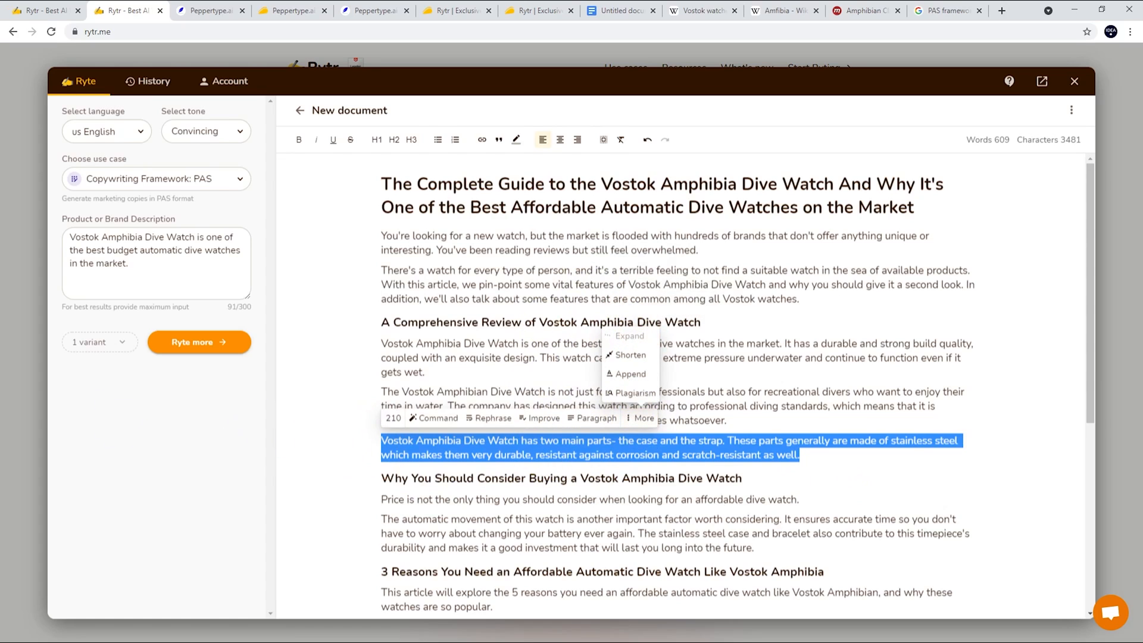
click(628, 336)
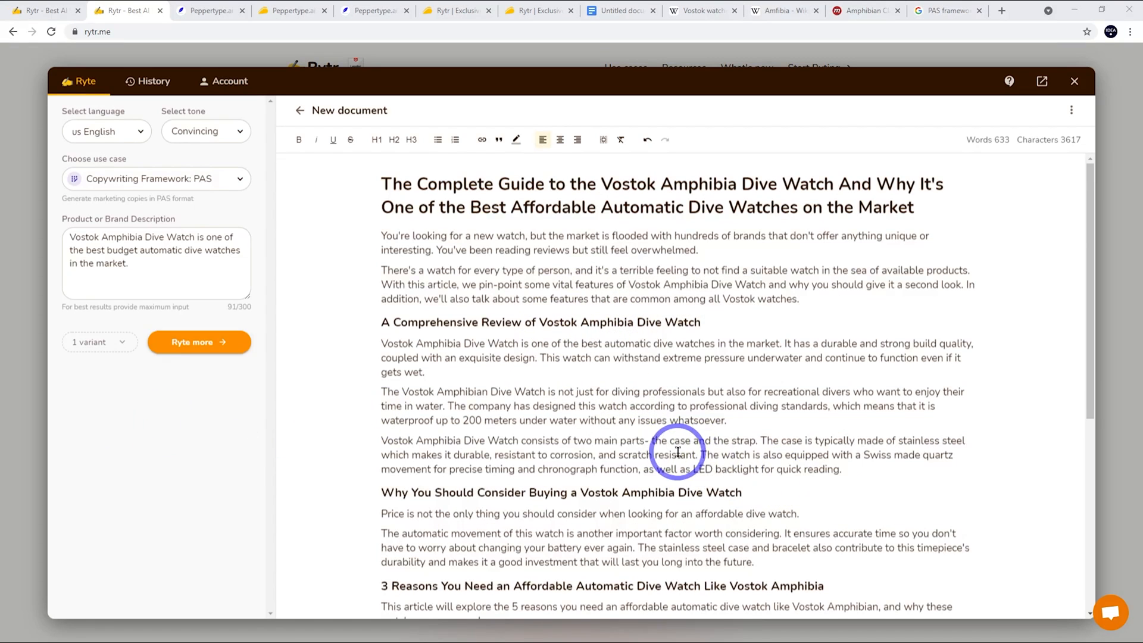
mouse_move(794, 460)
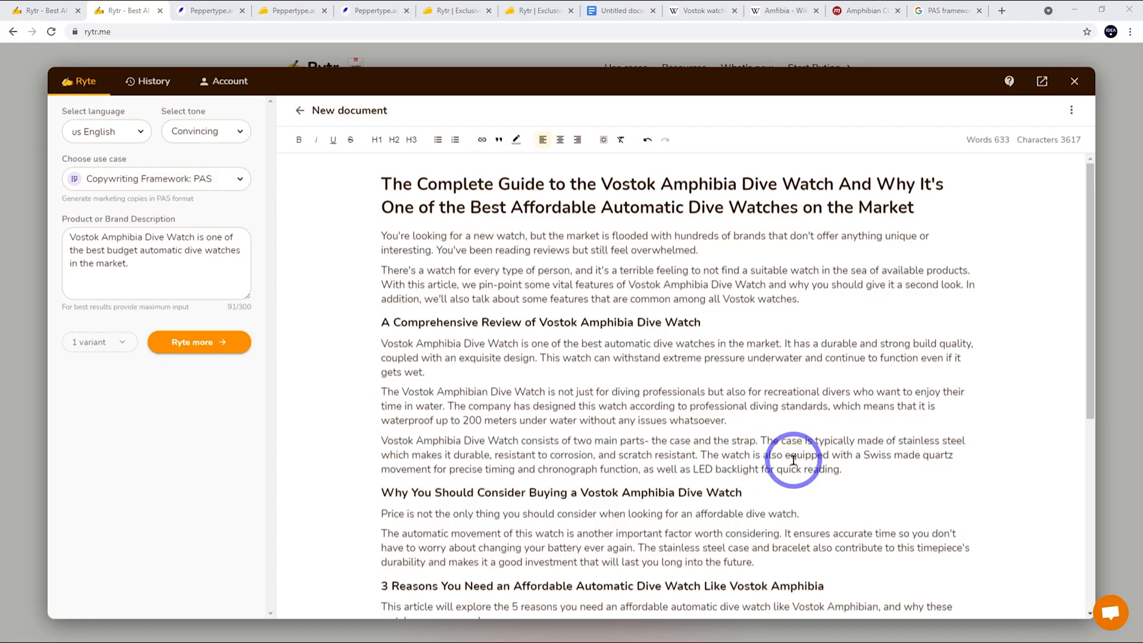
mouse_move(791, 465)
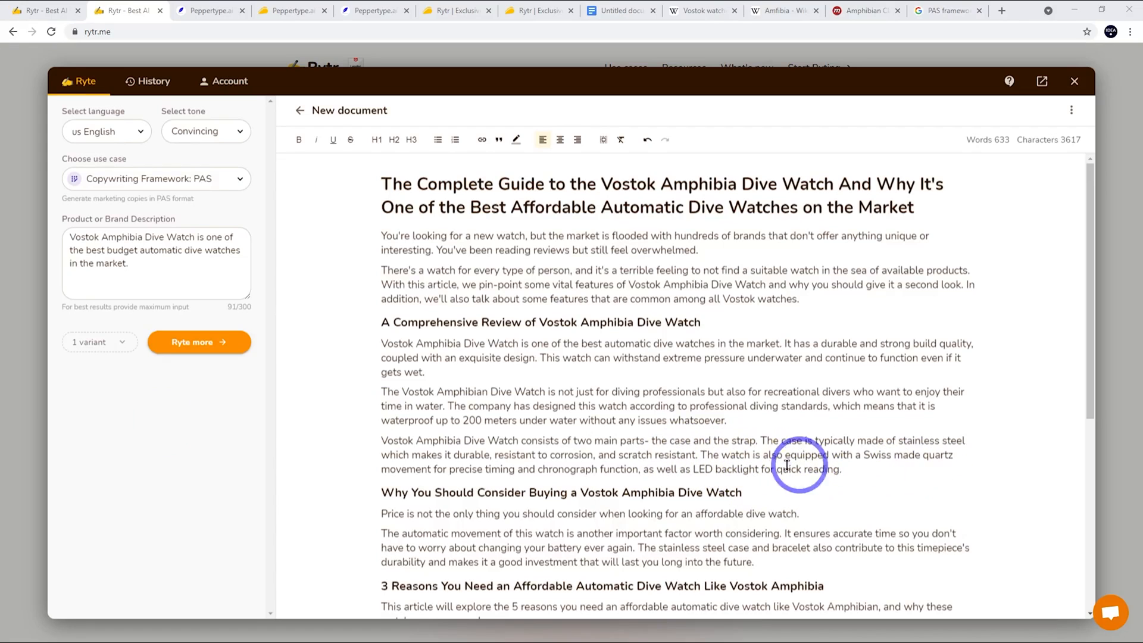
double_click(781, 469)
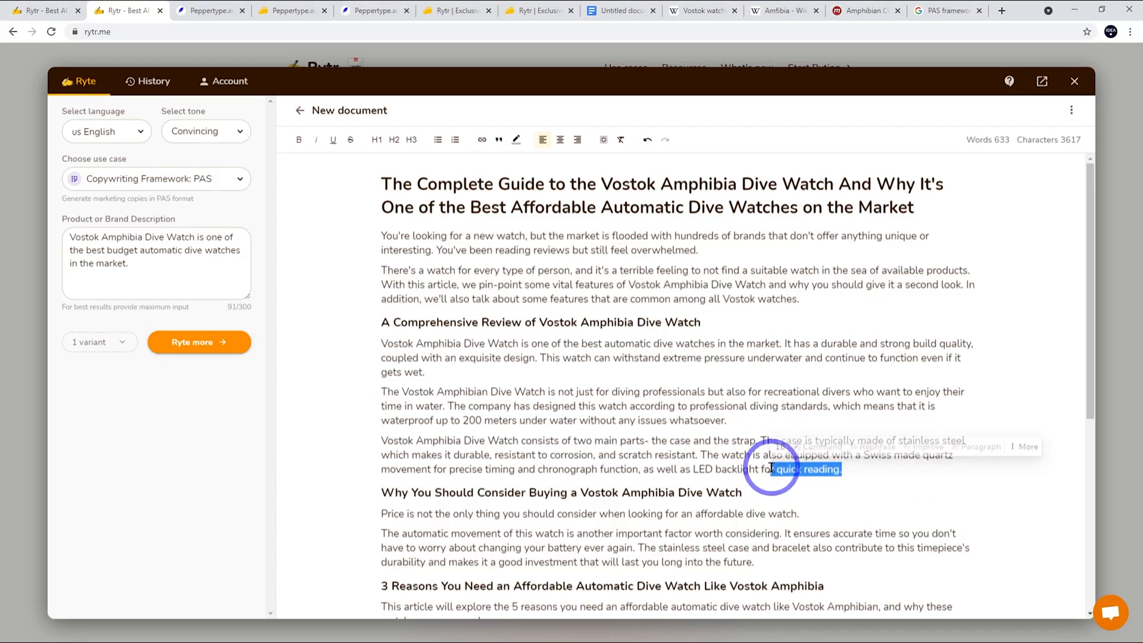
key(Delete)
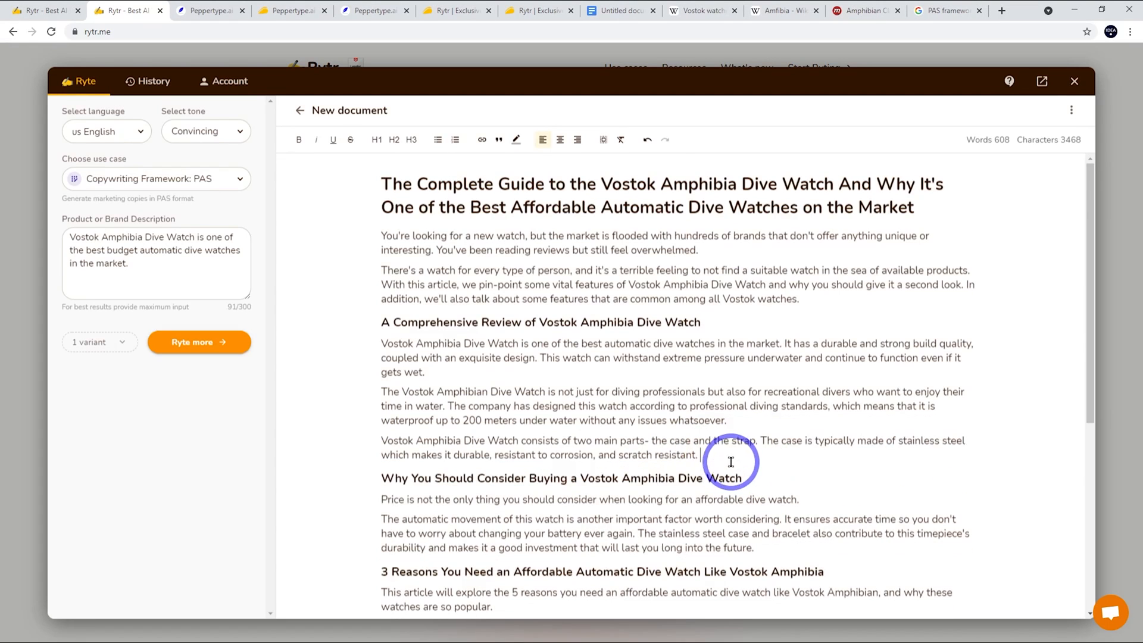
mouse_move(625, 452)
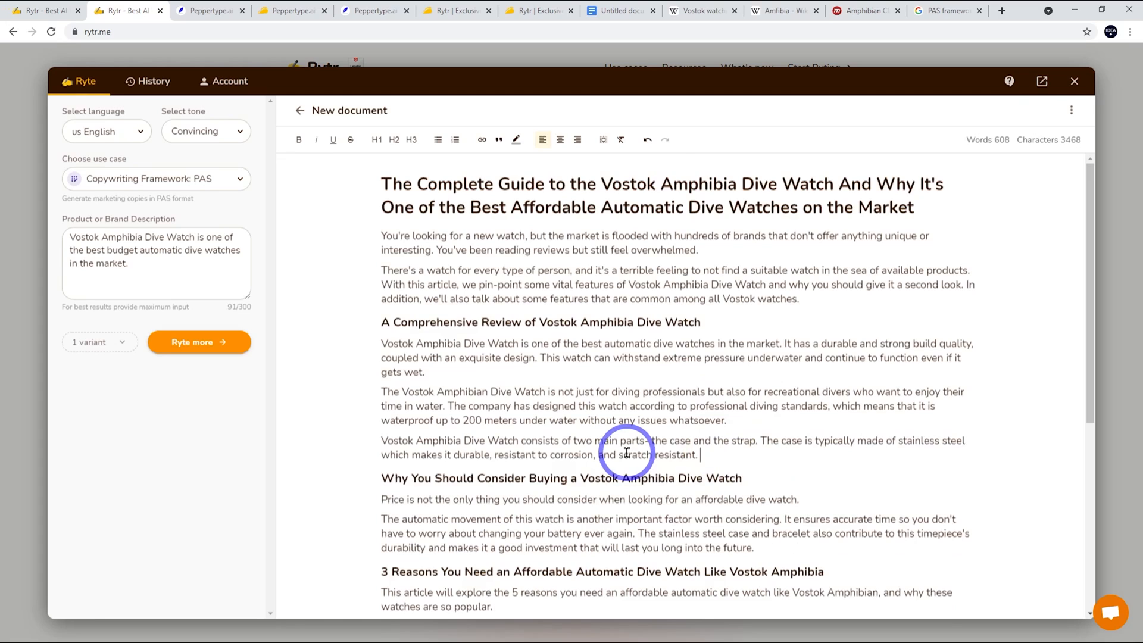
mouse_move(698, 428)
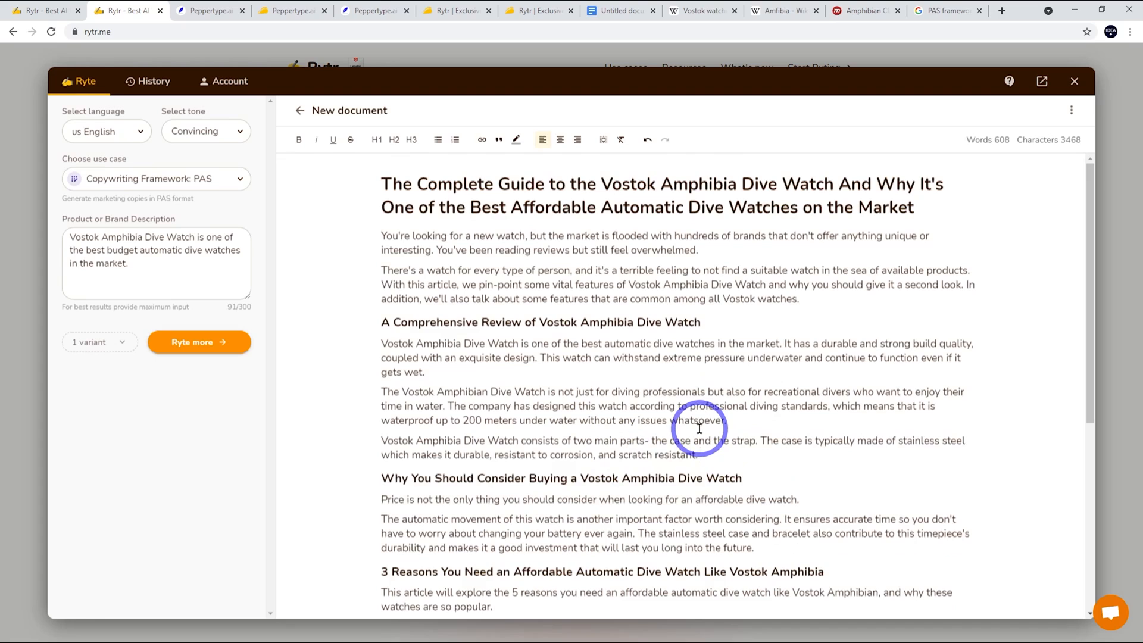
mouse_move(713, 428)
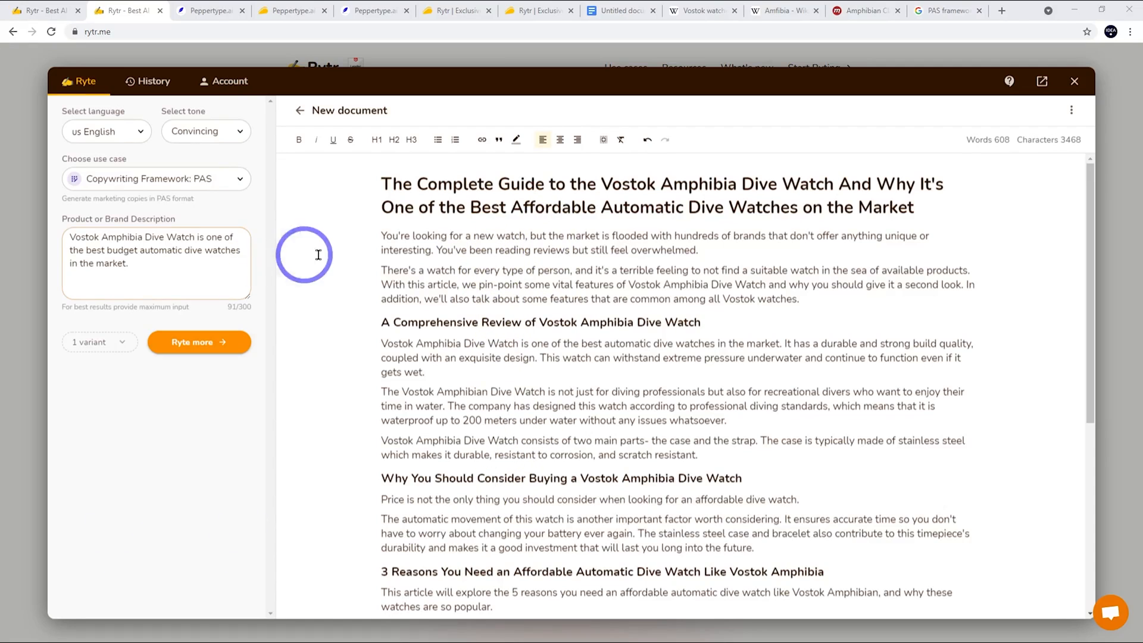
click(206, 131)
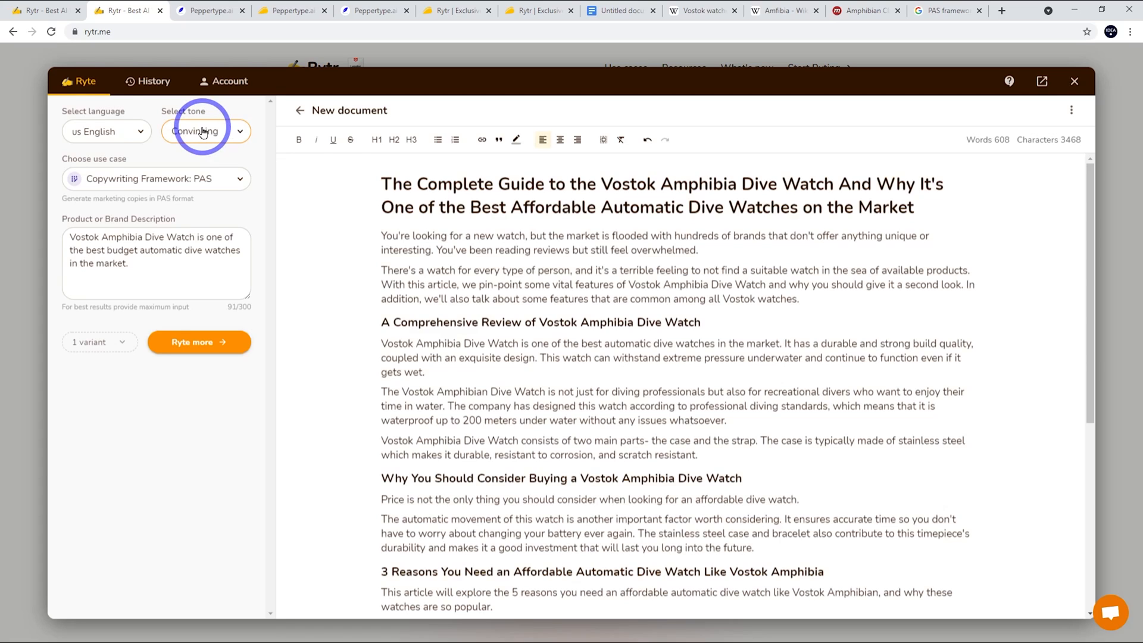
click(106, 131)
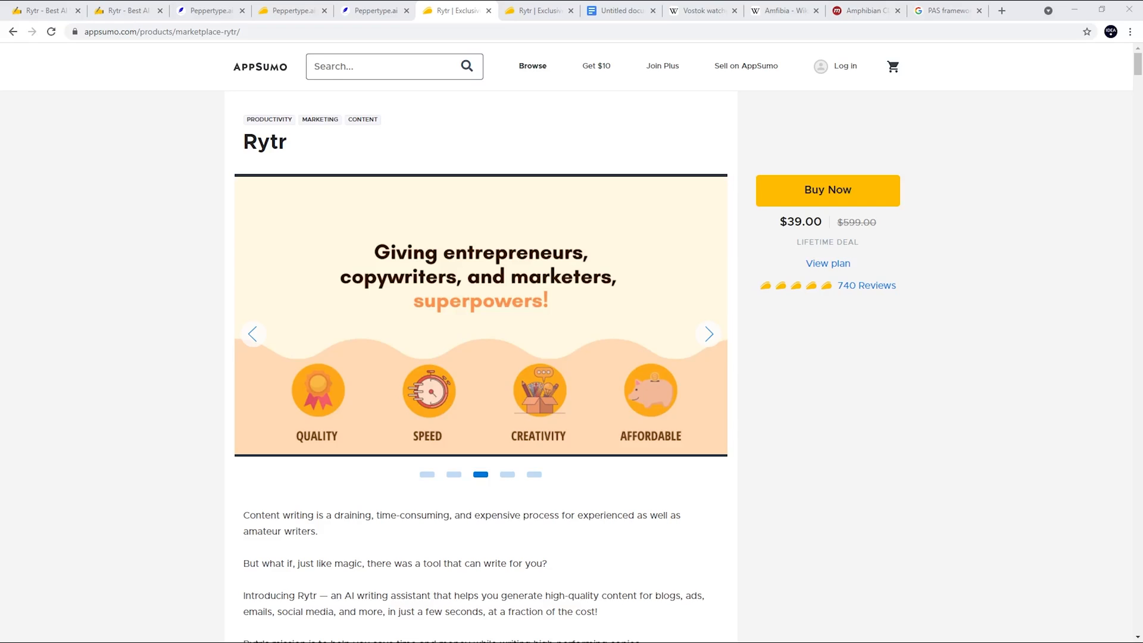
Step: View the AppSumo Rytr deal's $39 plan with 50,000 characters per month
click(826, 190)
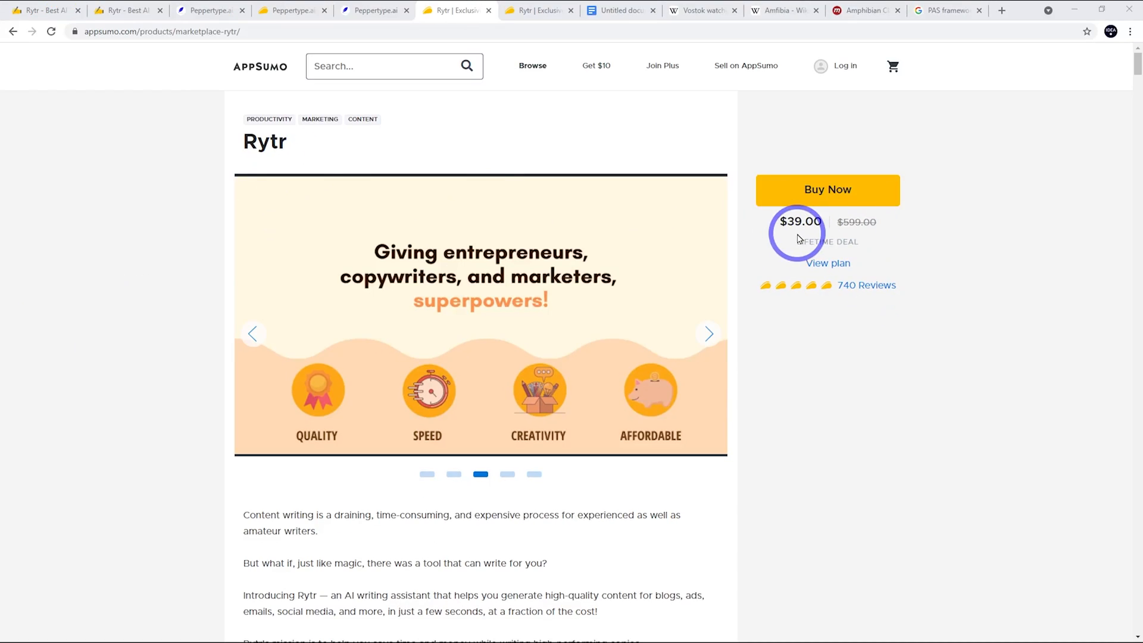
scroll(down, 3)
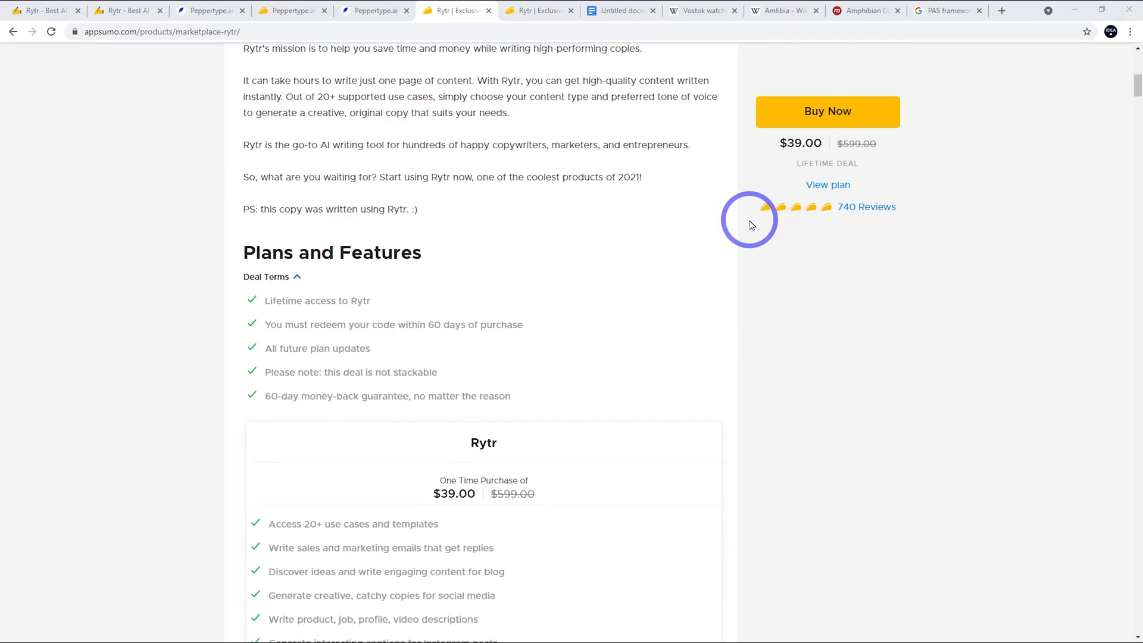
scroll(down, 3)
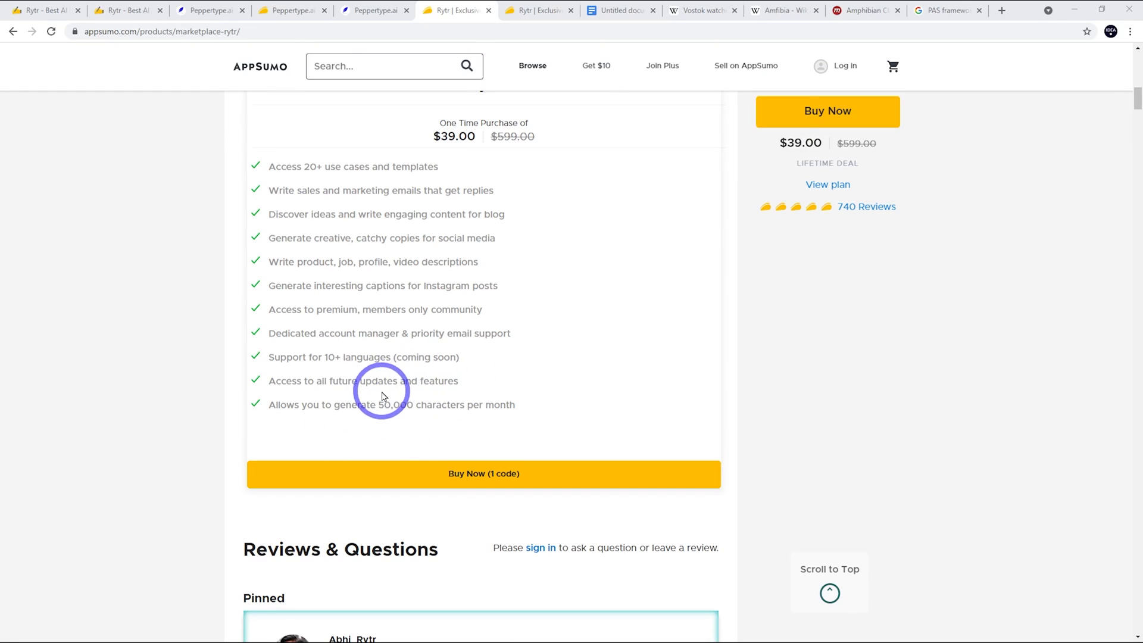
mouse_move(480, 297)
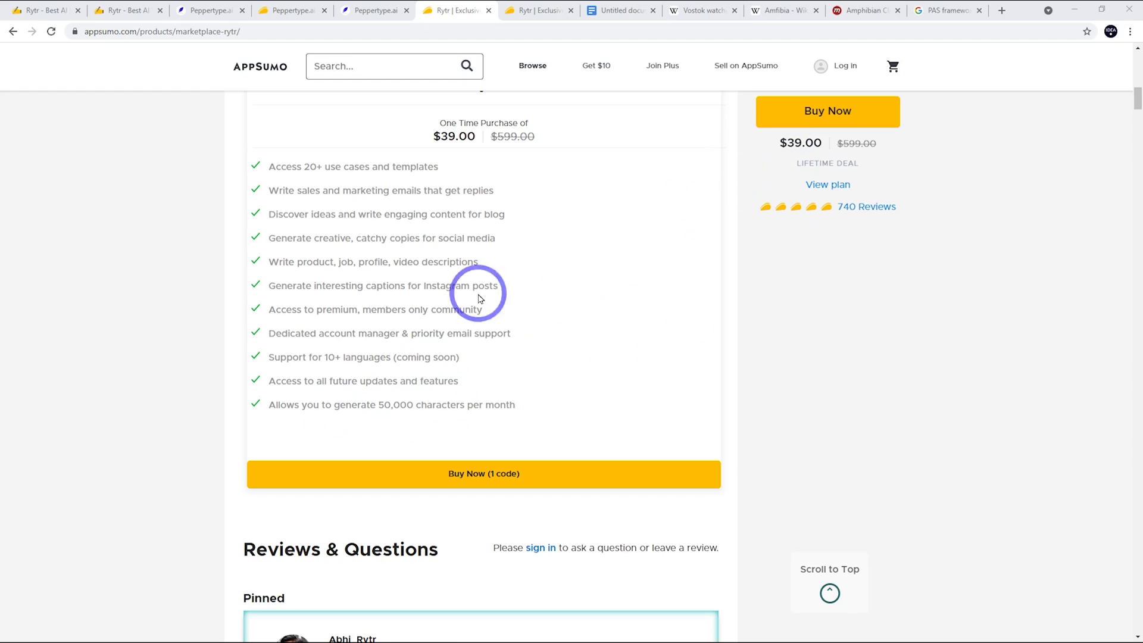
mouse_move(206, 10)
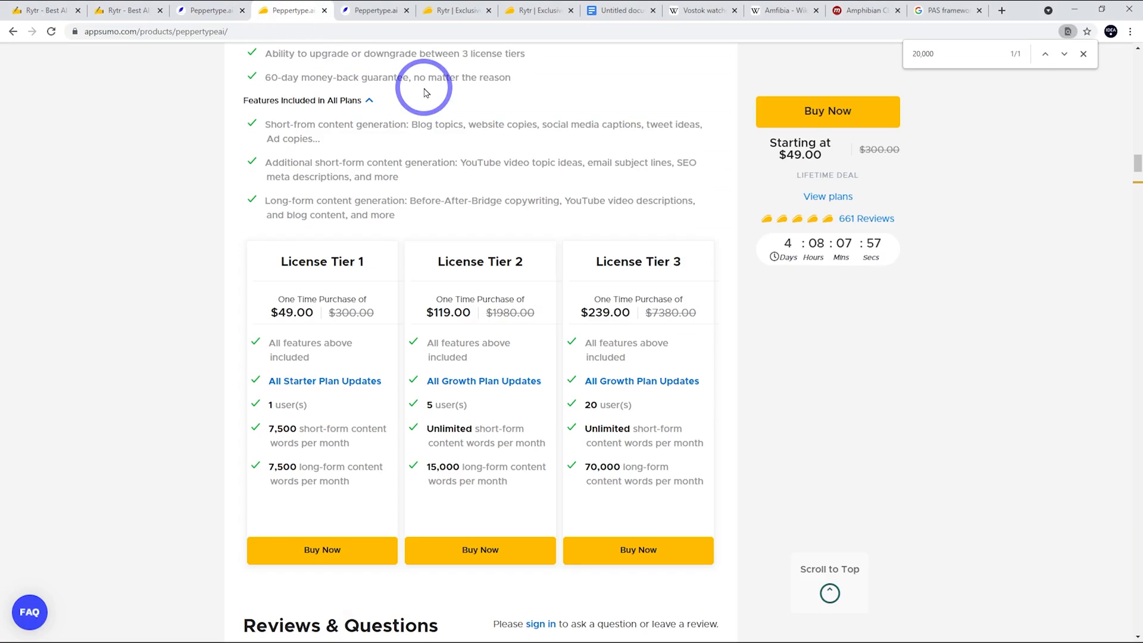
mouse_move(248, 398)
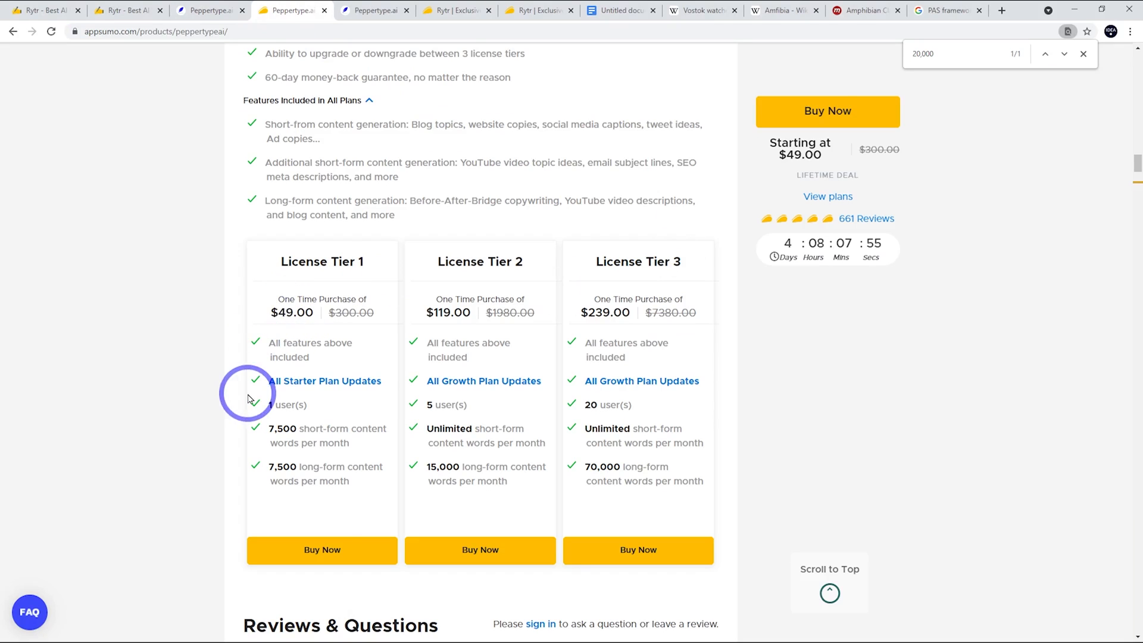
mouse_move(275, 480)
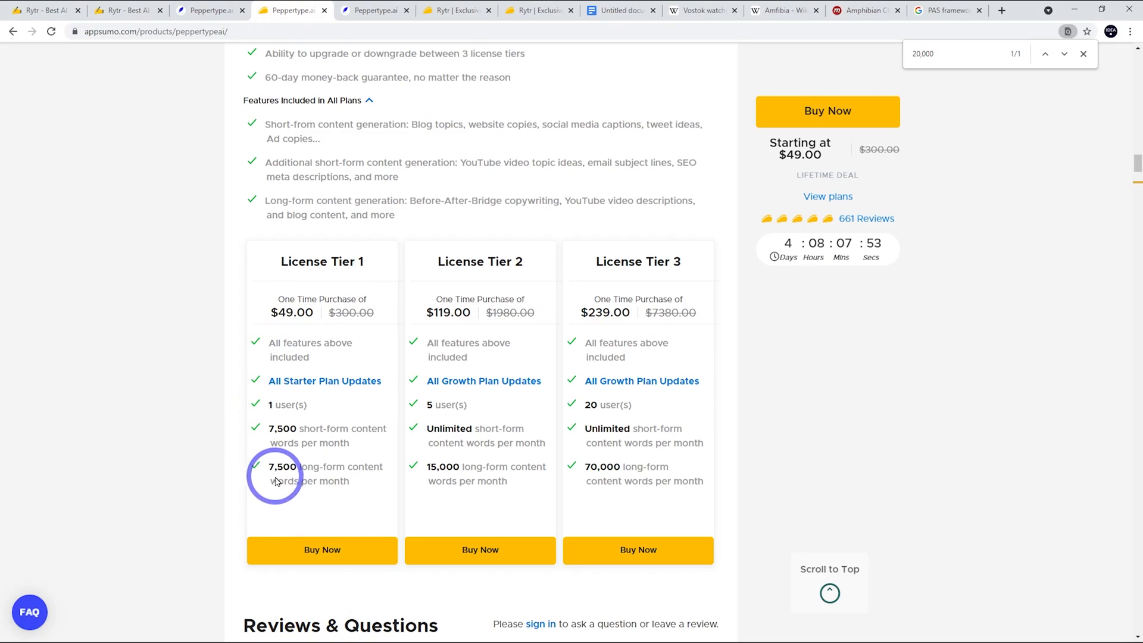
mouse_move(279, 441)
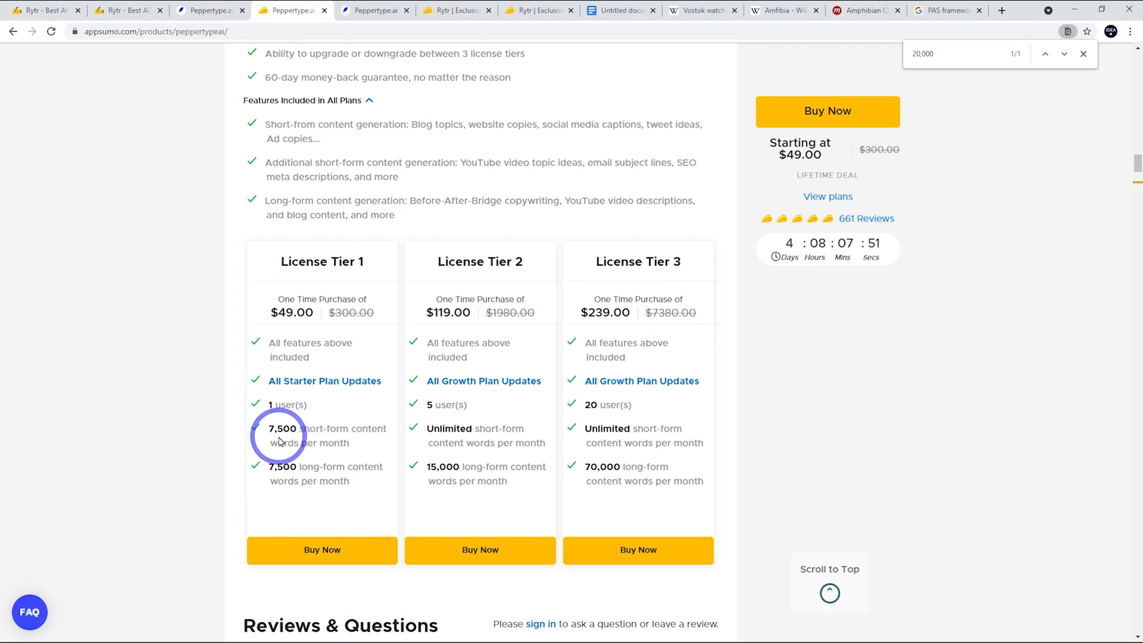
mouse_move(648, 258)
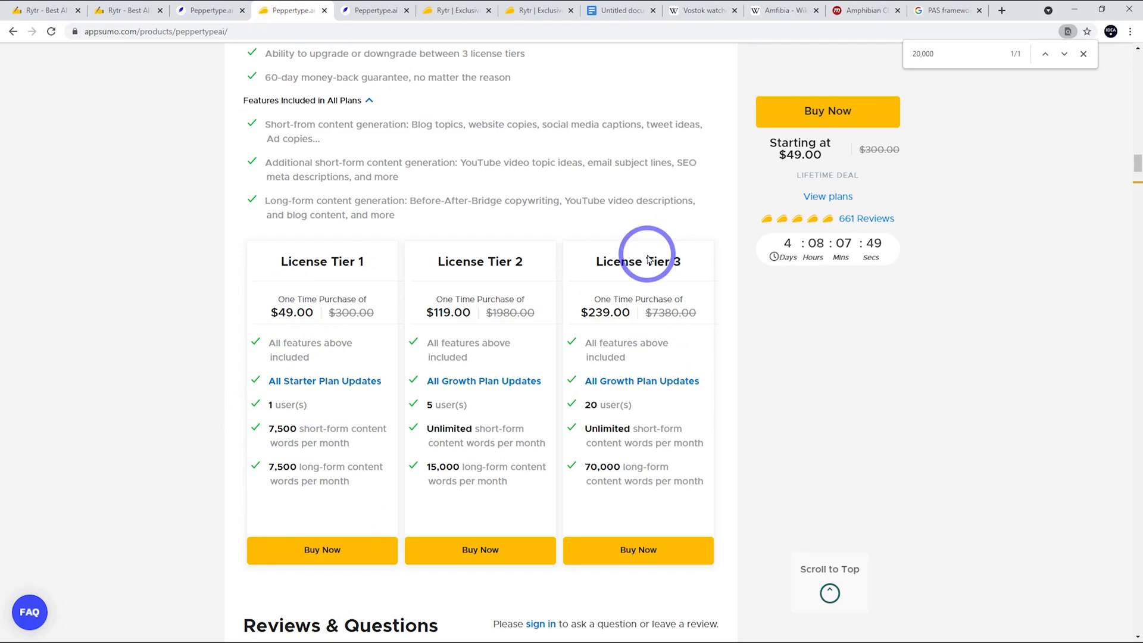
mouse_move(547, 322)
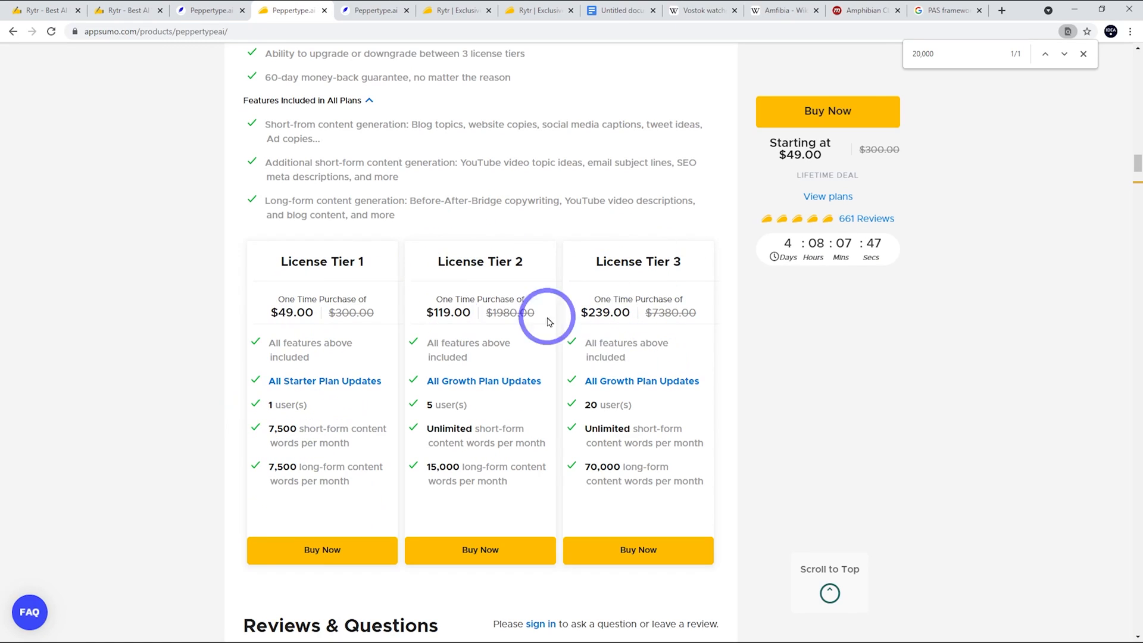
mouse_move(589, 468)
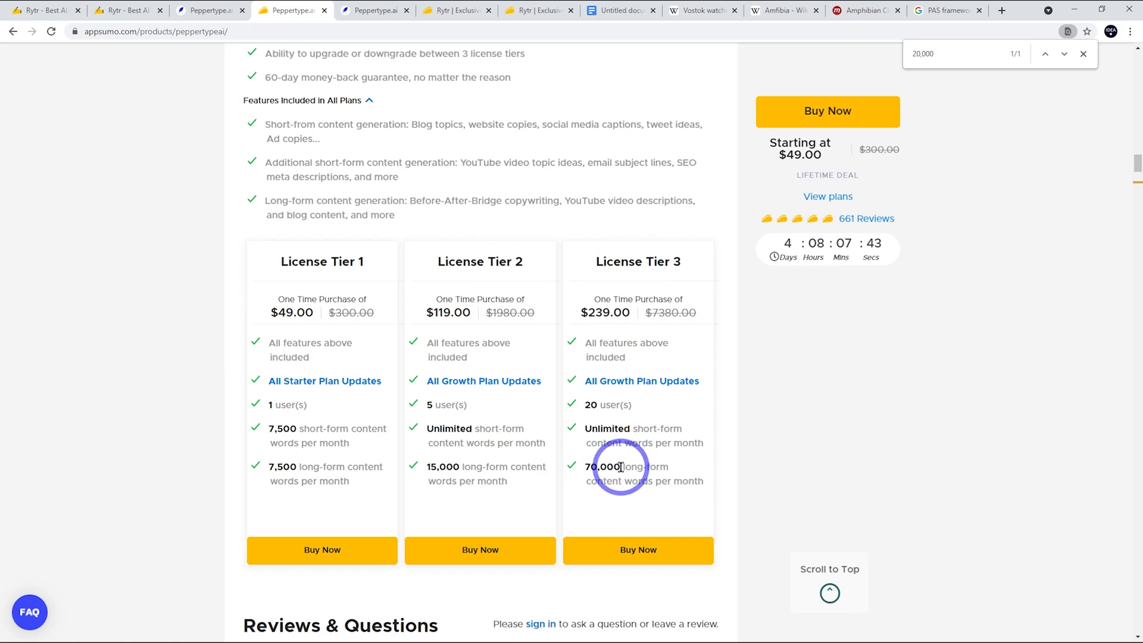
mouse_move(608, 440)
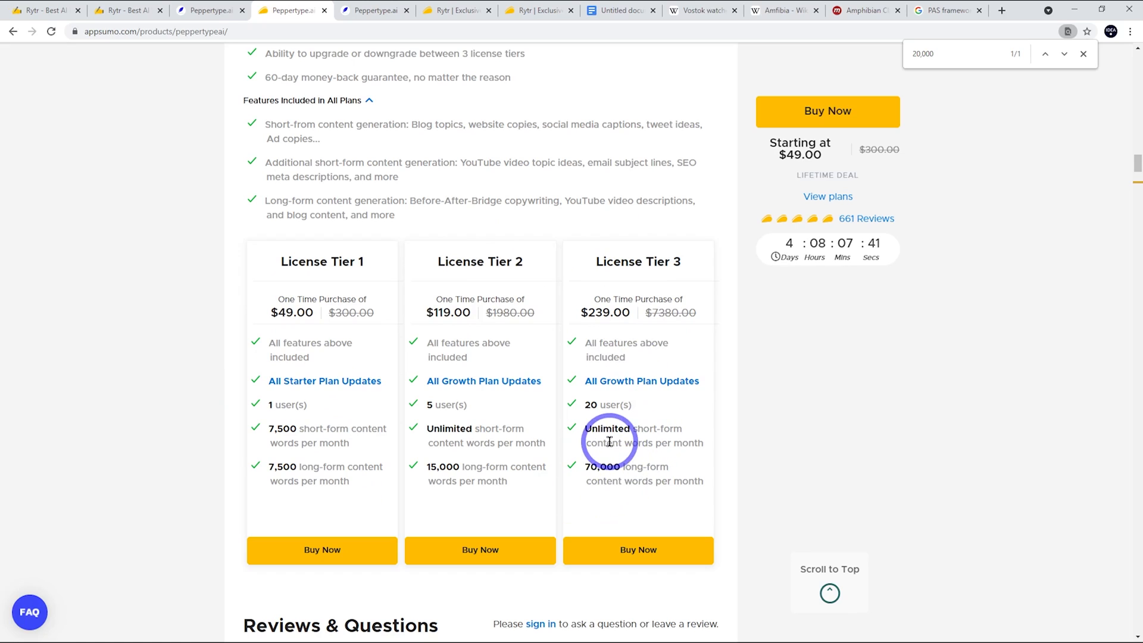
Step: Review Peppertype.ai's $49 to $239 license tiers and the pinned 20,000 bonus words offer
scroll(down, 3)
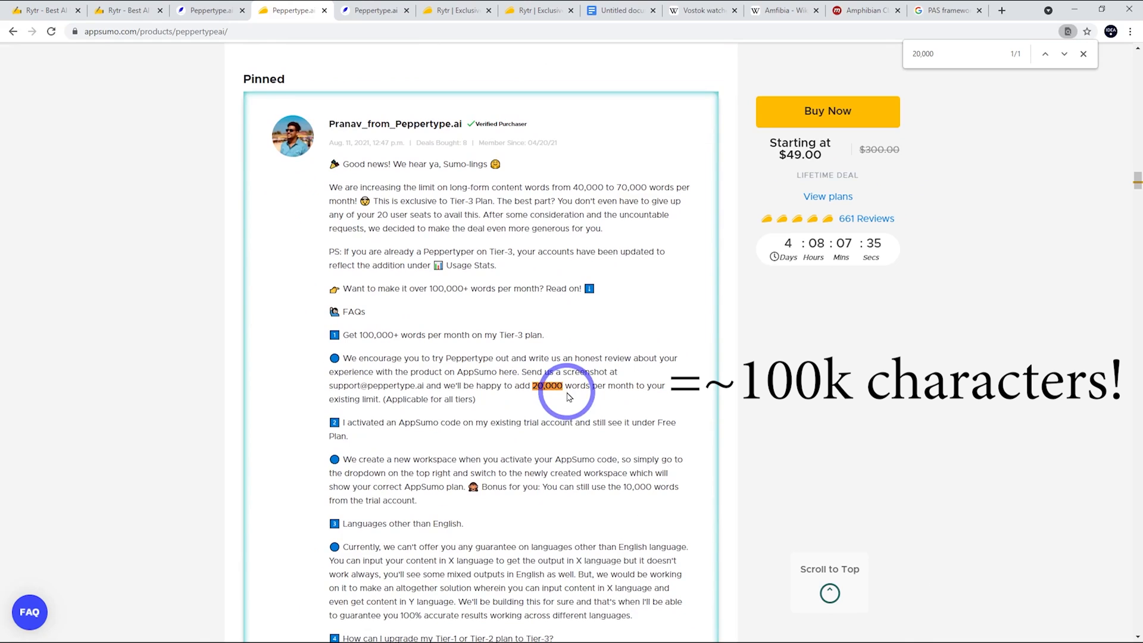
scroll(up, 3)
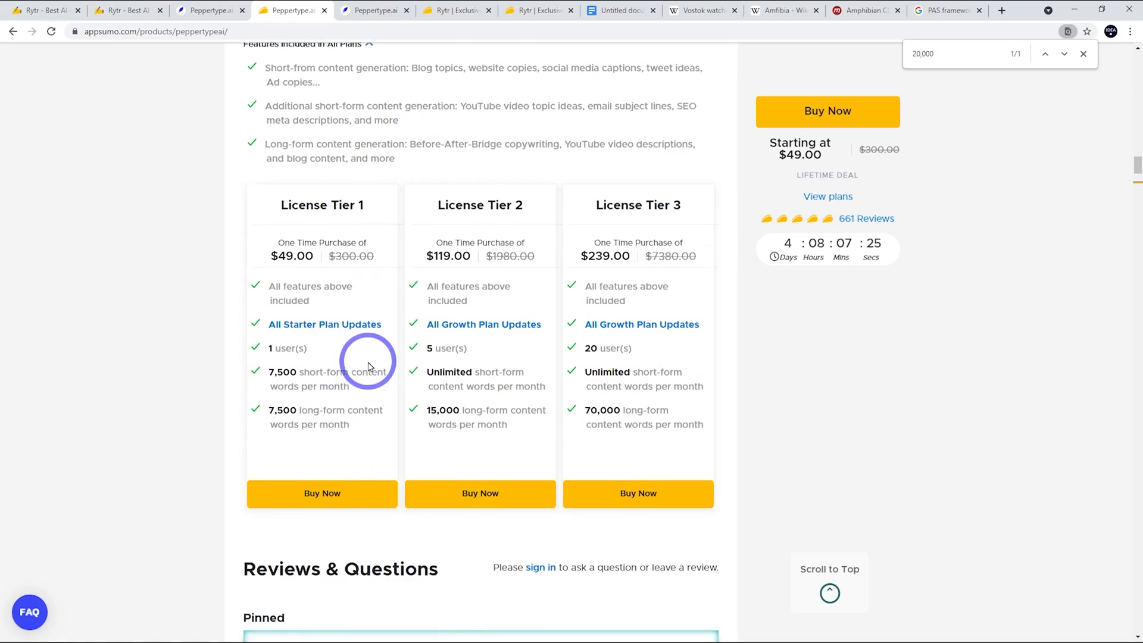
scroll(up, 3)
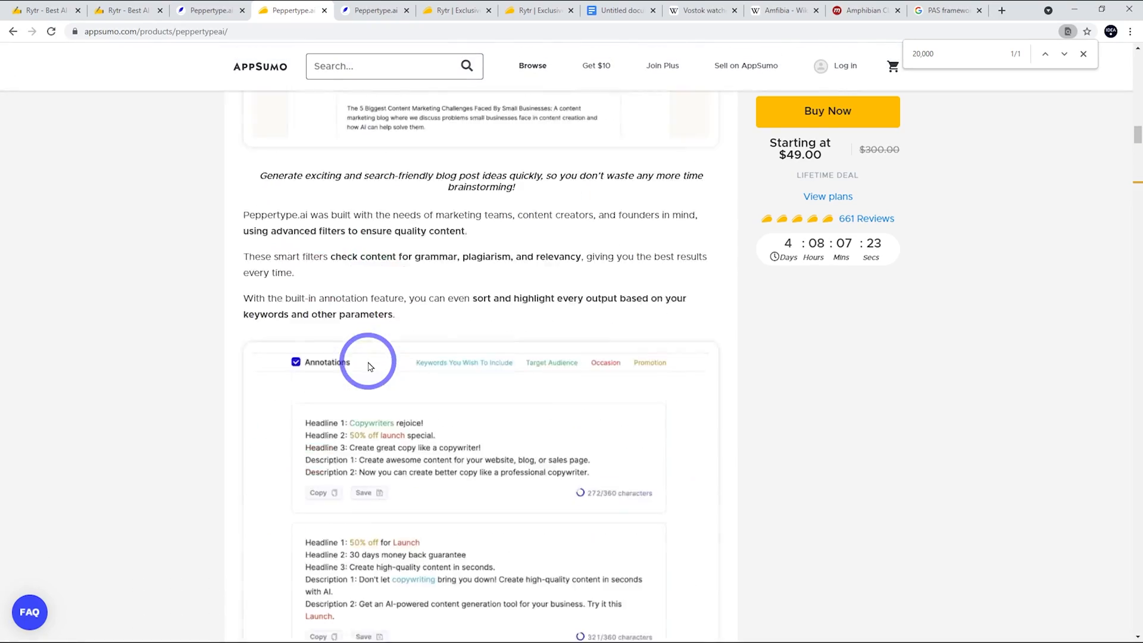
scroll(up, 3)
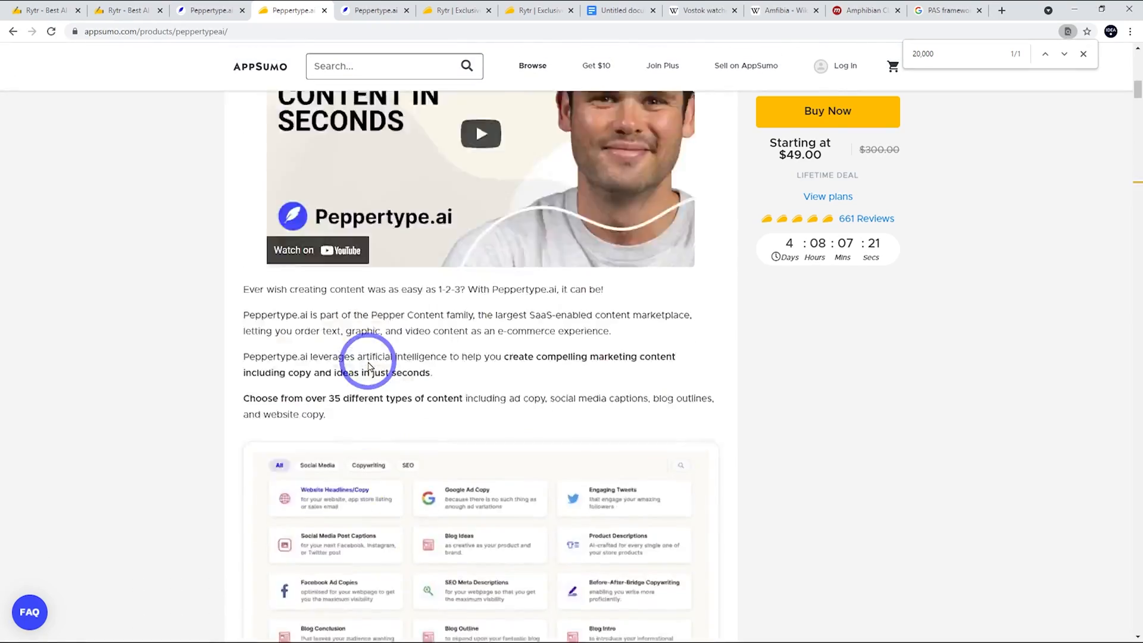
scroll(up, 3)
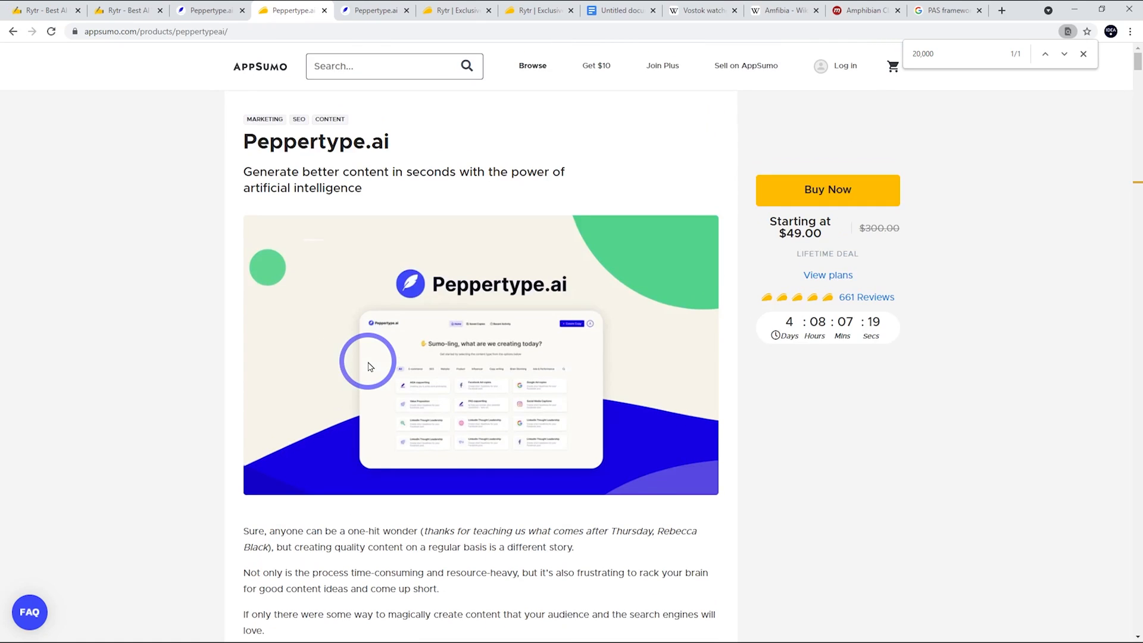
mouse_move(360, 168)
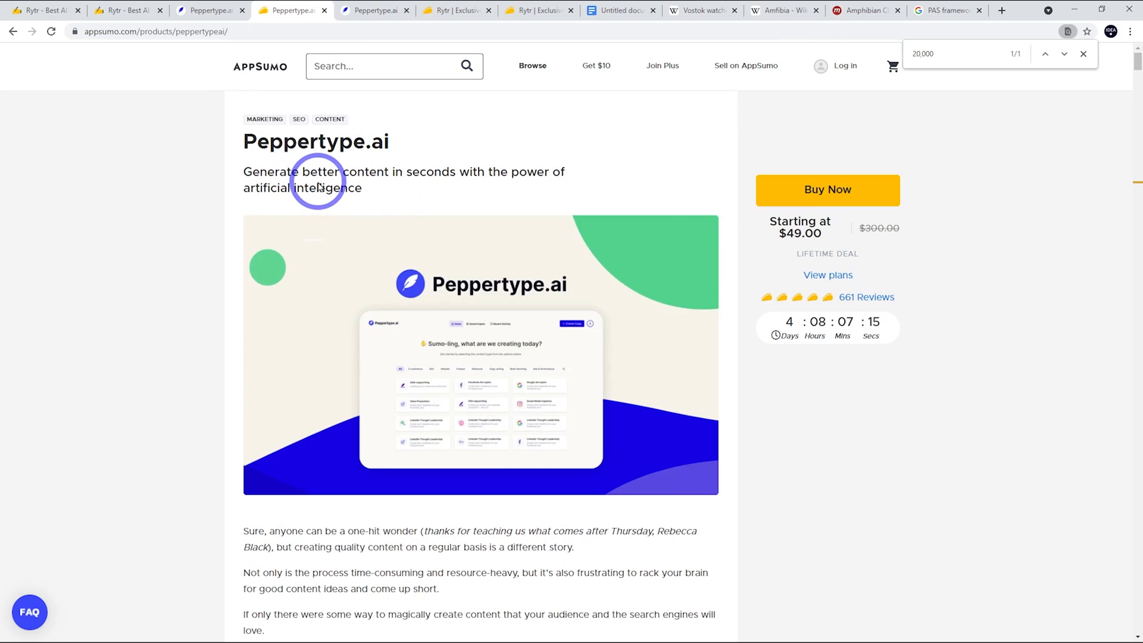
mouse_move(800, 229)
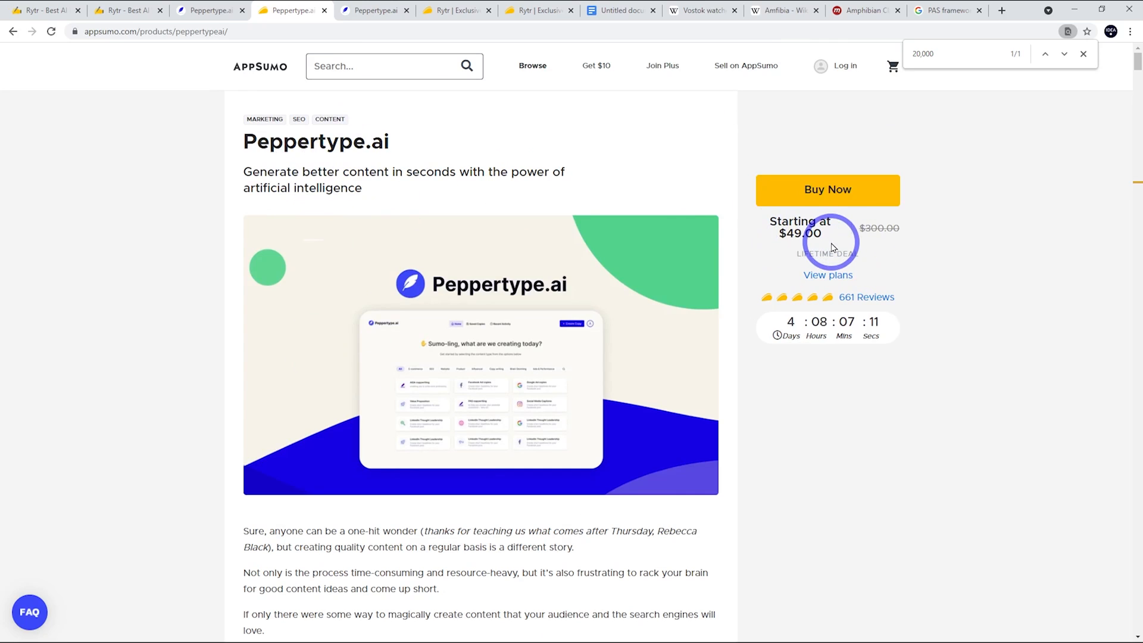
mouse_move(501, 306)
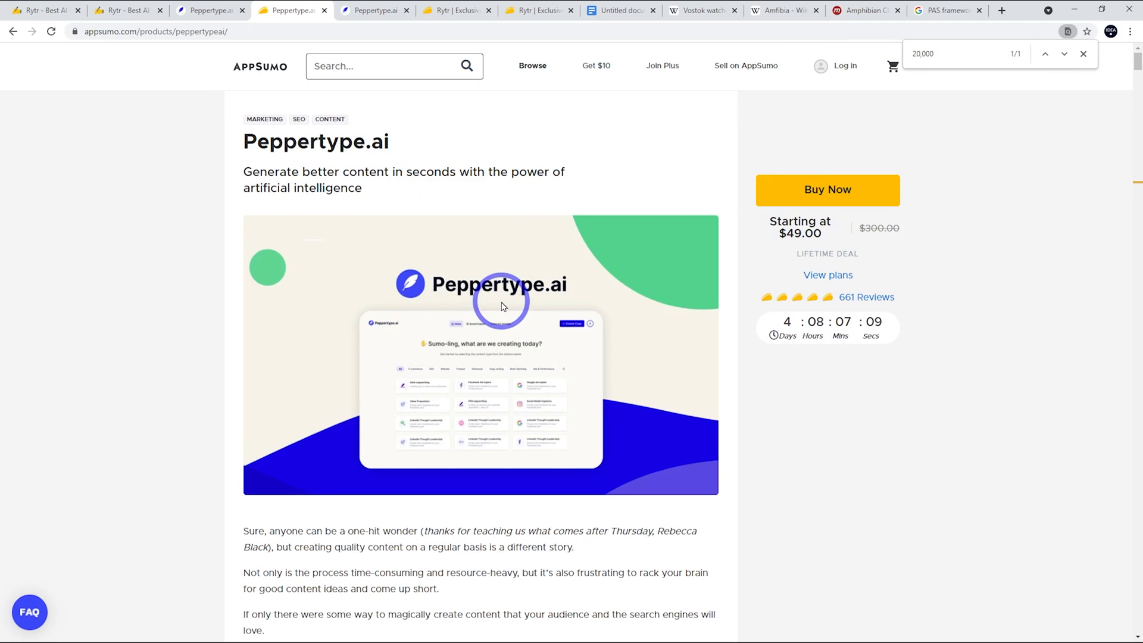
mouse_move(503, 295)
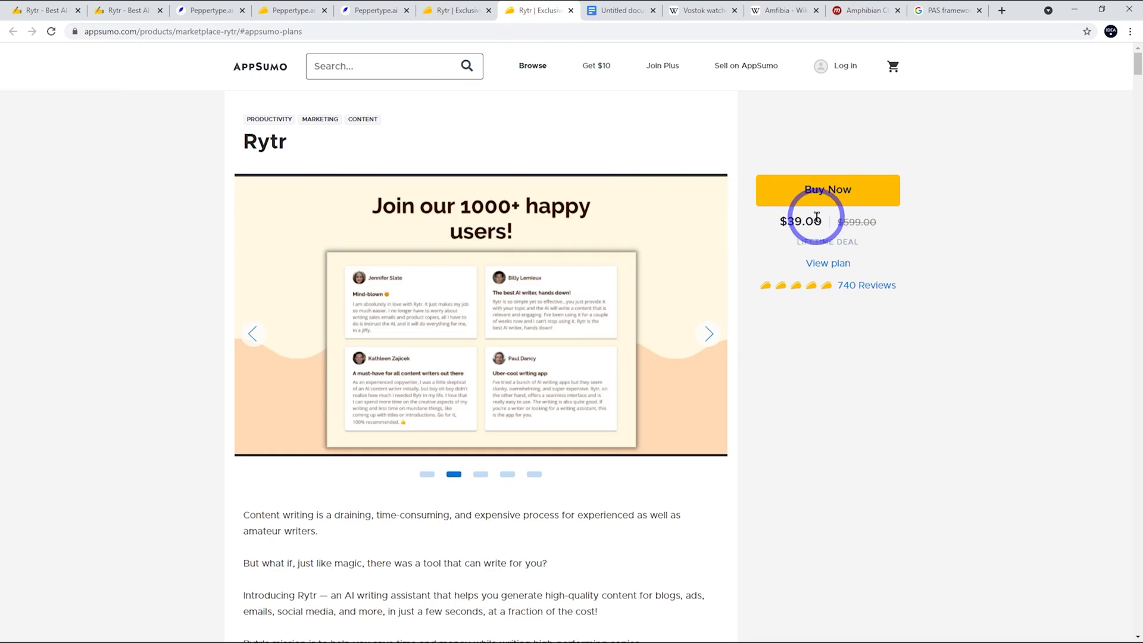
mouse_move(292, 153)
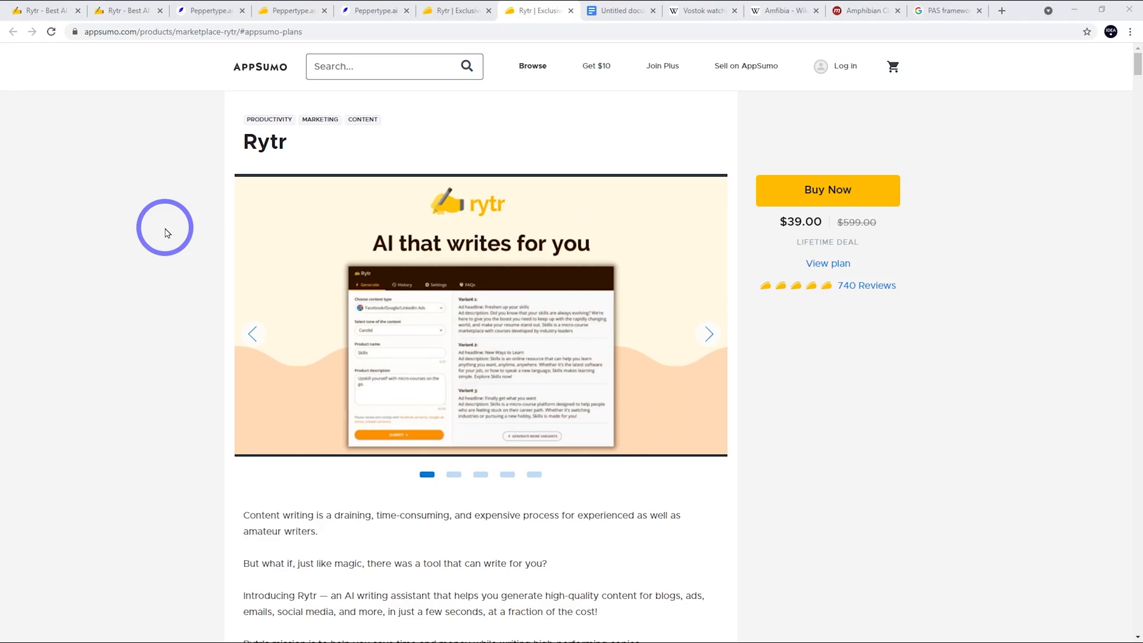
mouse_move(386, 181)
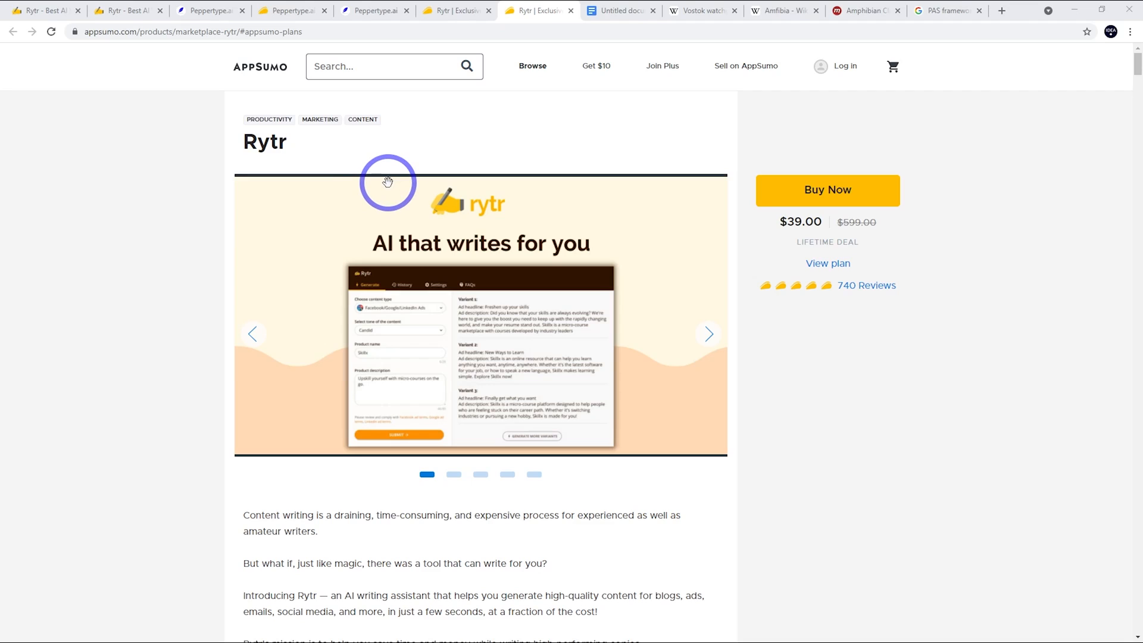
mouse_move(388, 151)
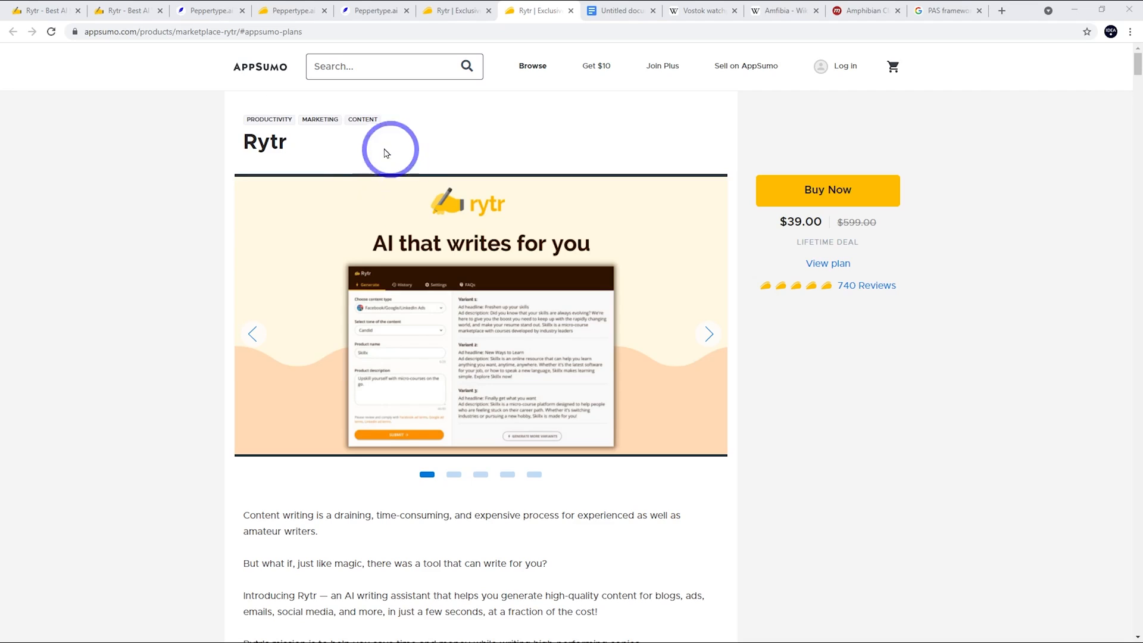
mouse_move(259, 142)
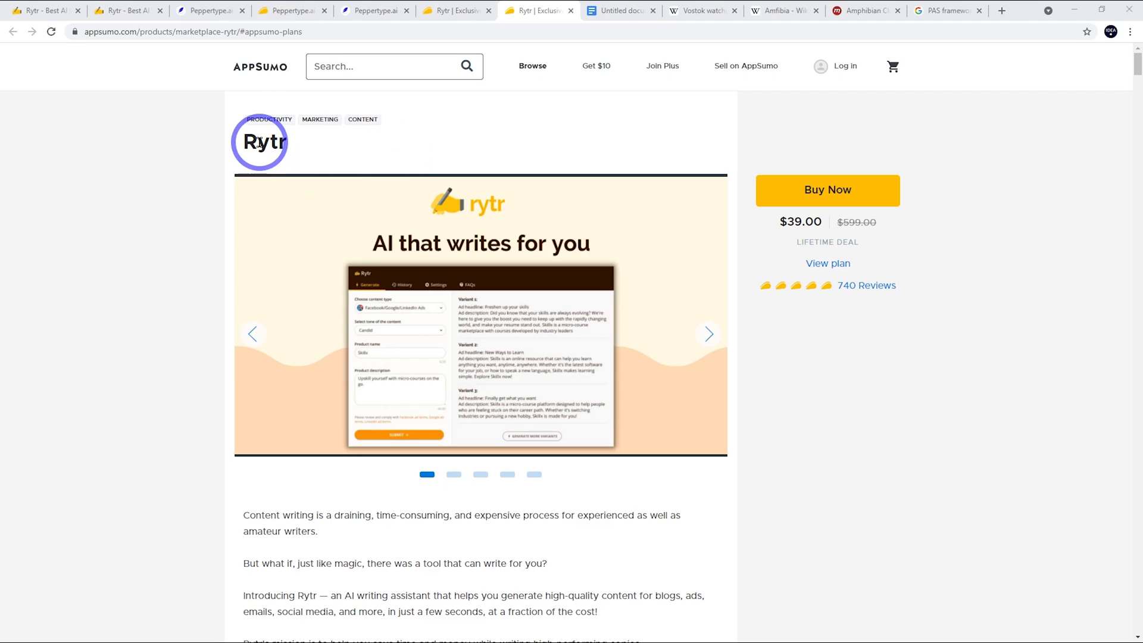
mouse_move(793, 219)
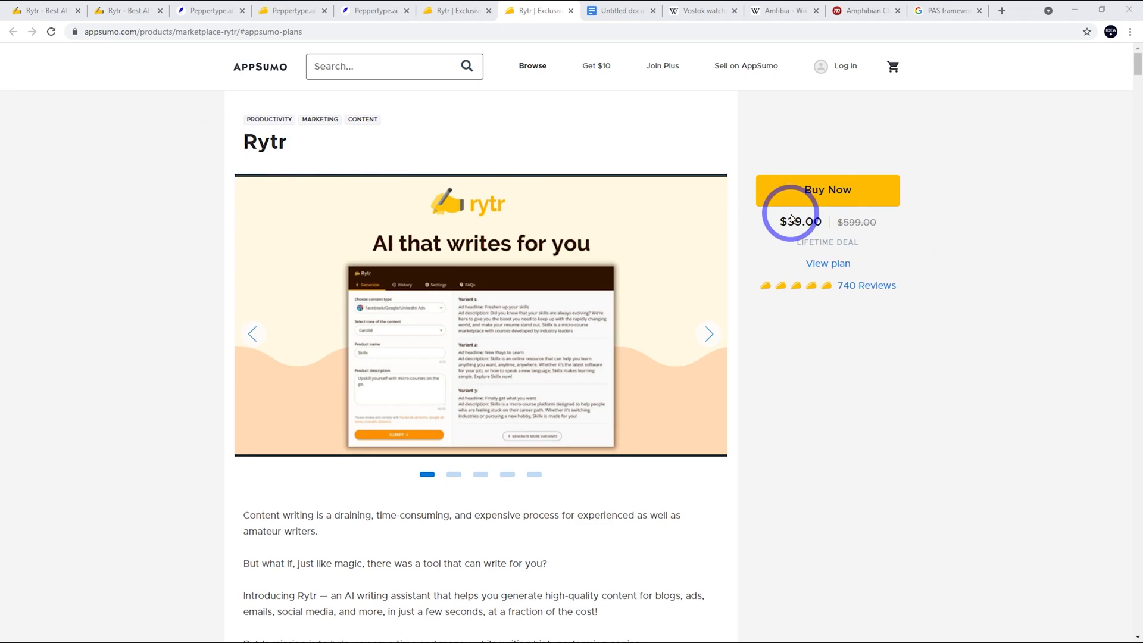
mouse_move(694, 198)
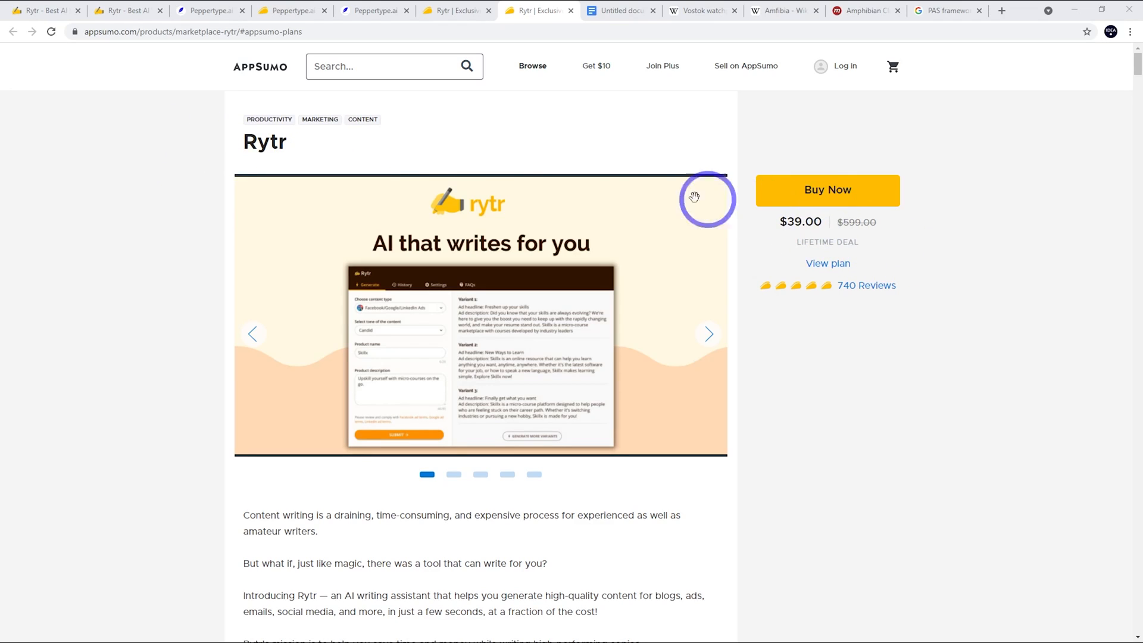
mouse_move(432, 359)
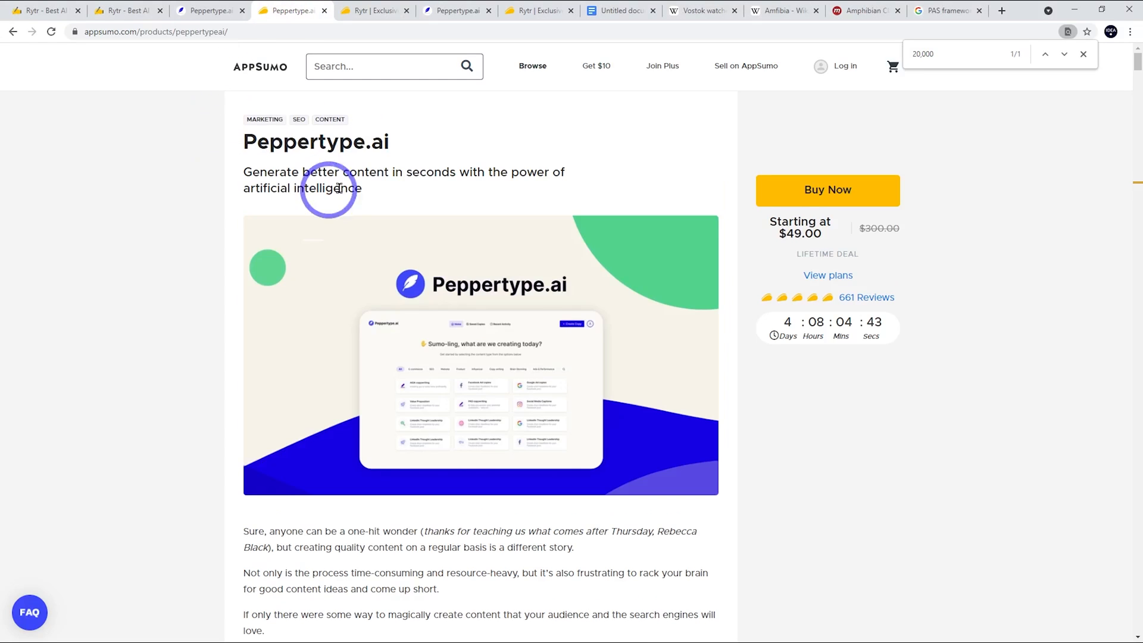
mouse_move(371, 167)
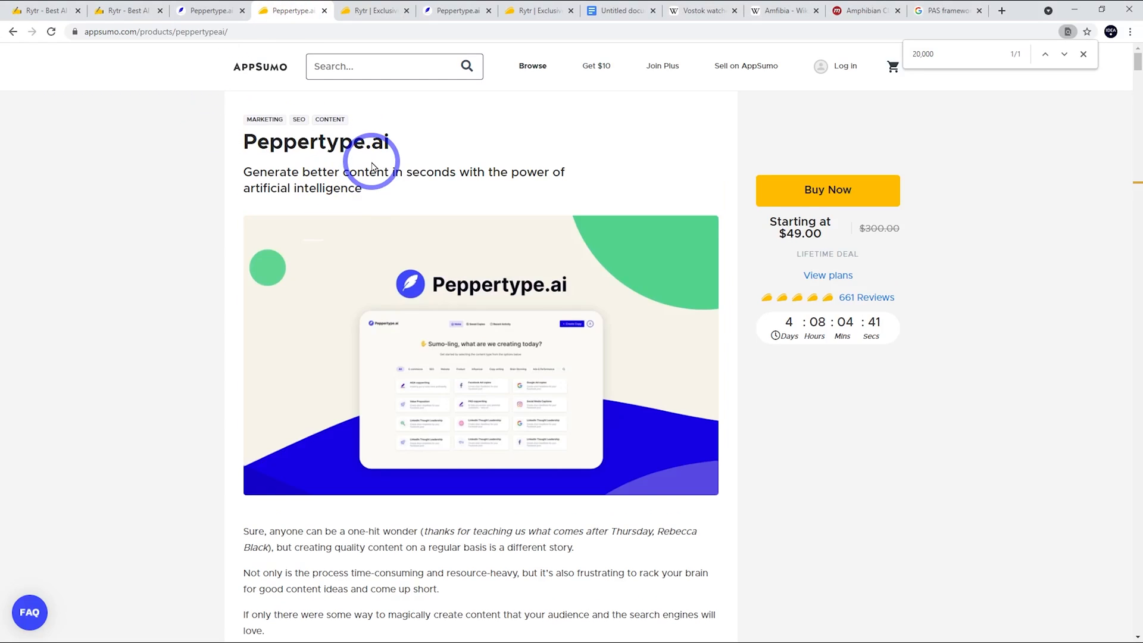
click(373, 11)
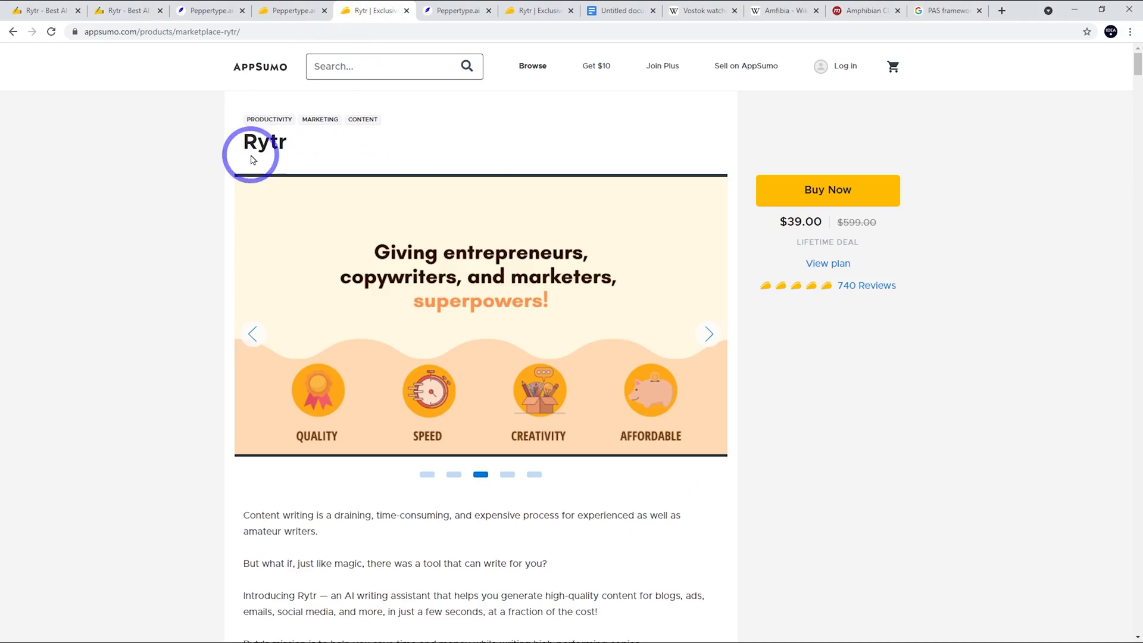
mouse_move(234, 169)
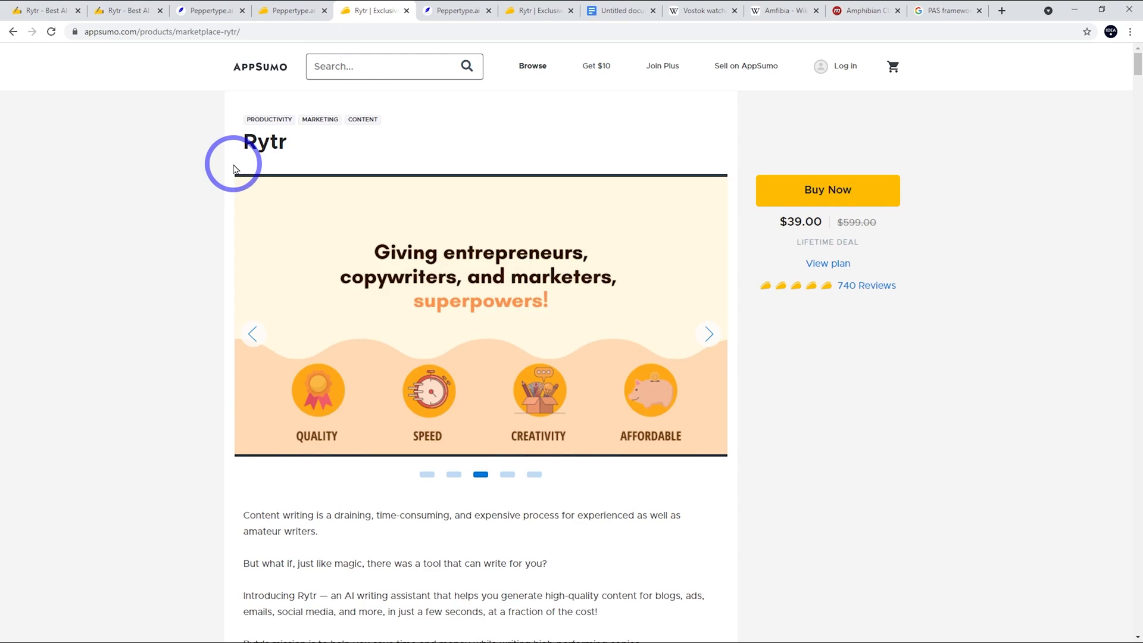
click(707, 333)
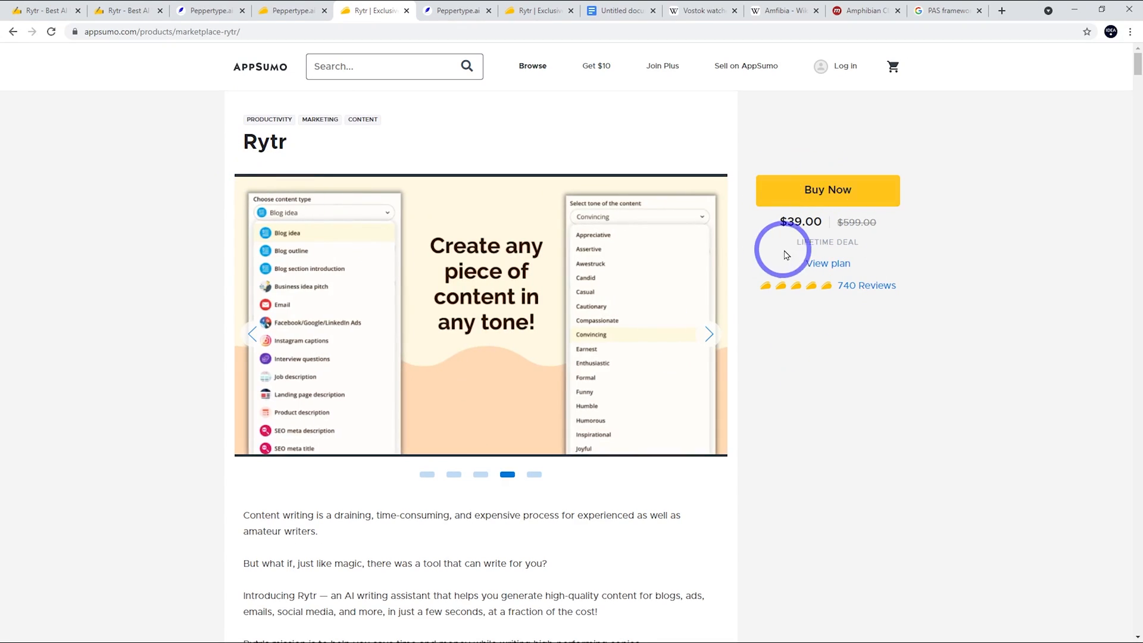
mouse_move(742, 238)
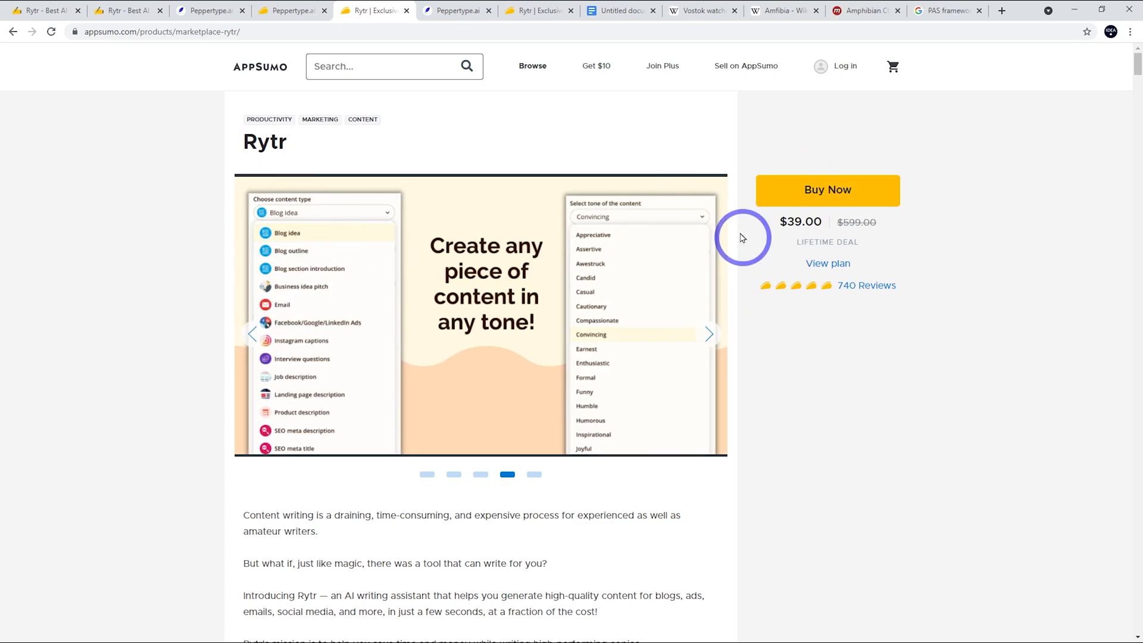
mouse_move(583, 161)
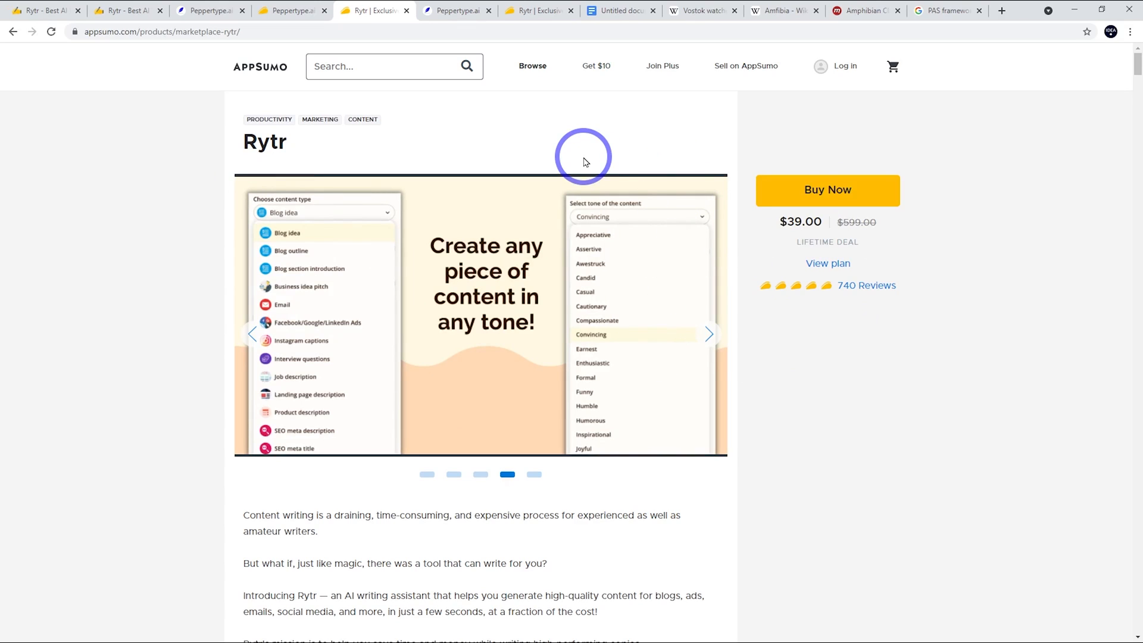
mouse_move(828, 263)
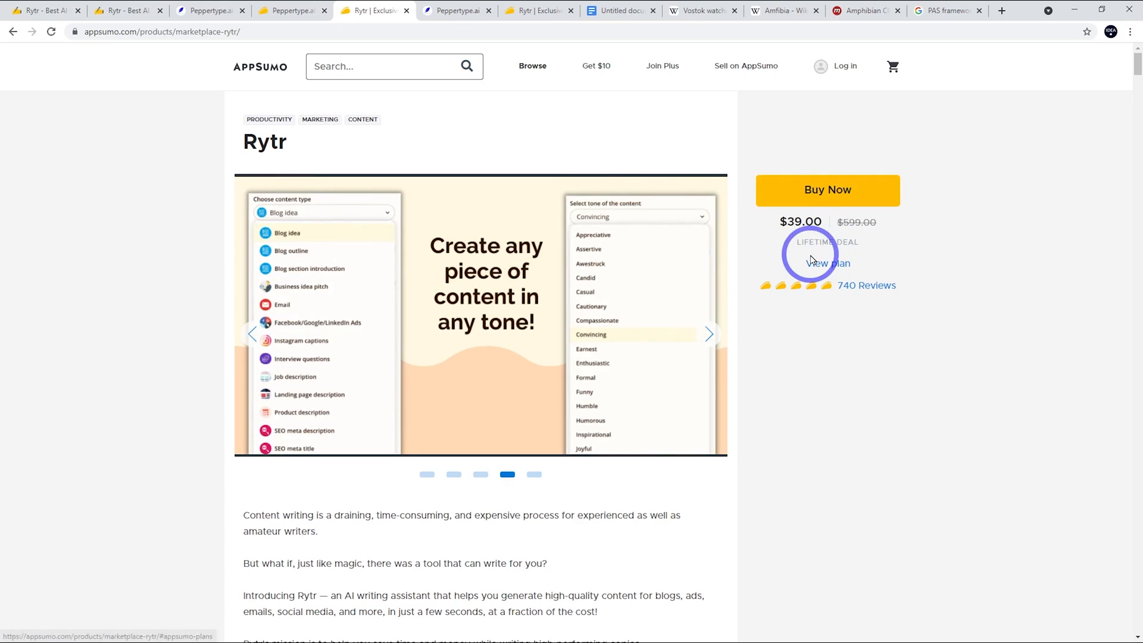
mouse_move(595, 141)
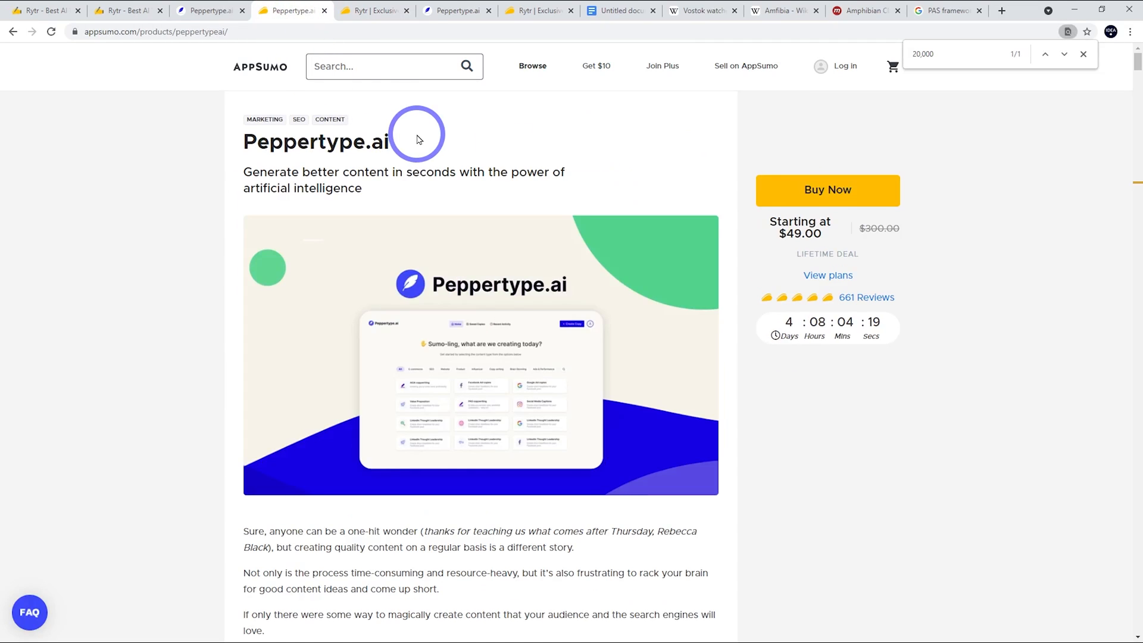
mouse_move(729, 154)
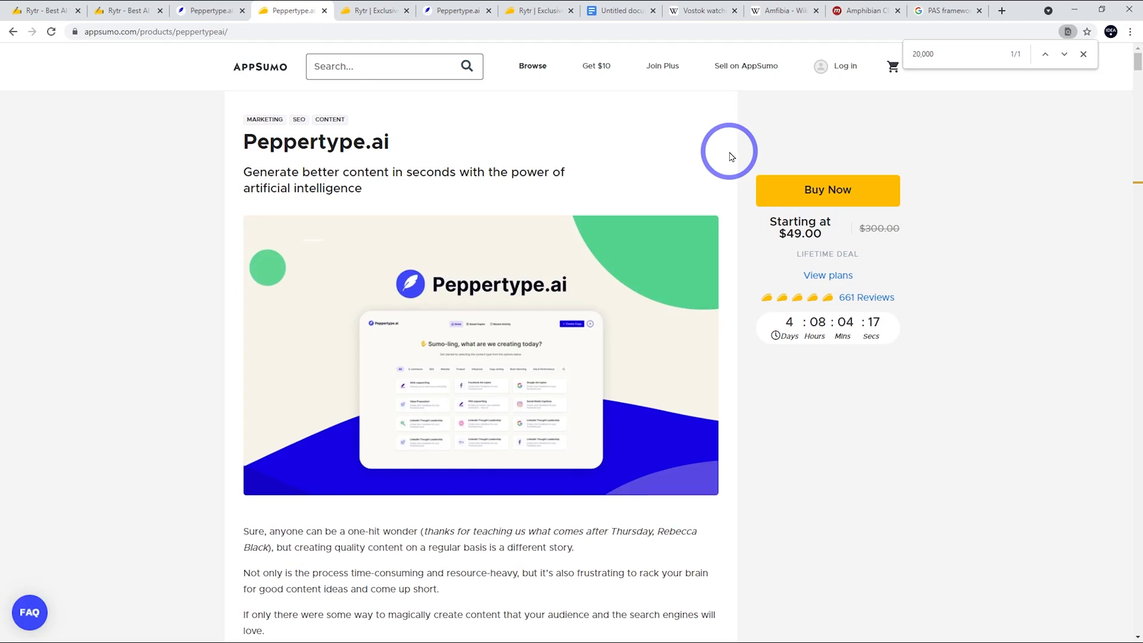
mouse_move(834, 259)
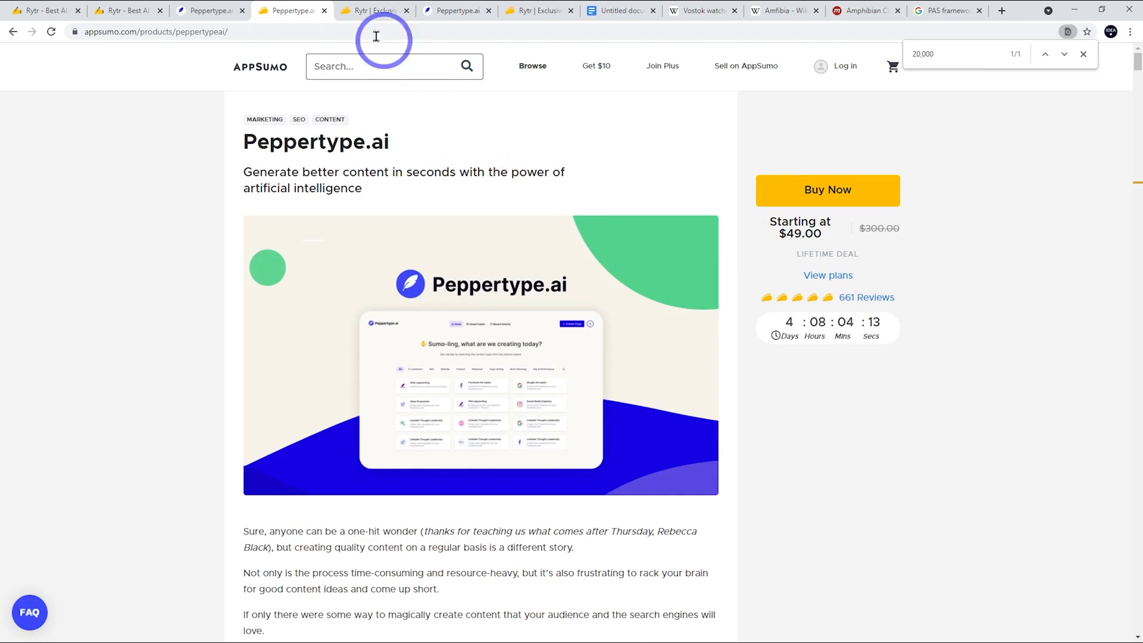
click(374, 11)
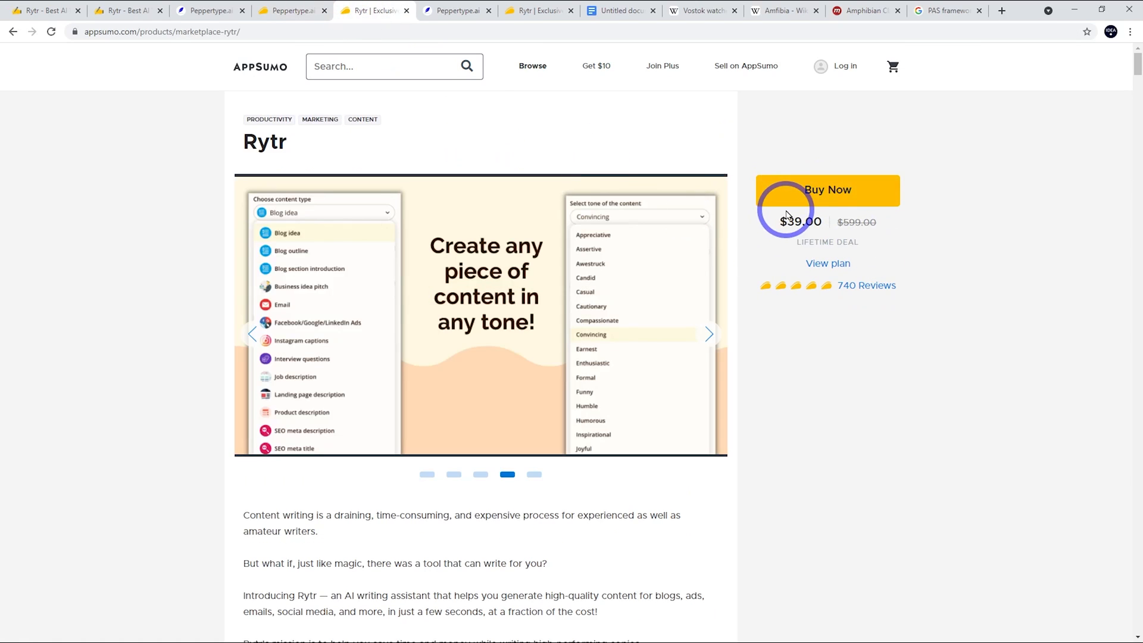
mouse_move(802, 283)
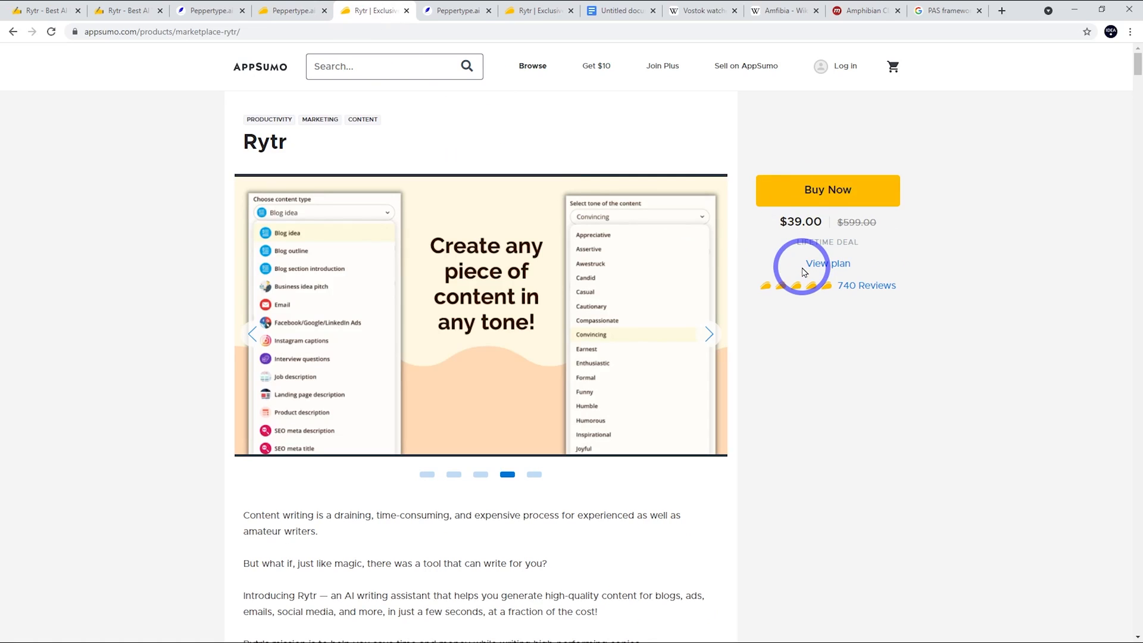
click(707, 334)
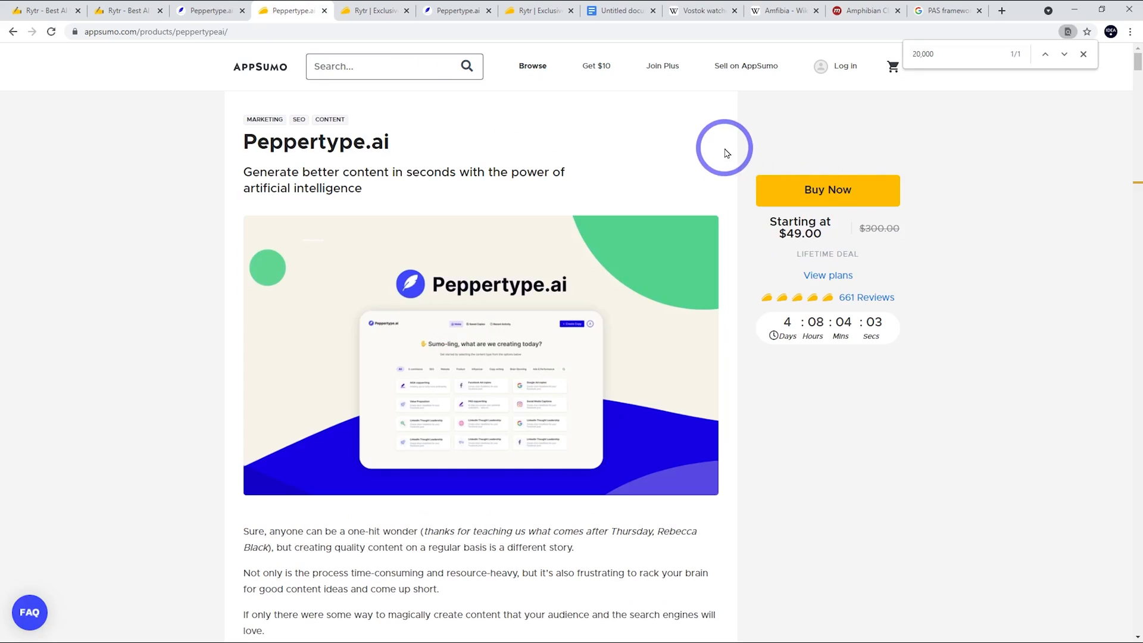
mouse_move(909, 250)
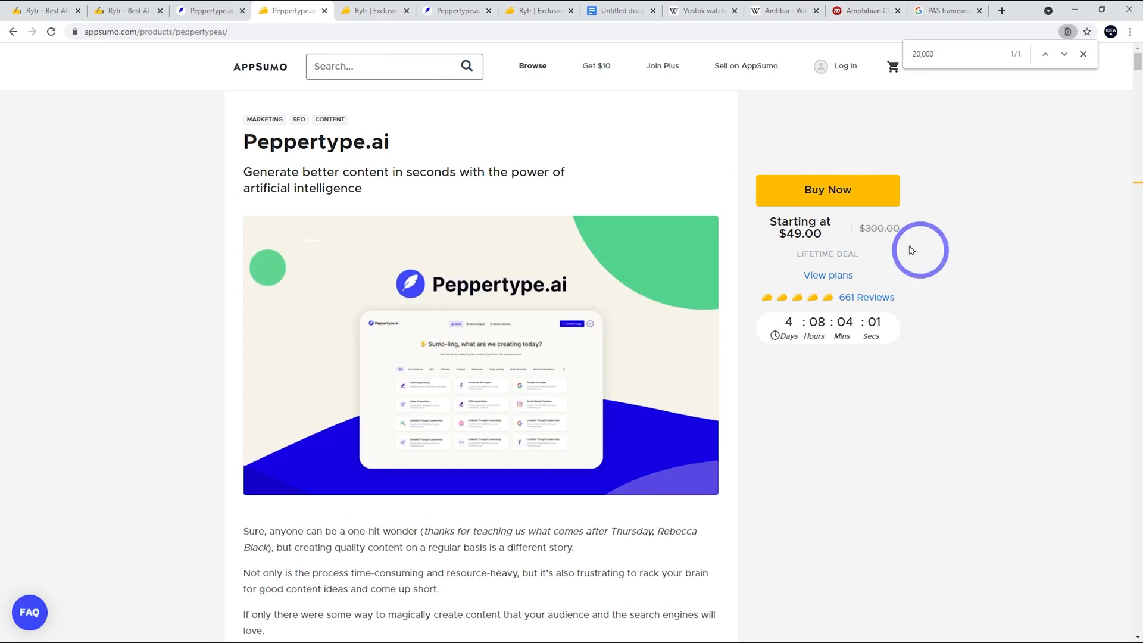
mouse_move(151, 161)
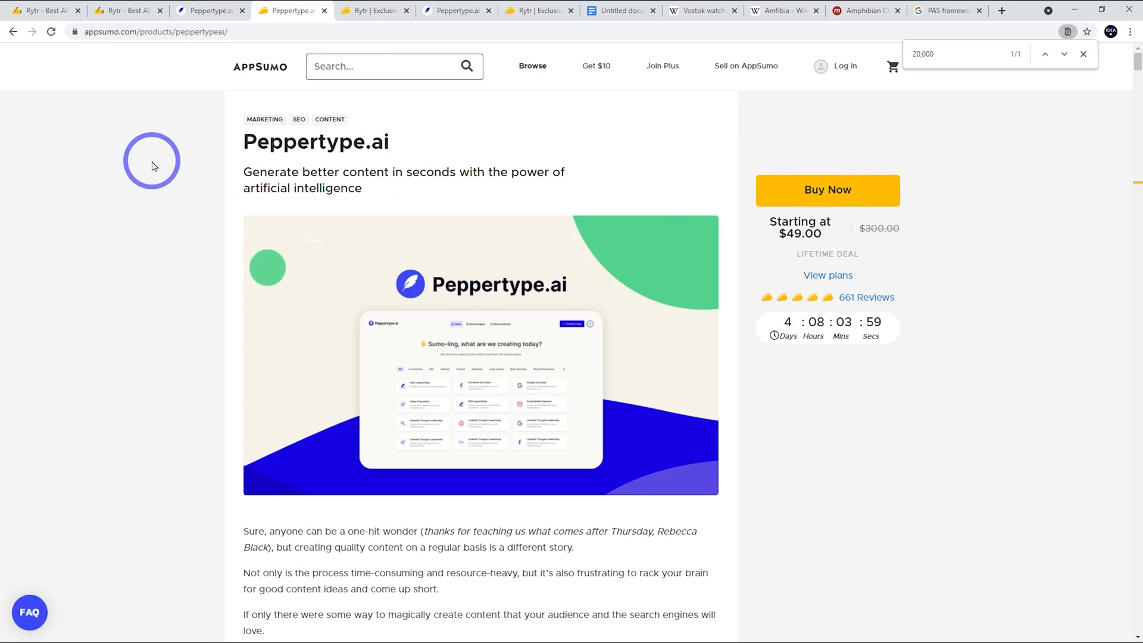